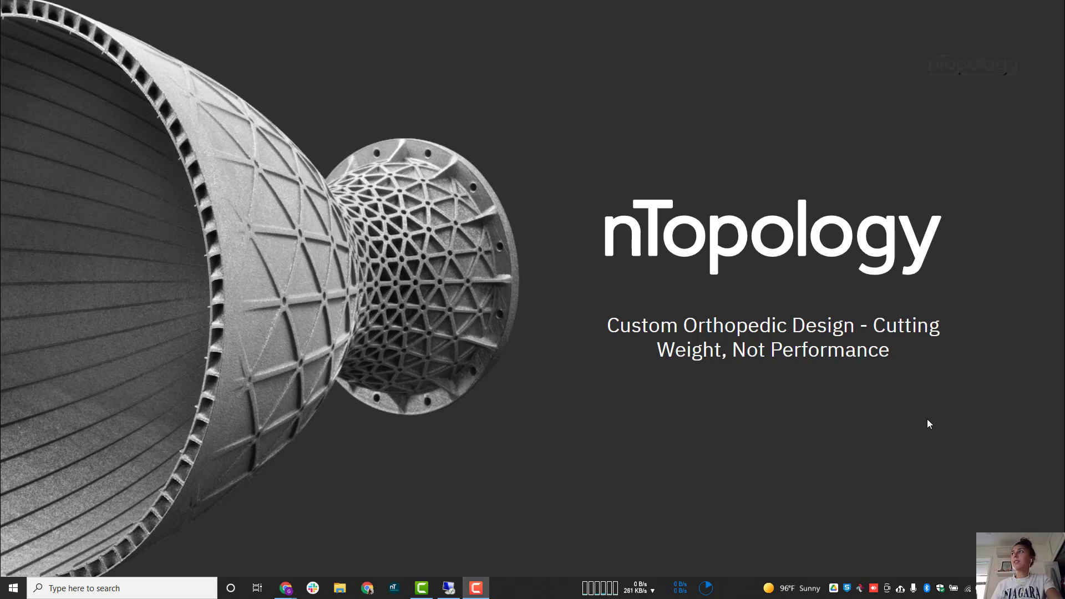
{"action": "mouse_move", "coordinate": [927, 426]}
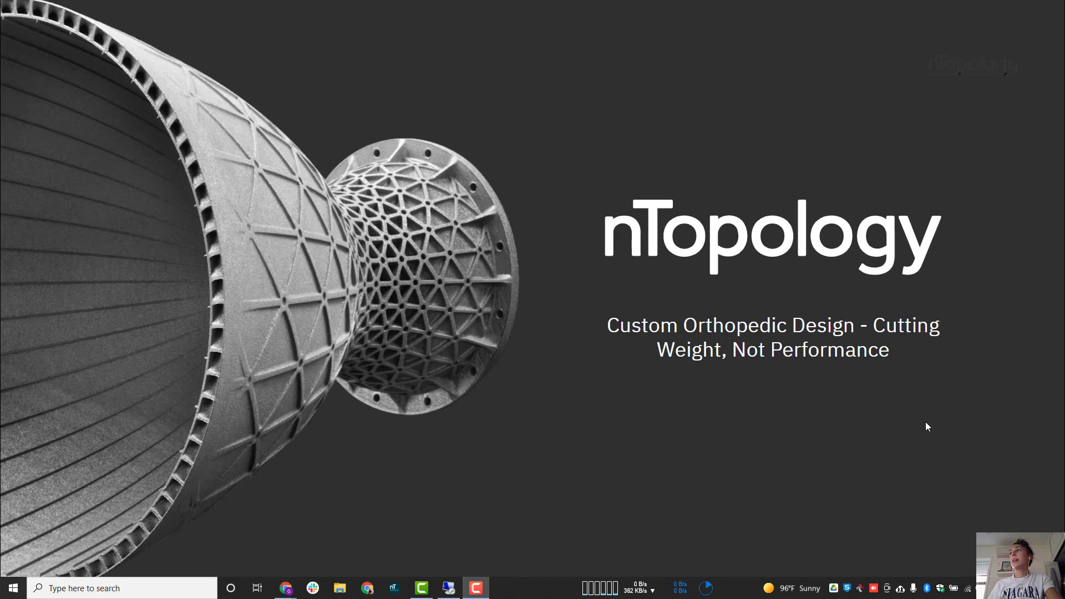
{"action": "mouse_move", "coordinate": [924, 434]}
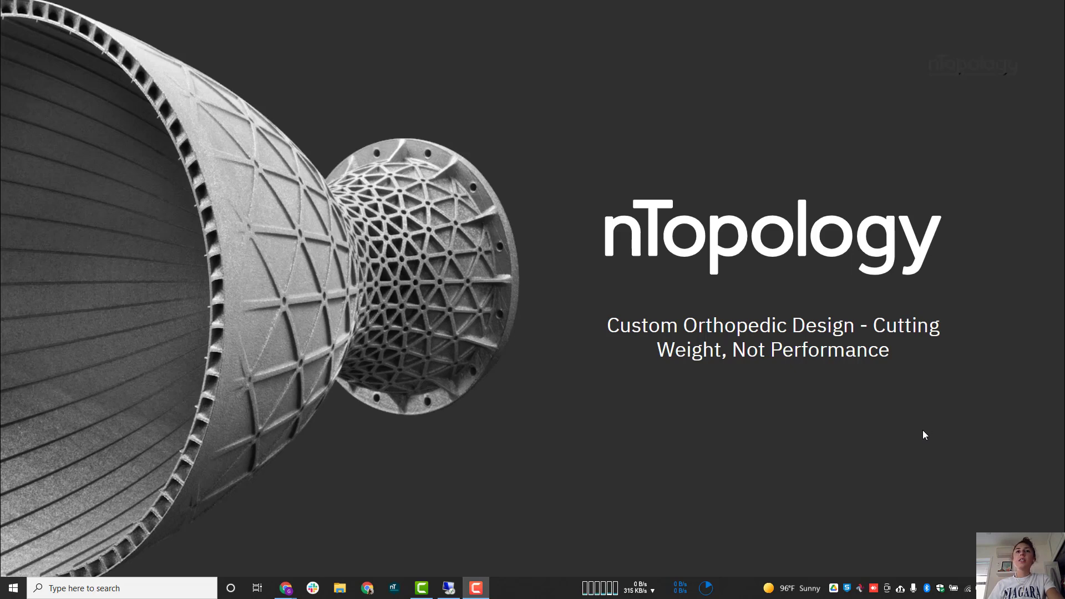
Expand the CAD Import section and bring up the utility and conversion blocks for the imported brace.
{"action": "key", "text": "Right"}
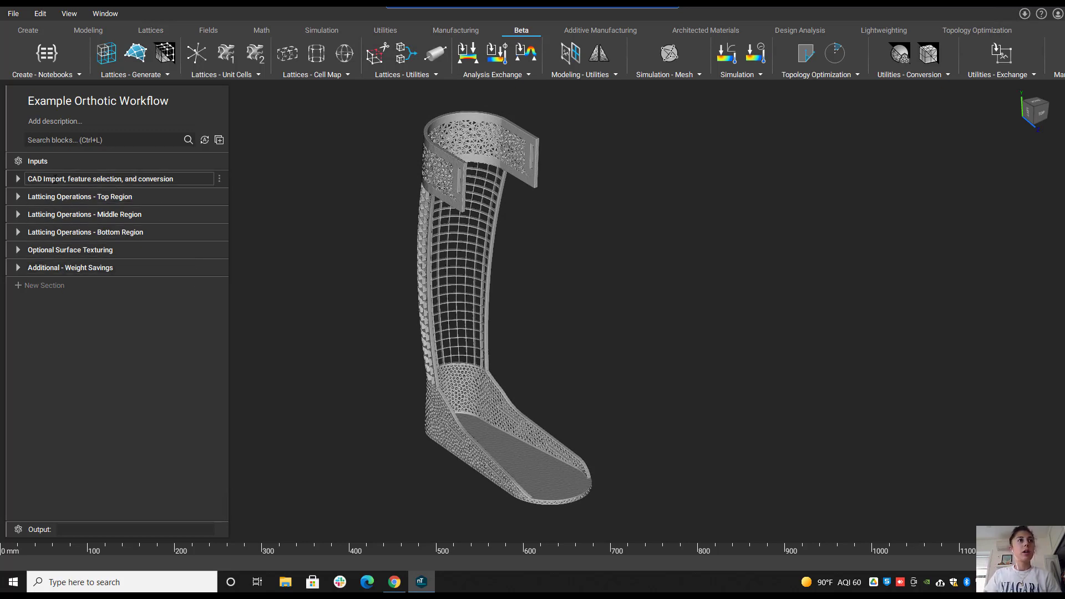
{"action": "left_click_drag", "start_coordinate": [510, 306], "coordinate": [550, 346]}
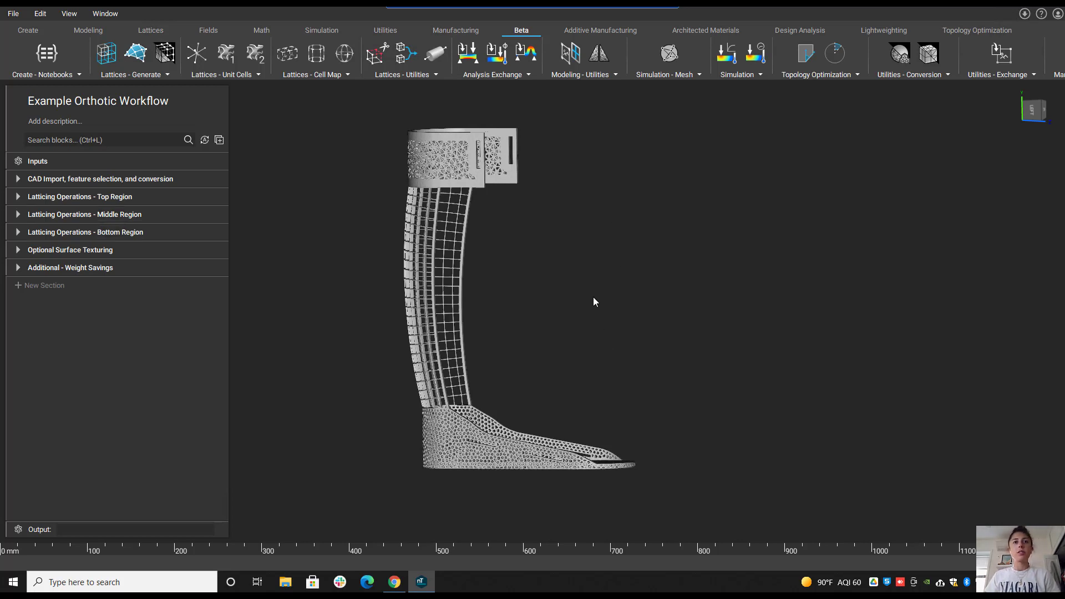
{"action": "mouse_move", "coordinate": [578, 318]}
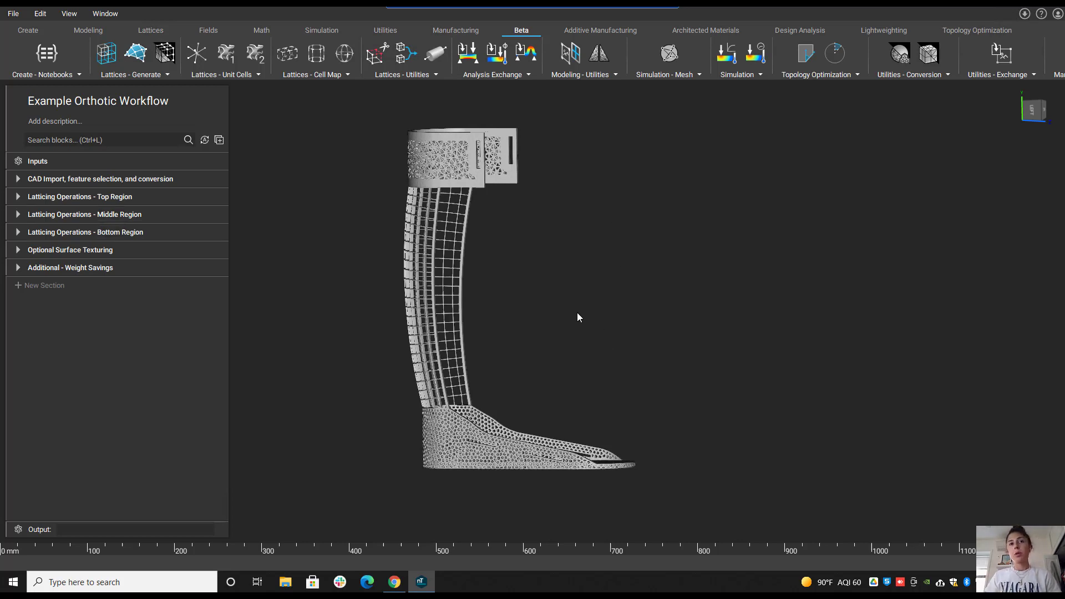
{"action": "mouse_move", "coordinate": [450, 167]}
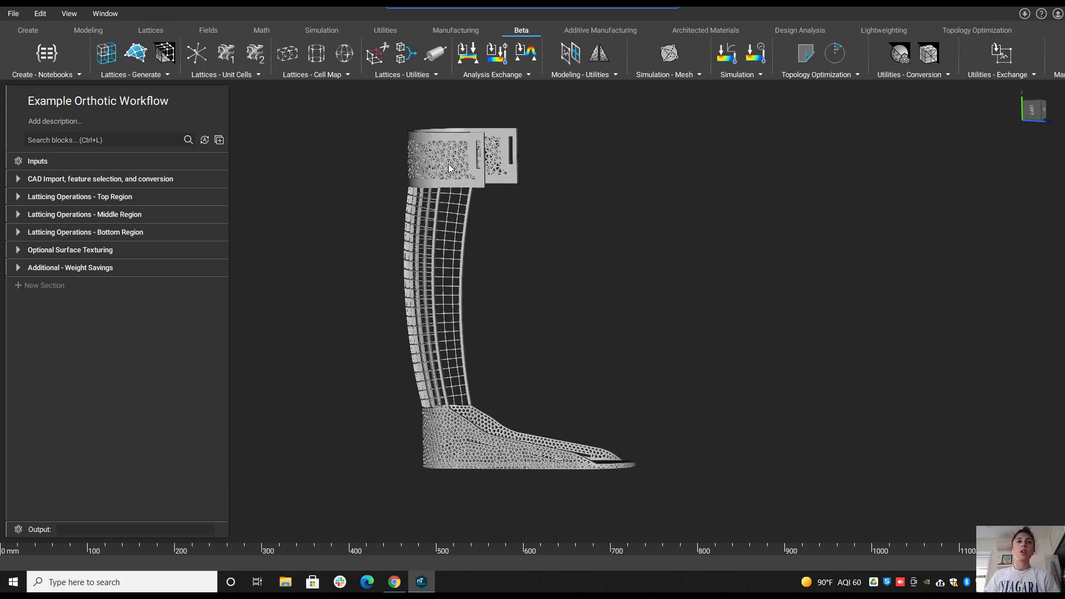
{"action": "mouse_move", "coordinate": [454, 176]}
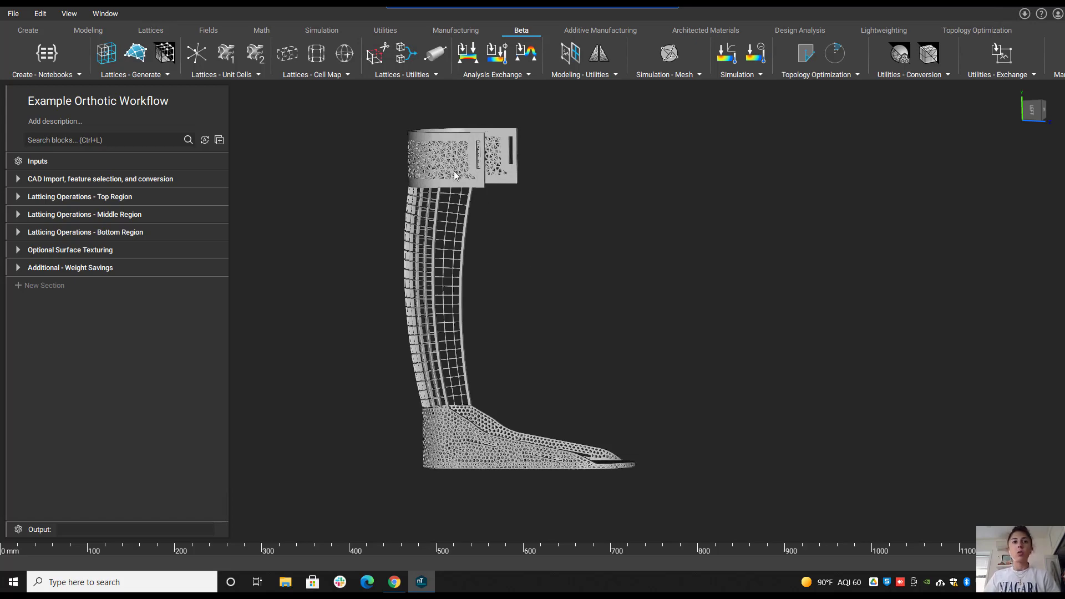
{"action": "left_click_drag", "start_coordinate": [455, 272], "coordinate": [509, 307]}
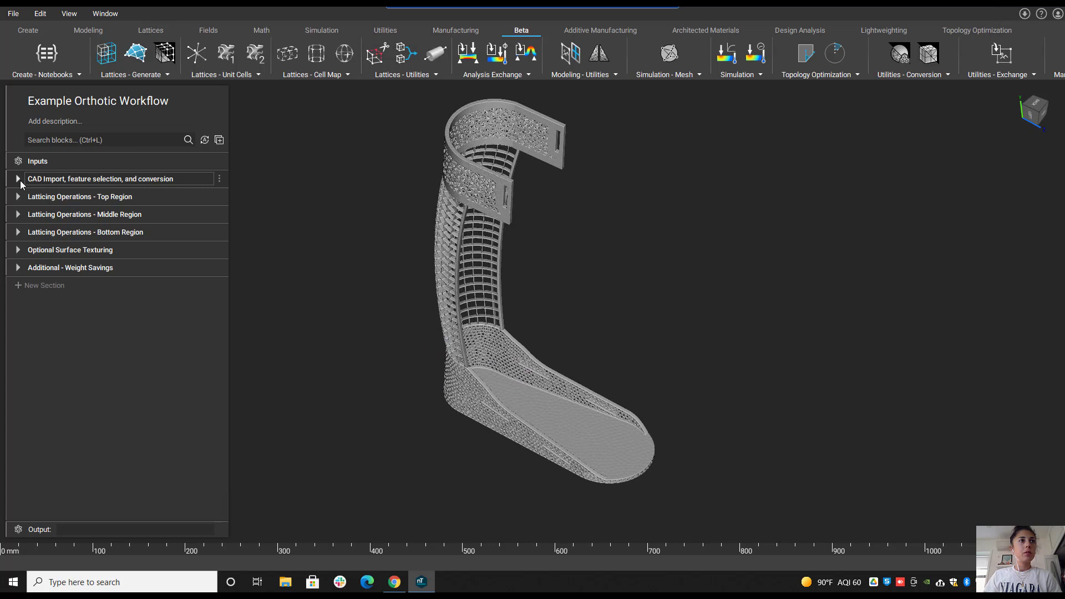
{"action": "left_click", "coordinate": [17, 178]}
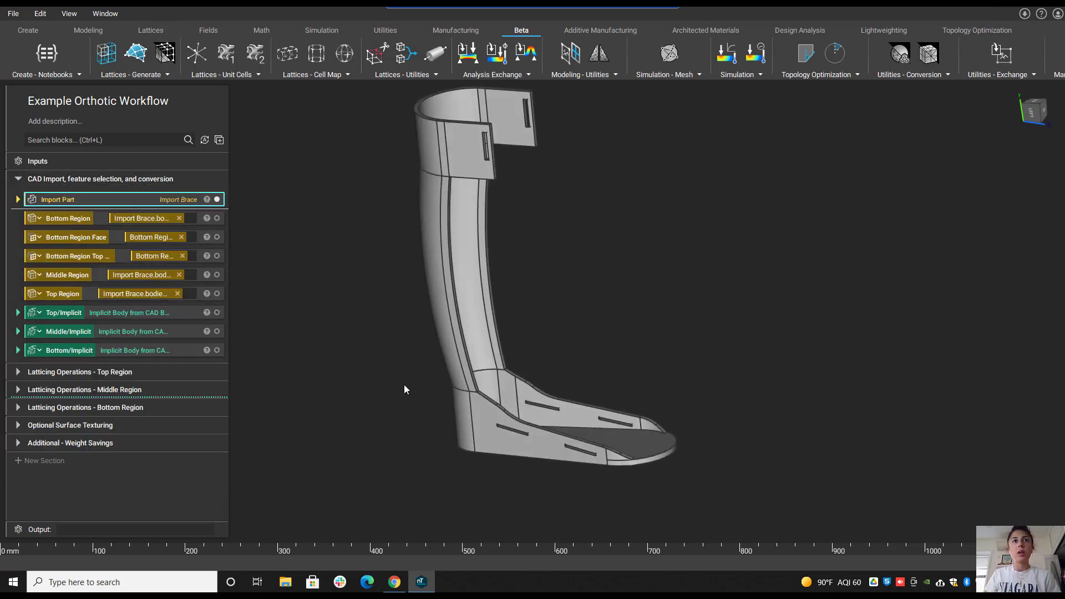
{"action": "left_click_drag", "start_coordinate": [403, 389], "coordinate": [431, 354]}
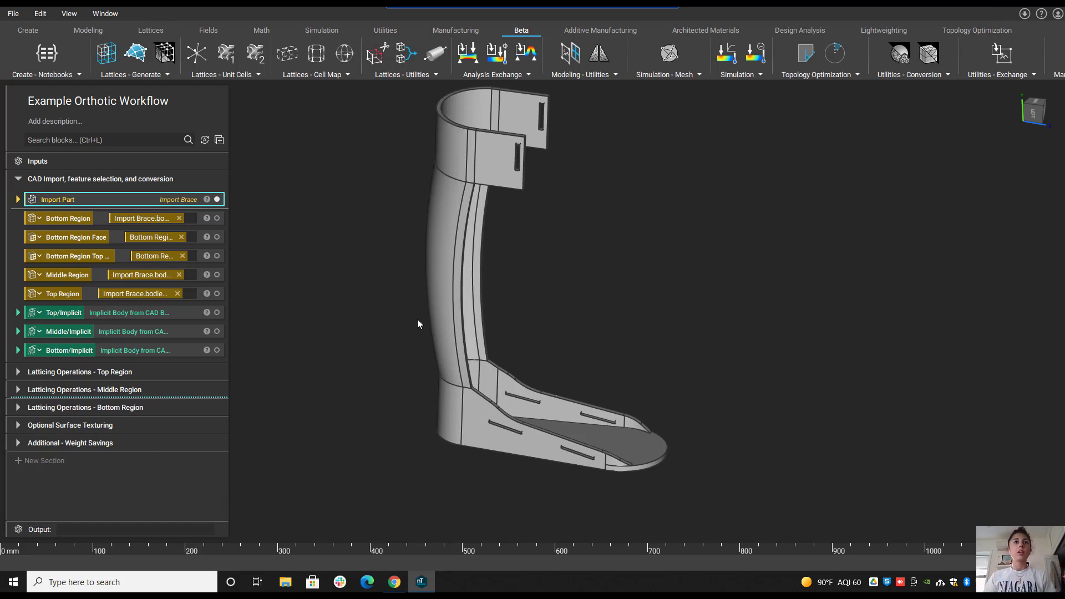
{"action": "mouse_move", "coordinate": [387, 23]}
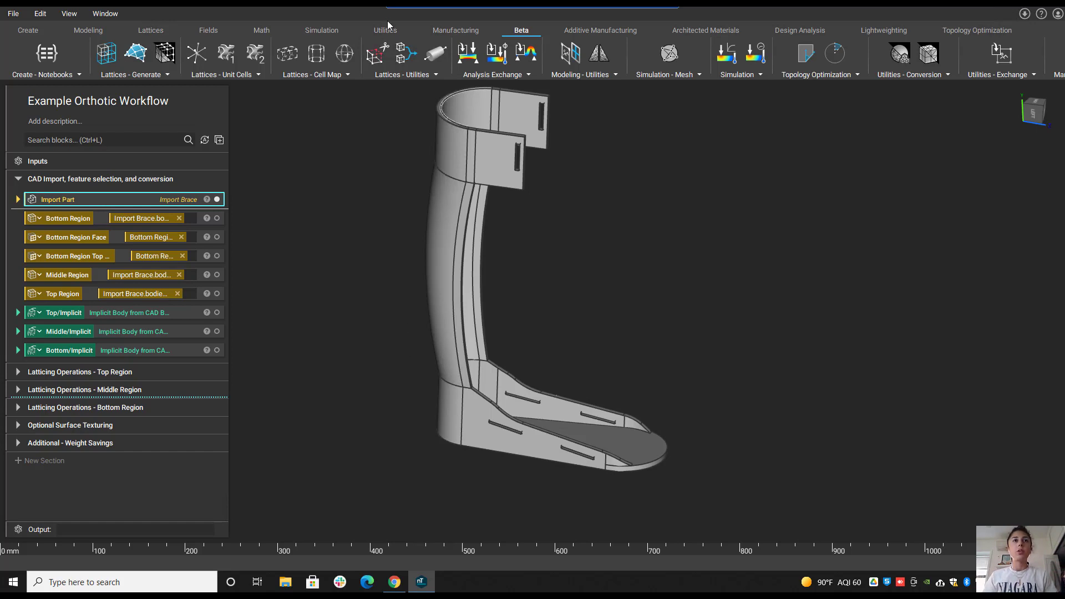
{"action": "left_click", "coordinate": [385, 29]}
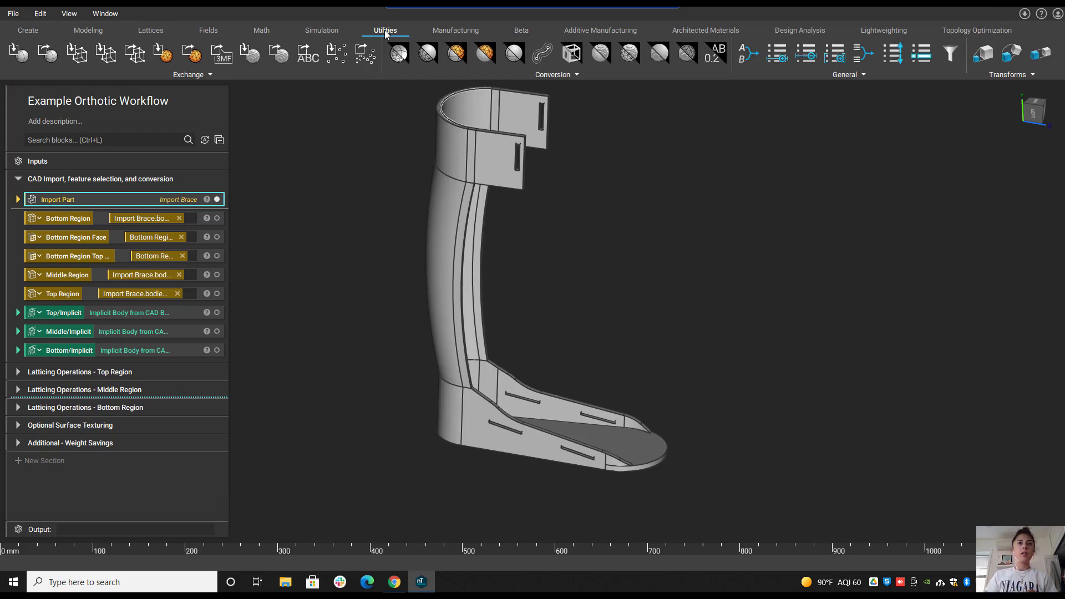
{"action": "mouse_move", "coordinate": [671, 112]}
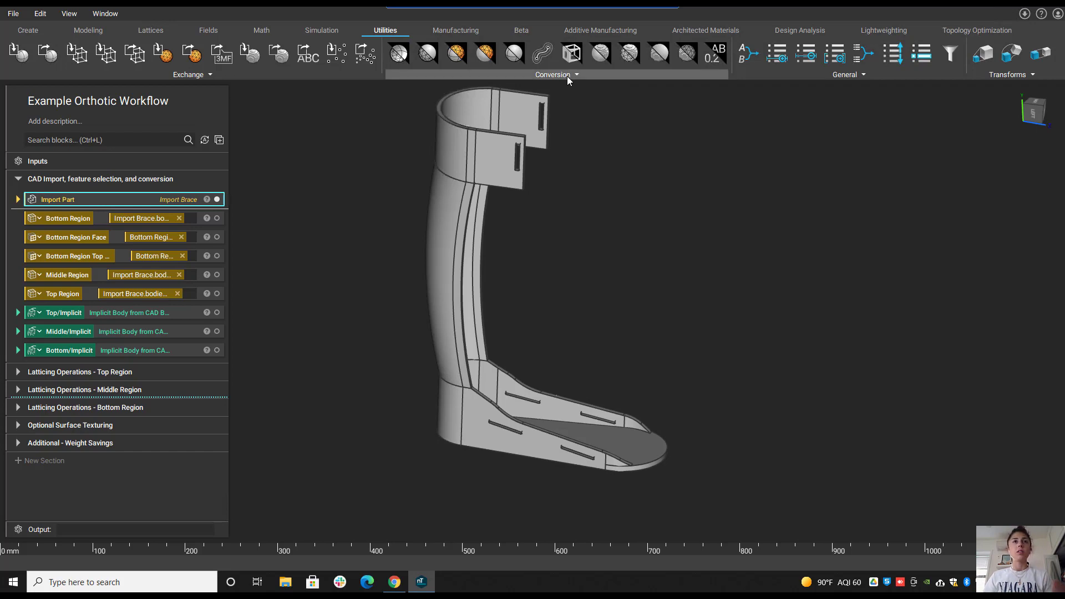
{"action": "mouse_move", "coordinate": [97, 218]}
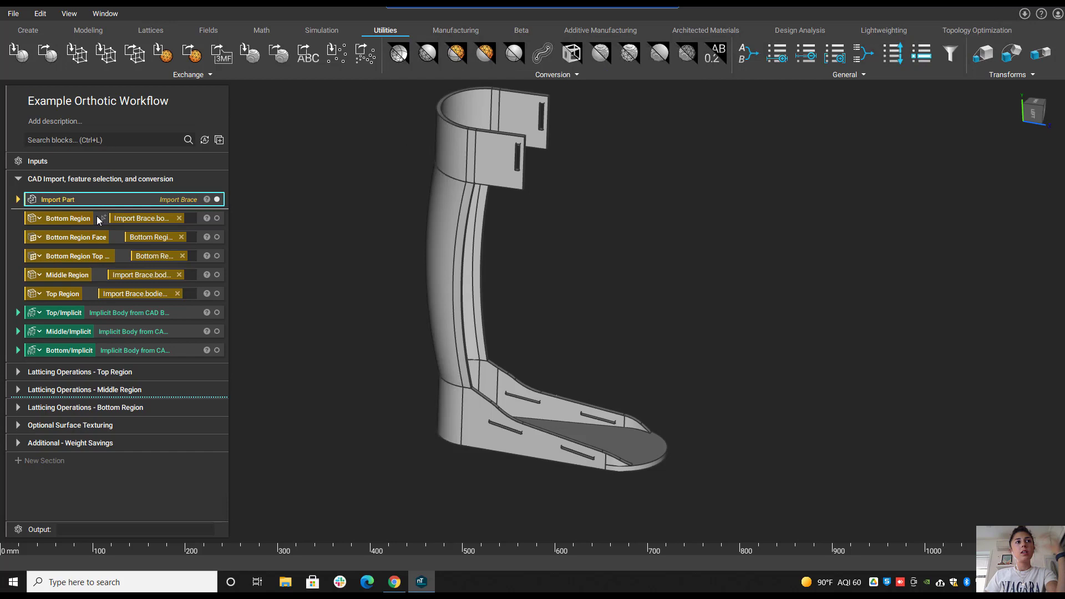
{"action": "mouse_move", "coordinate": [108, 203]}
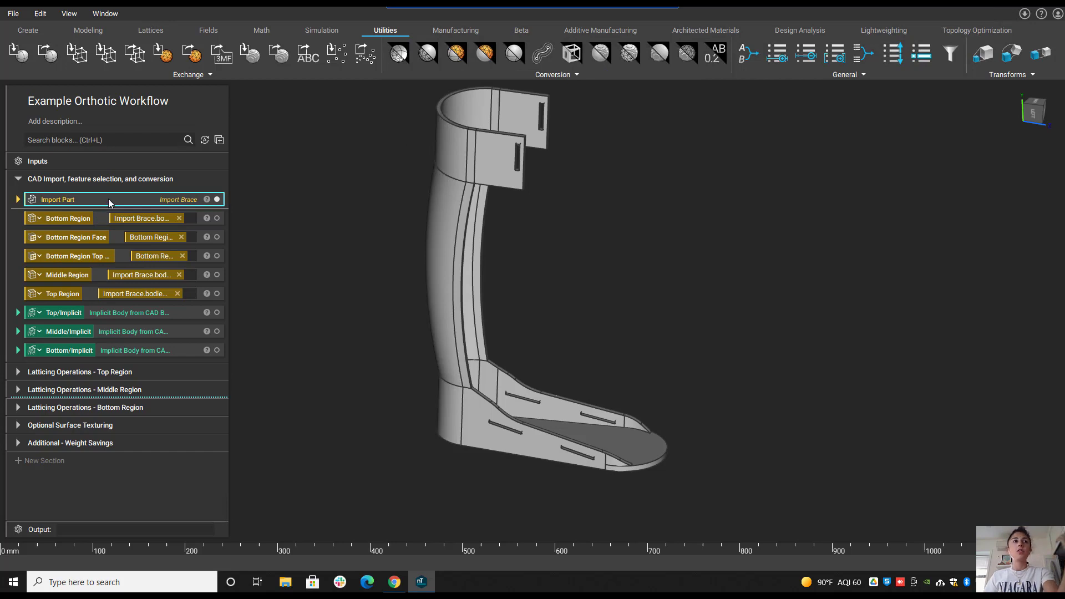
{"action": "mouse_move", "coordinate": [68, 218]}
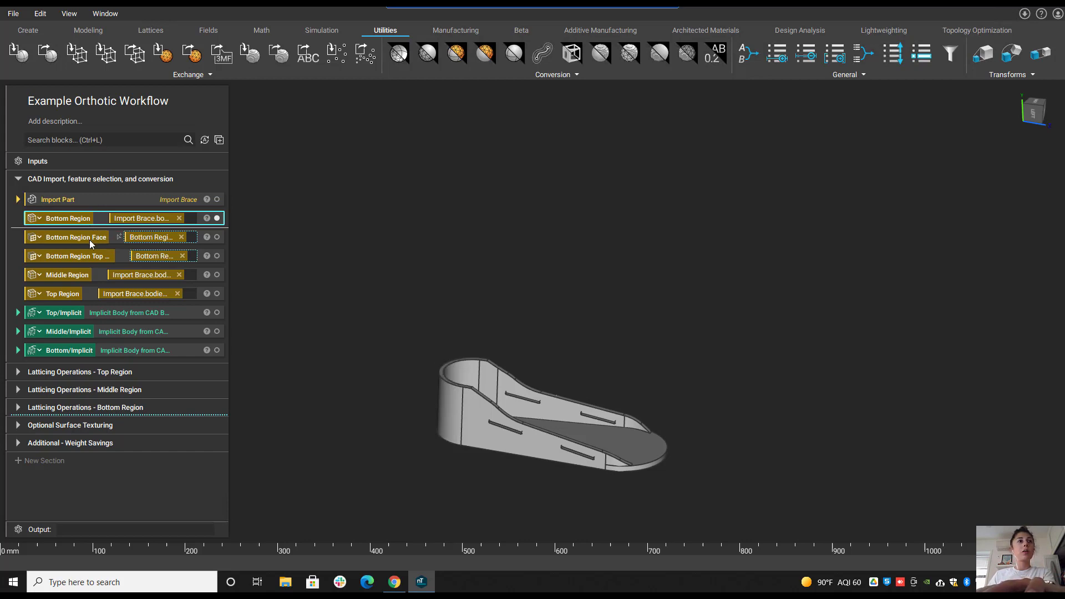
Display the Bottom Region Face, then the Middle Region, then the Top Region on its own.
{"action": "left_click", "coordinate": [76, 236]}
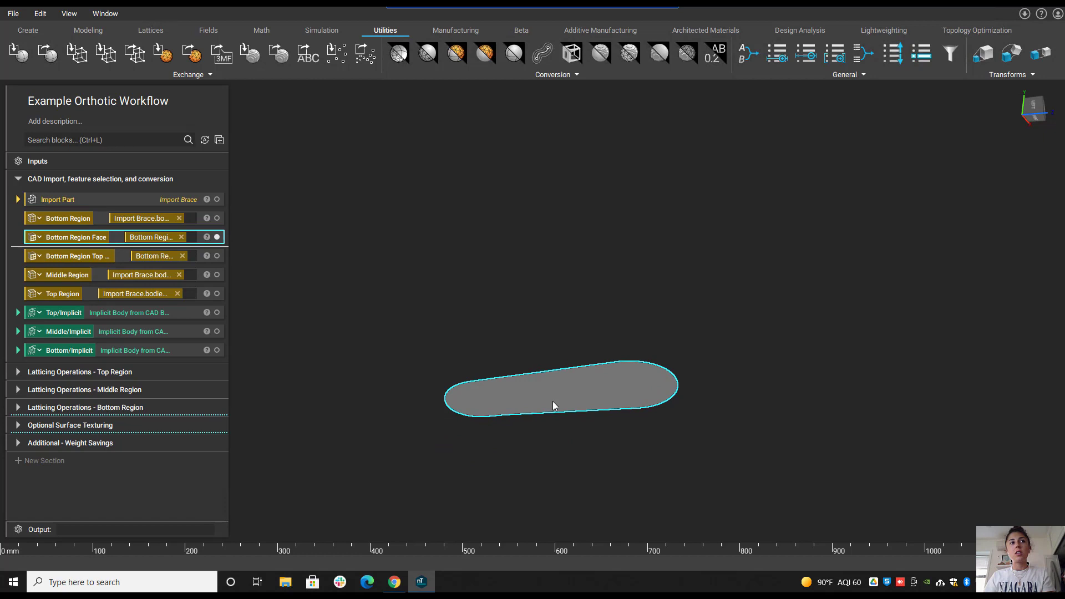
{"action": "mouse_move", "coordinate": [108, 255]}
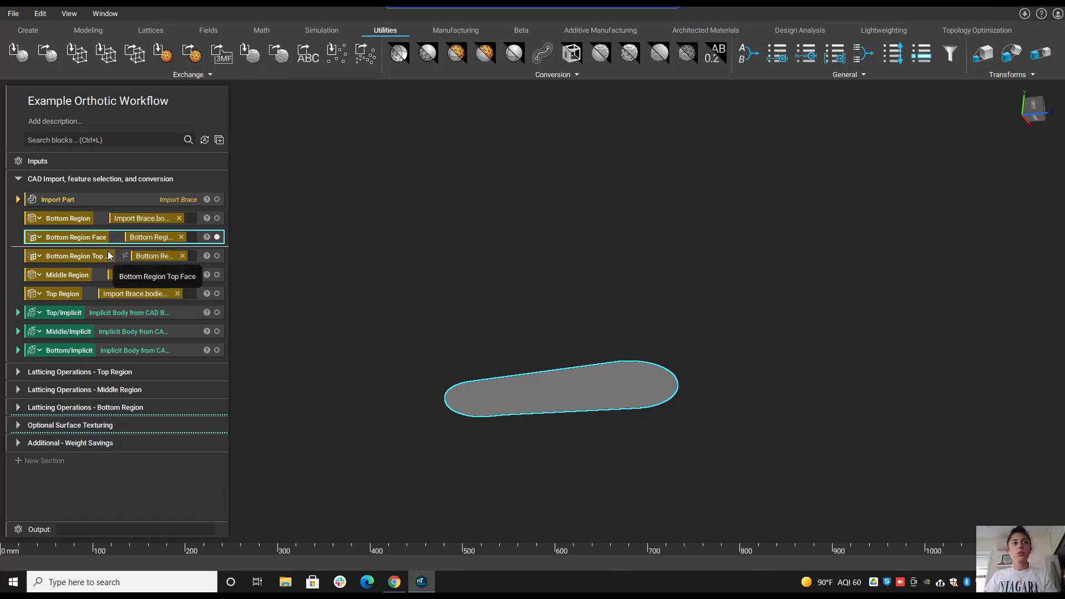
{"action": "left_click", "coordinate": [67, 274]}
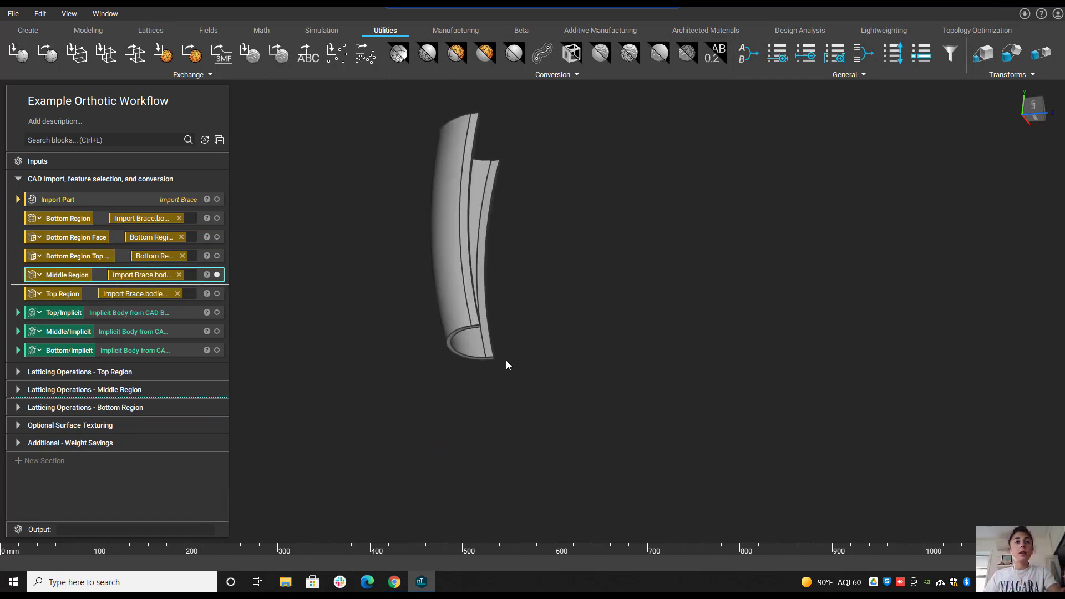
{"action": "left_click", "coordinate": [63, 293]}
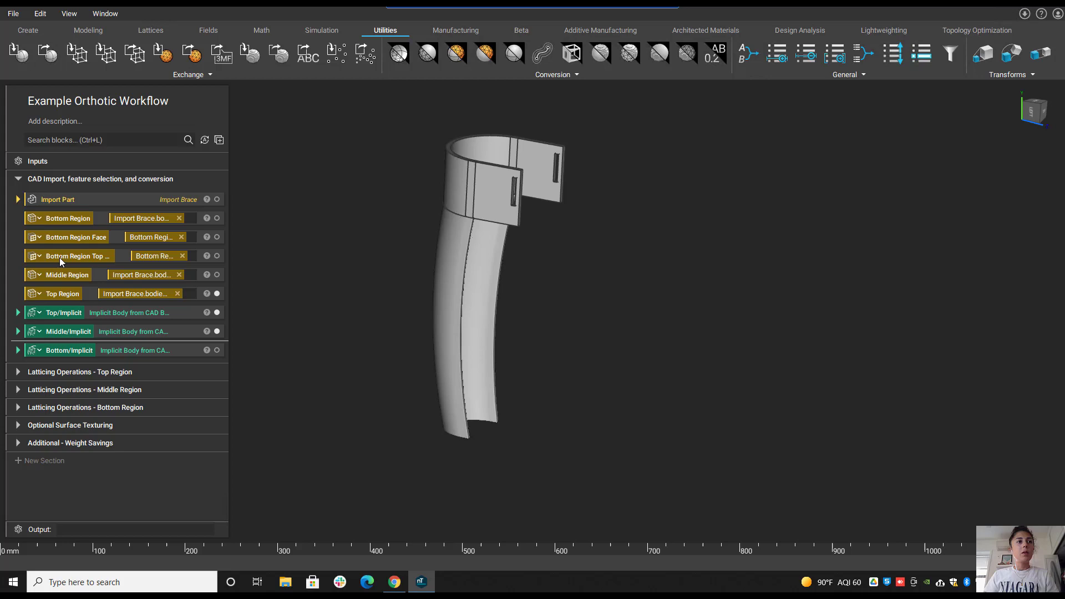
{"action": "mouse_move", "coordinate": [116, 372]}
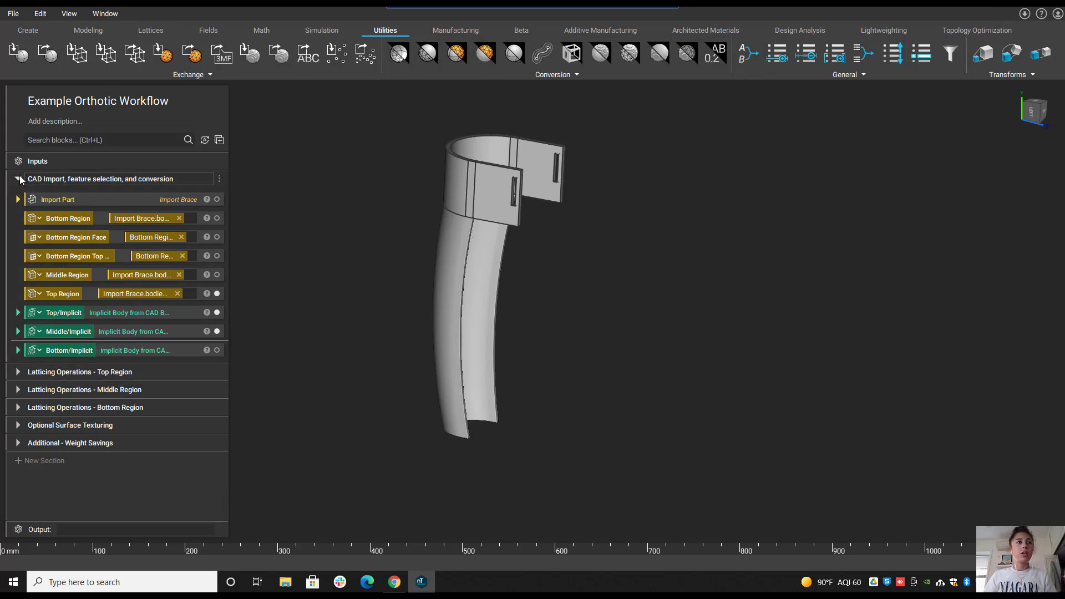
Switch to the Top Region latticing section and display the Final Top Region cuff with its Surface Lattice inputs.
{"action": "left_click", "coordinate": [18, 178]}
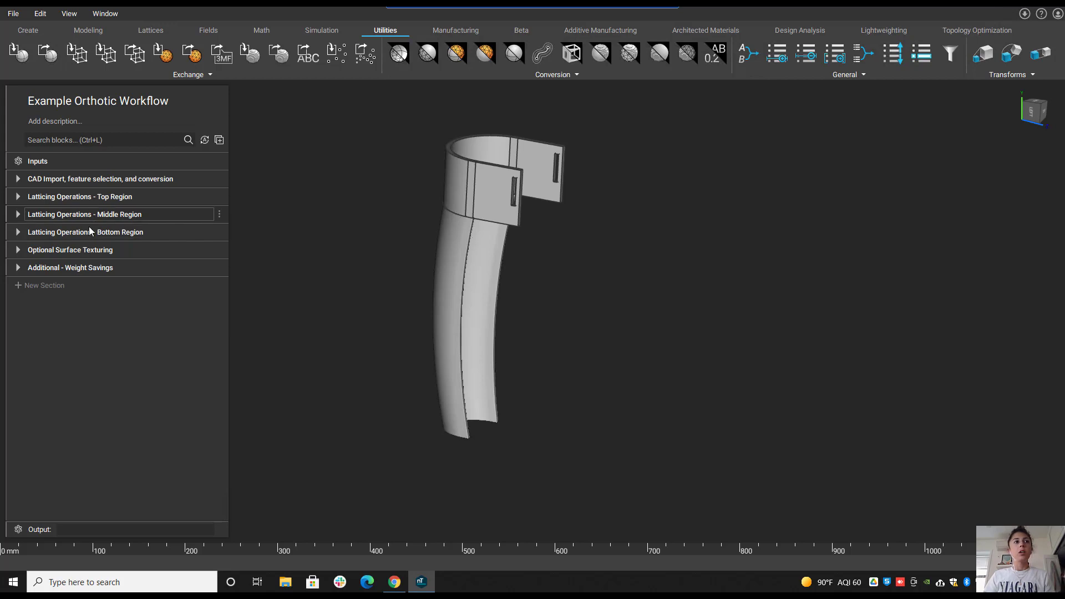
{"action": "left_click", "coordinate": [16, 196]}
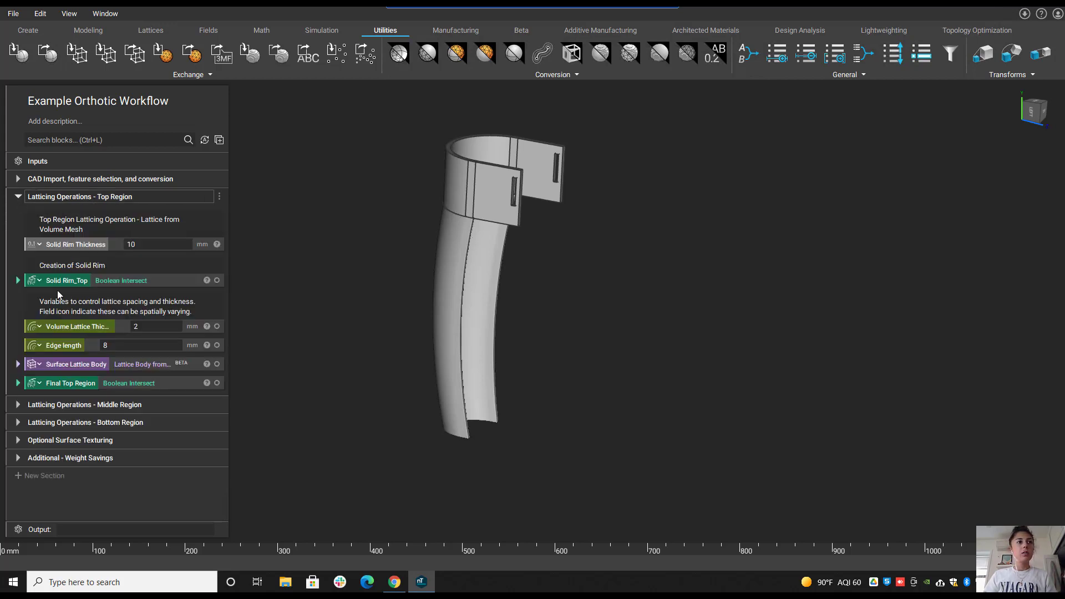
{"action": "left_click", "coordinate": [70, 383]}
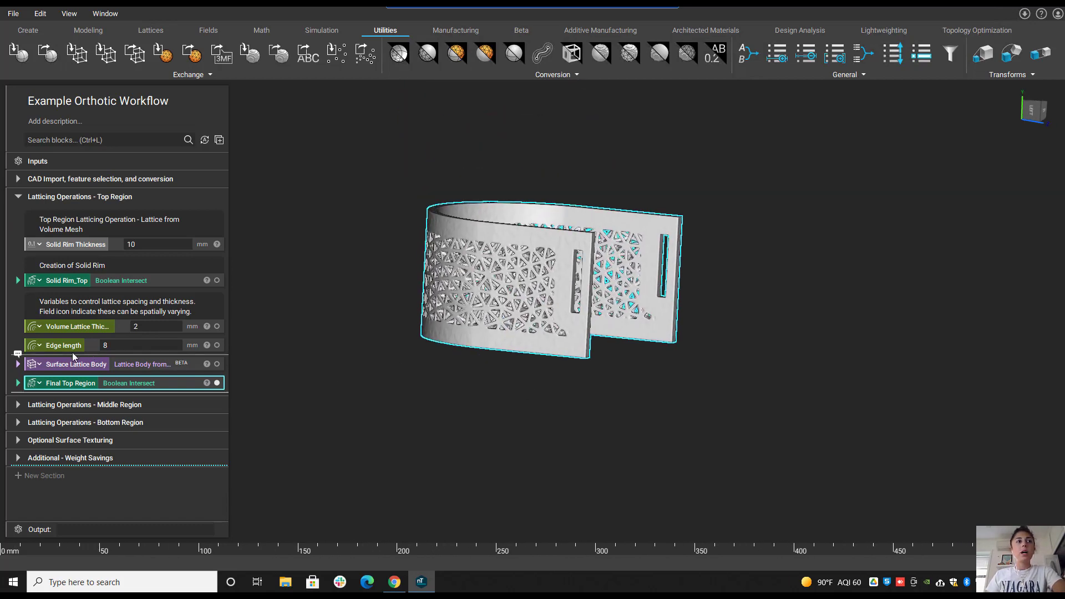
{"action": "left_click", "coordinate": [18, 364]}
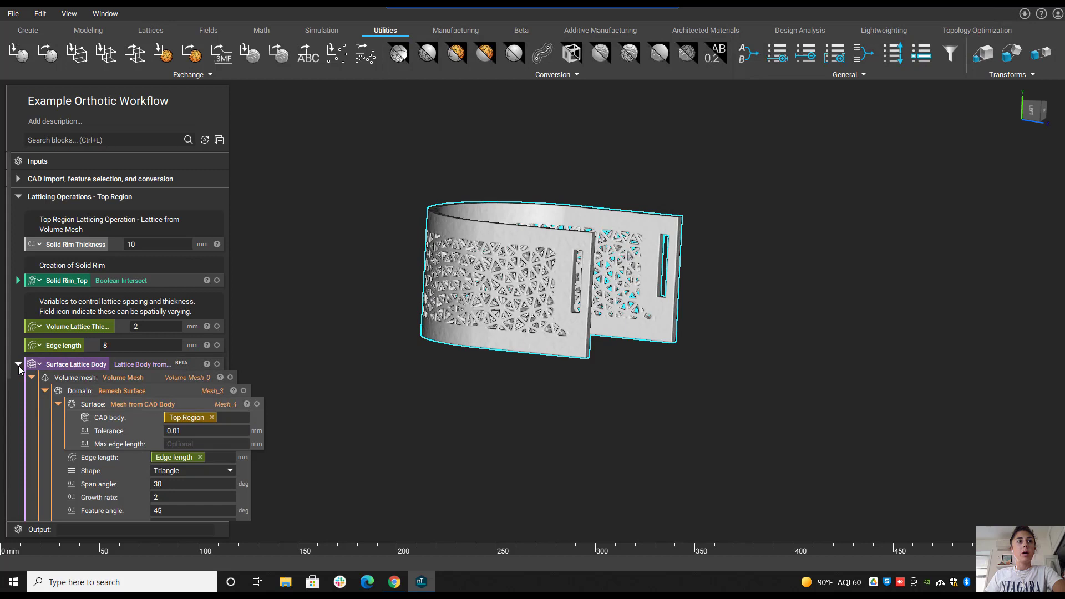
{"action": "mouse_move", "coordinate": [136, 406]}
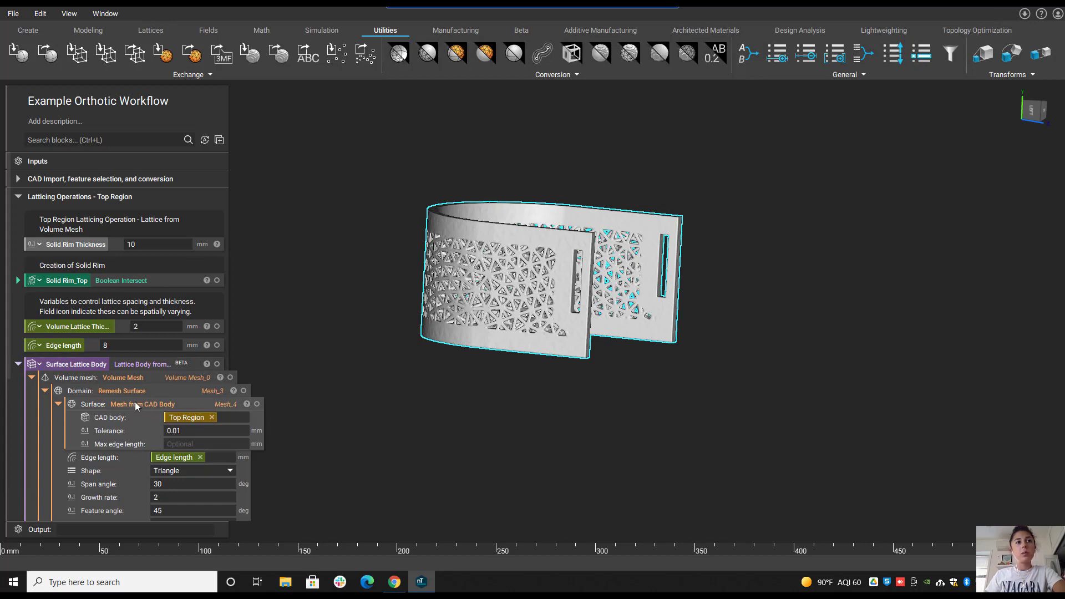
{"action": "mouse_move", "coordinate": [140, 378]}
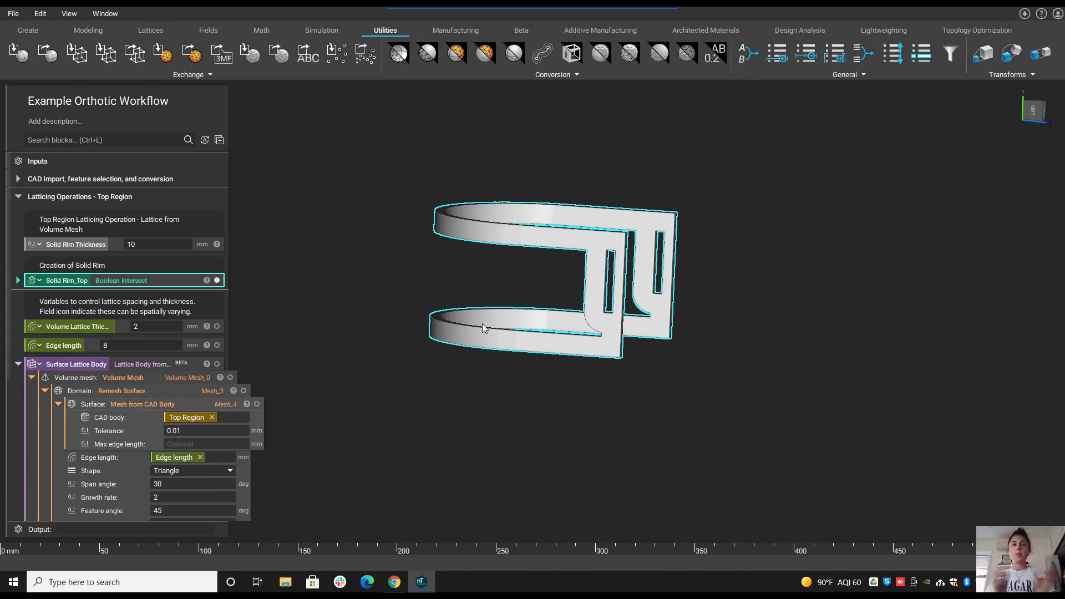
{"action": "mouse_move", "coordinate": [452, 381]}
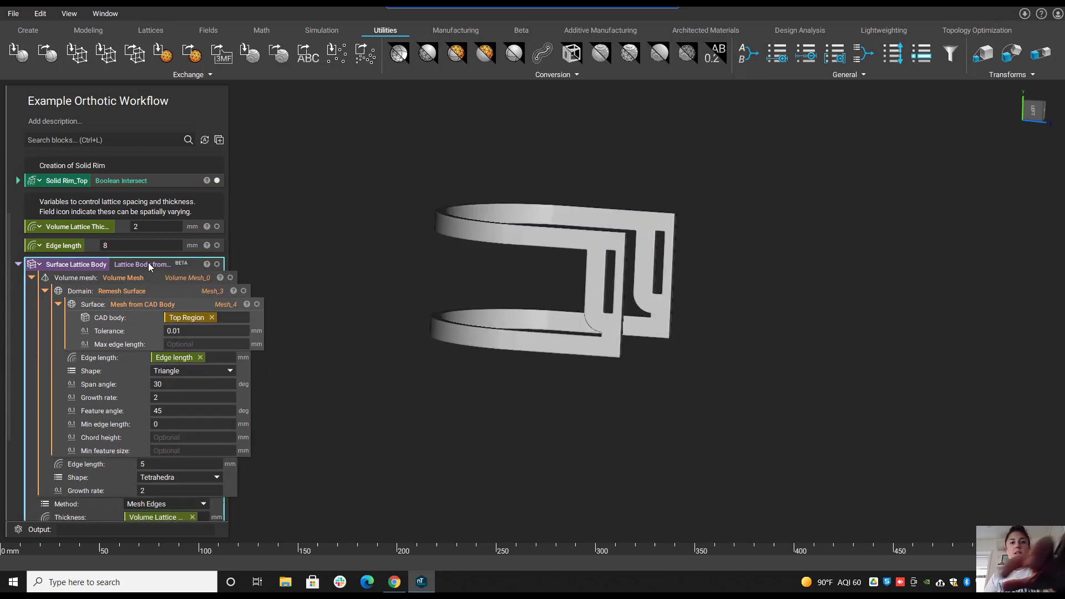
{"action": "mouse_move", "coordinate": [608, 289]}
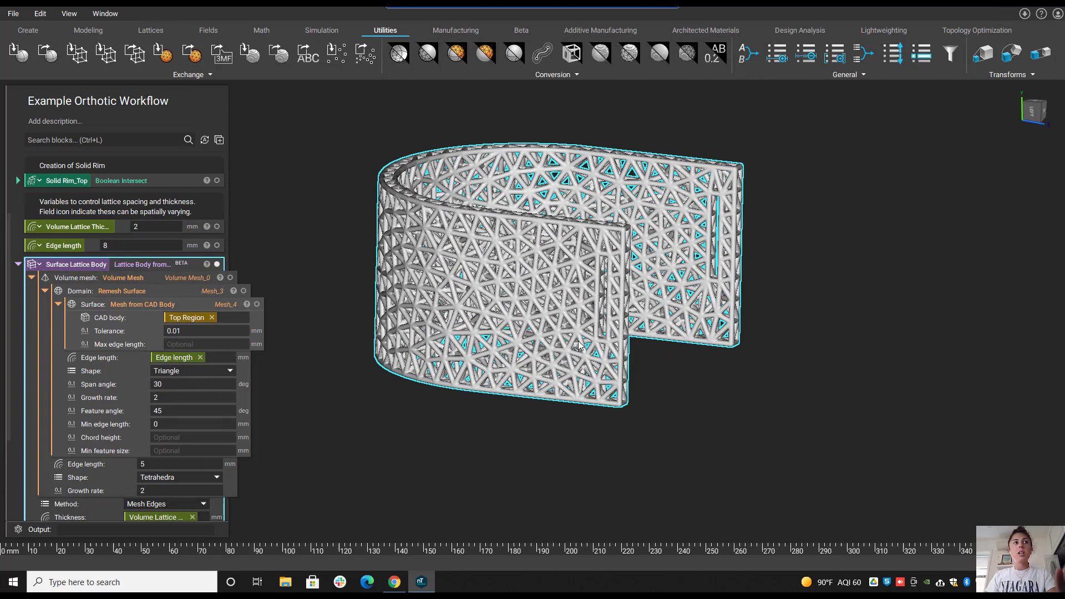
{"action": "mouse_move", "coordinate": [120, 190]}
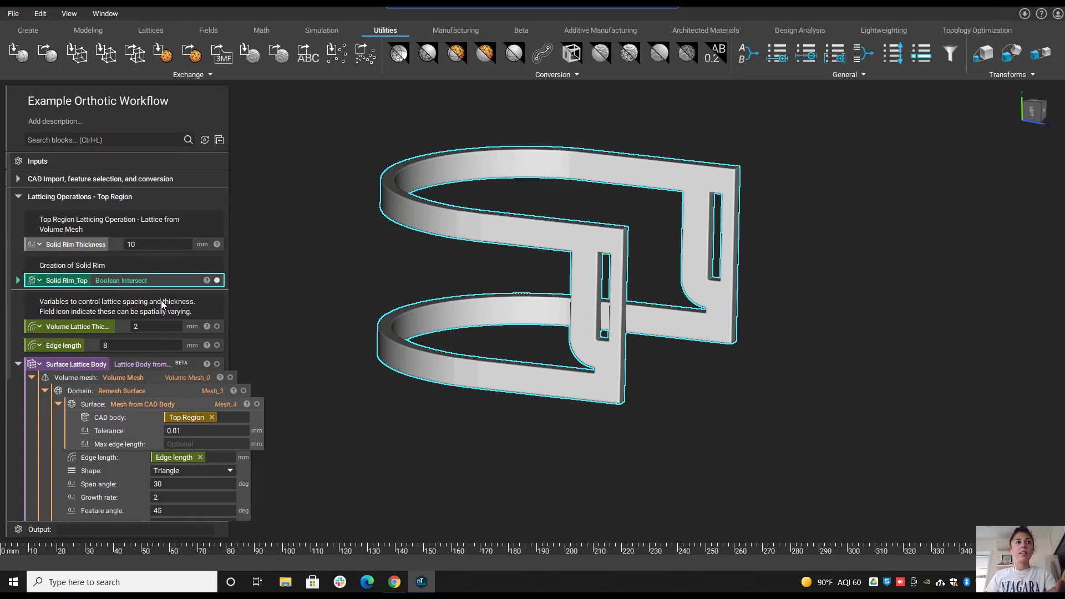
Trial the Solid Rim Thickness at 5 mm, then restore it to 10 mm.
{"action": "left_click", "coordinate": [156, 244]}
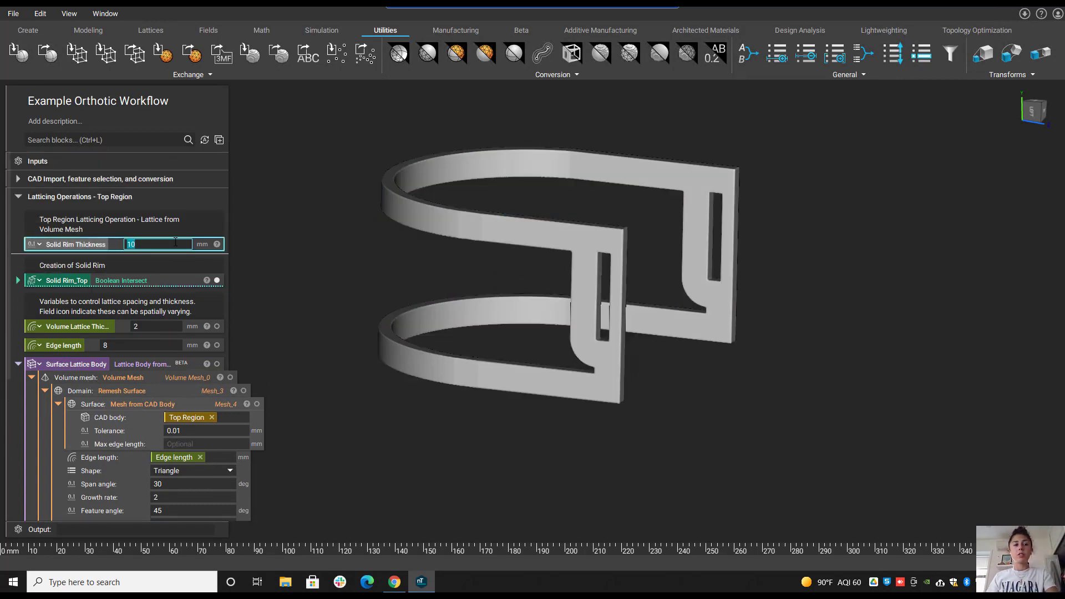
{"action": "type", "text": "5"}
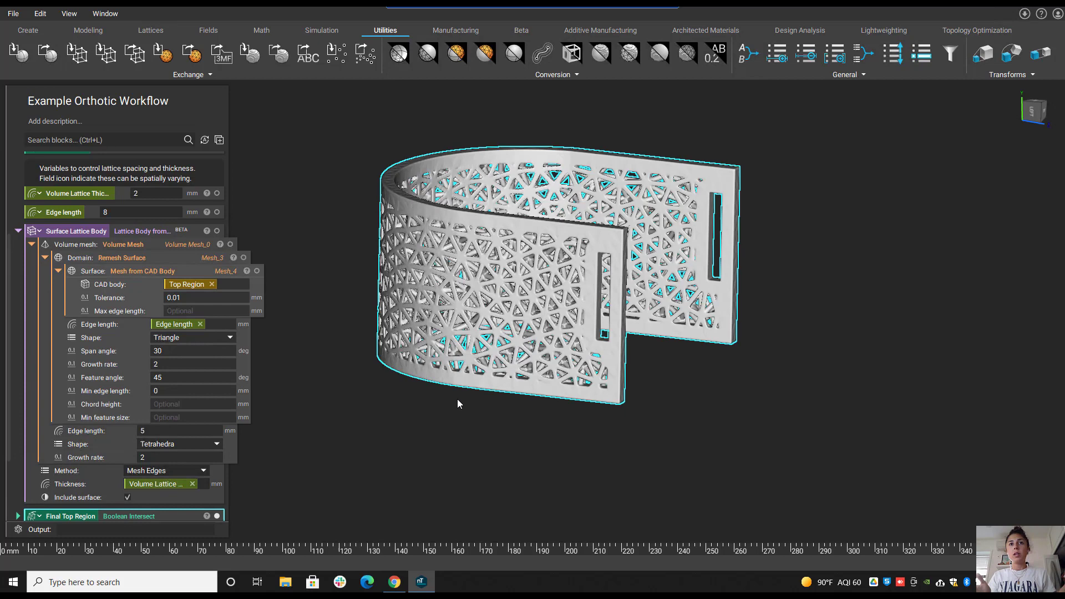
{"action": "scroll", "scroll_direction": "down", "scroll_amount": 3}
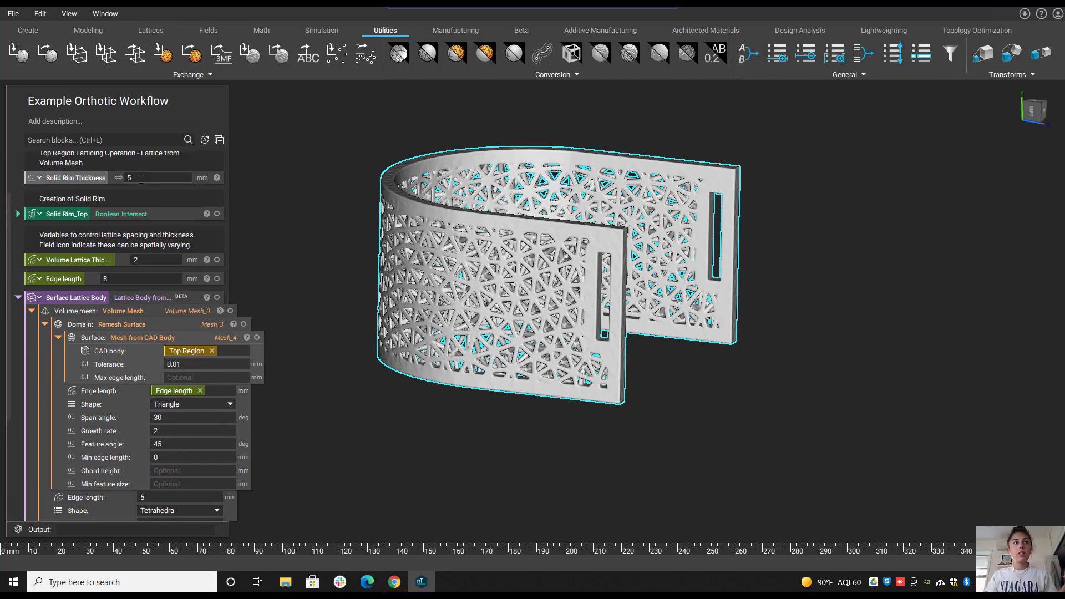
{"action": "type", "text": "10"}
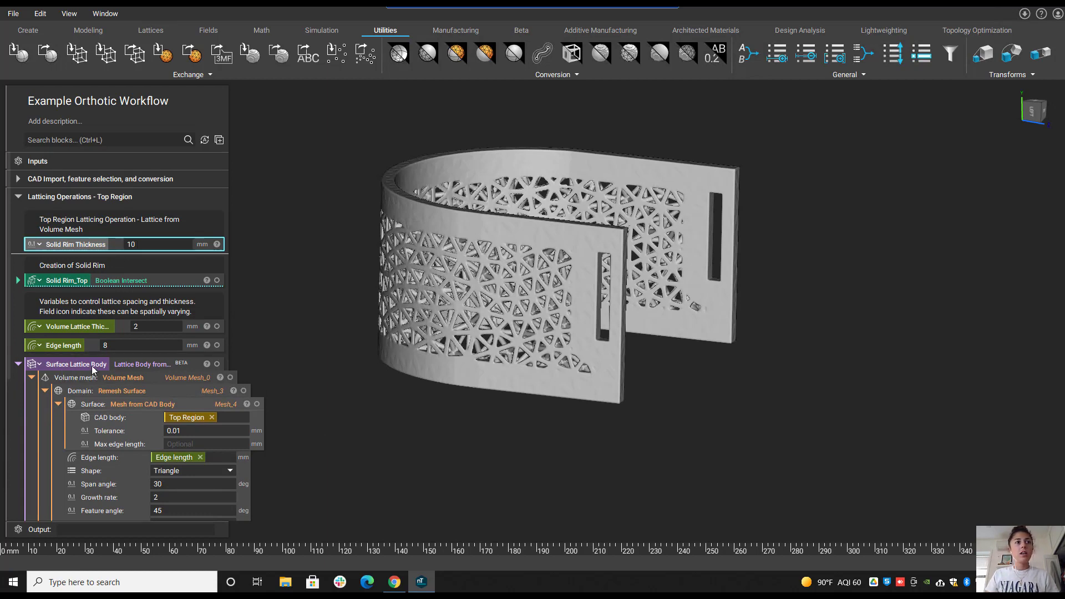
{"action": "scroll", "scroll_direction": "down", "scroll_amount": 3}
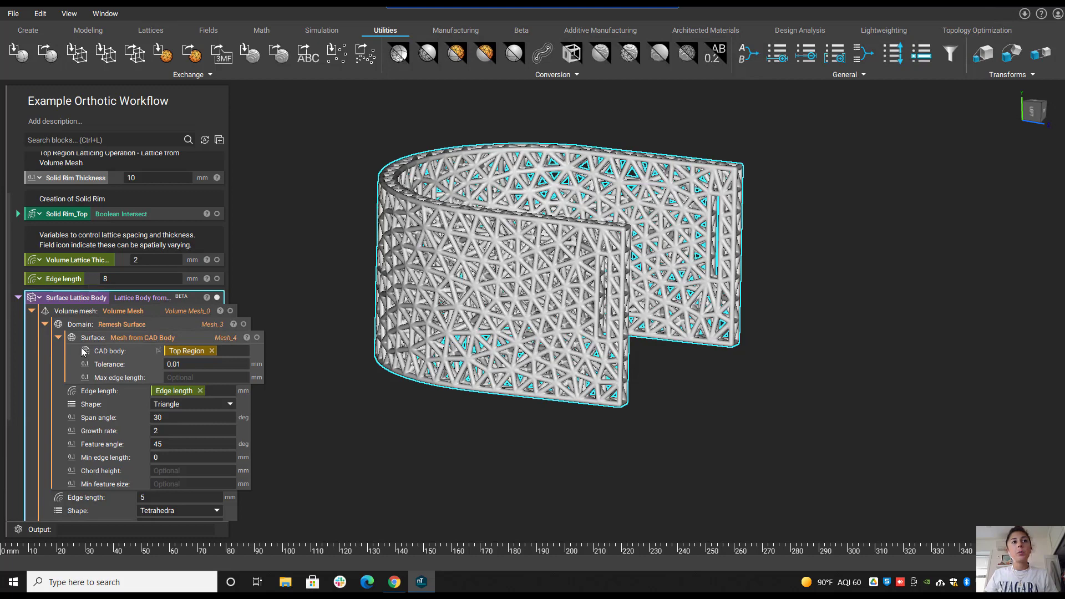
Set the Volume Lattice Thickness back to 2 mm and display the Final Top Region.
{"action": "scroll", "scroll_direction": "down", "scroll_amount": 3}
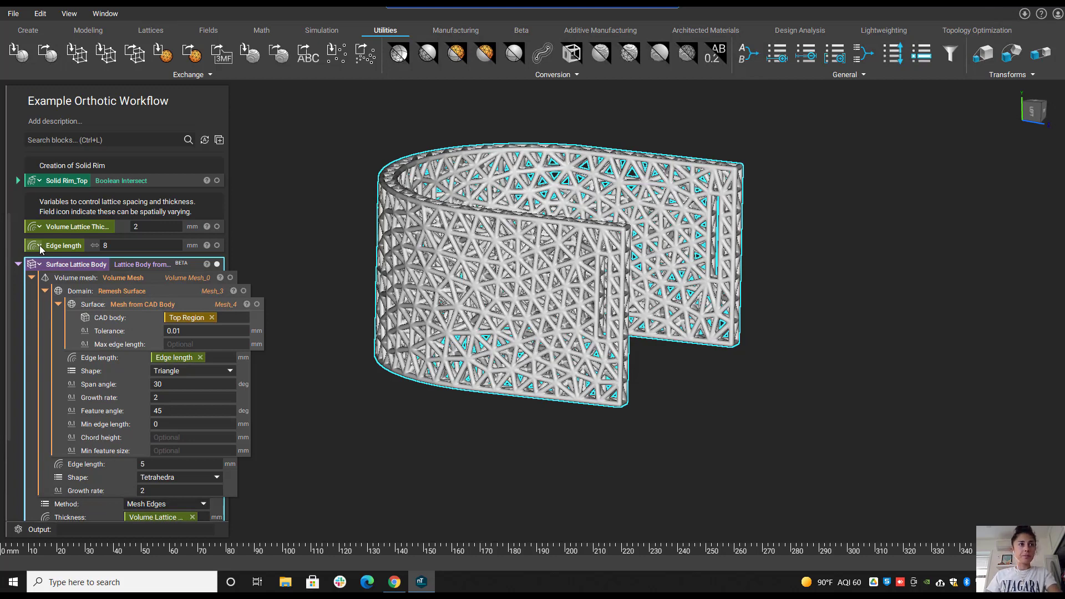
{"action": "left_click", "coordinate": [156, 225]}
{"action": "type", "text": "1"}
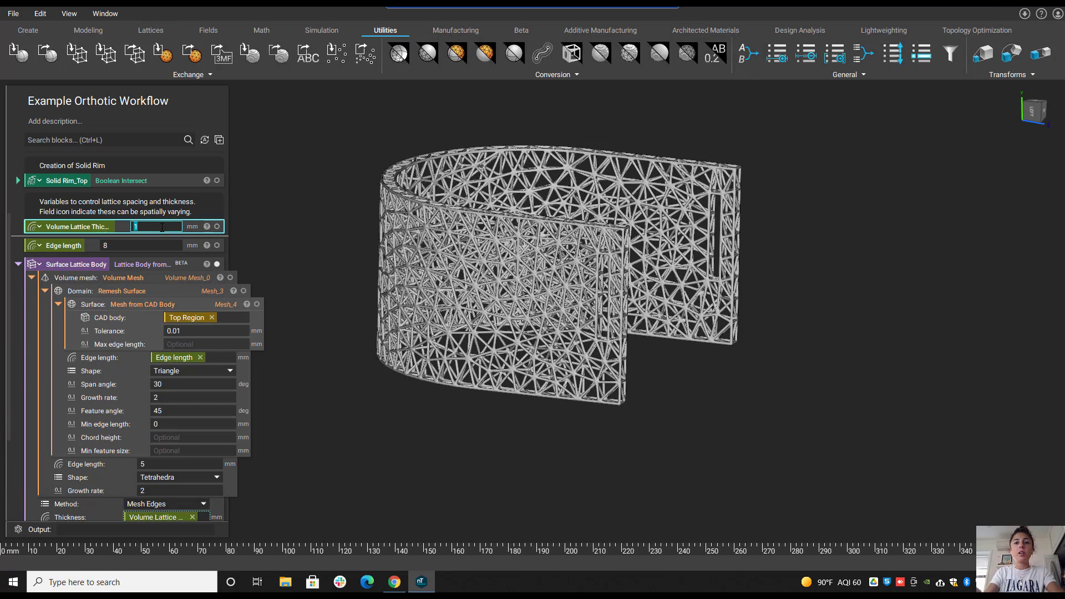
{"action": "type", "text": "2"}
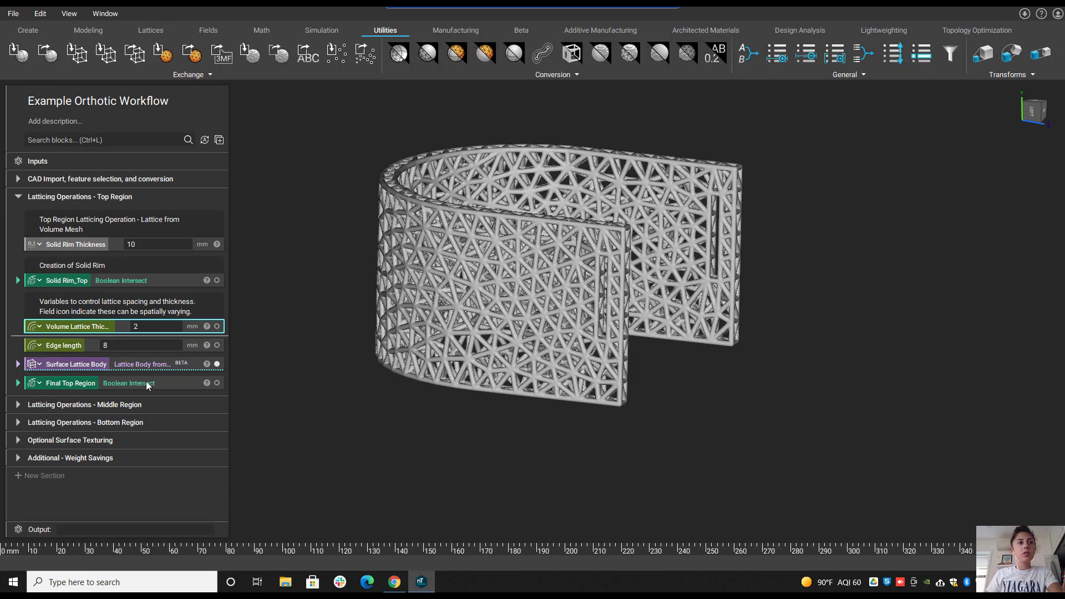
{"action": "left_click", "coordinate": [80, 383]}
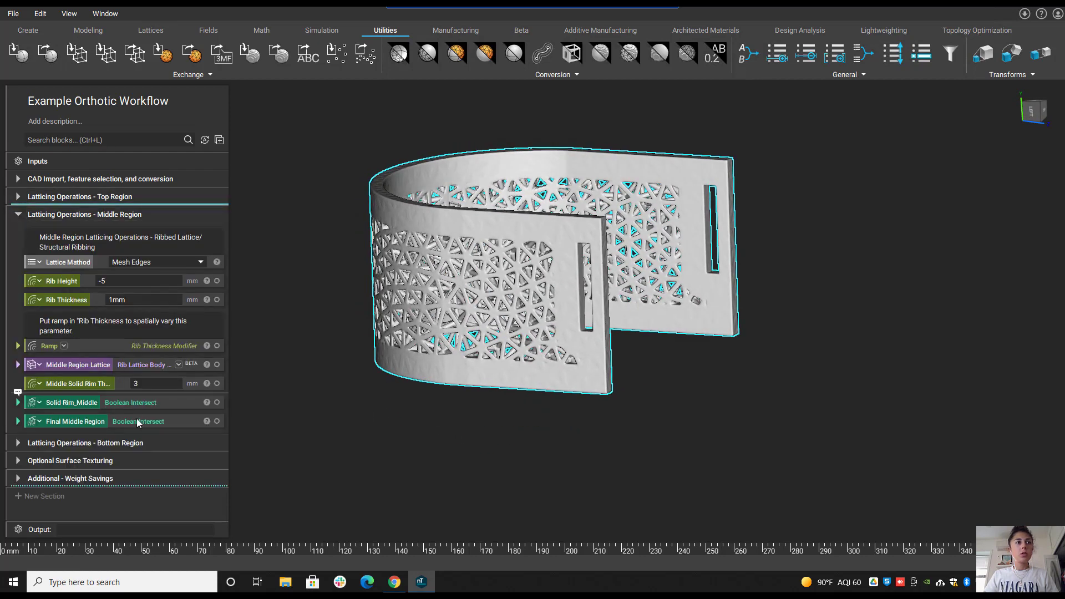
Display the Final Middle Region ribbed lattice and expand its lattice and graph lattice inputs.
{"action": "left_click", "coordinate": [74, 421]}
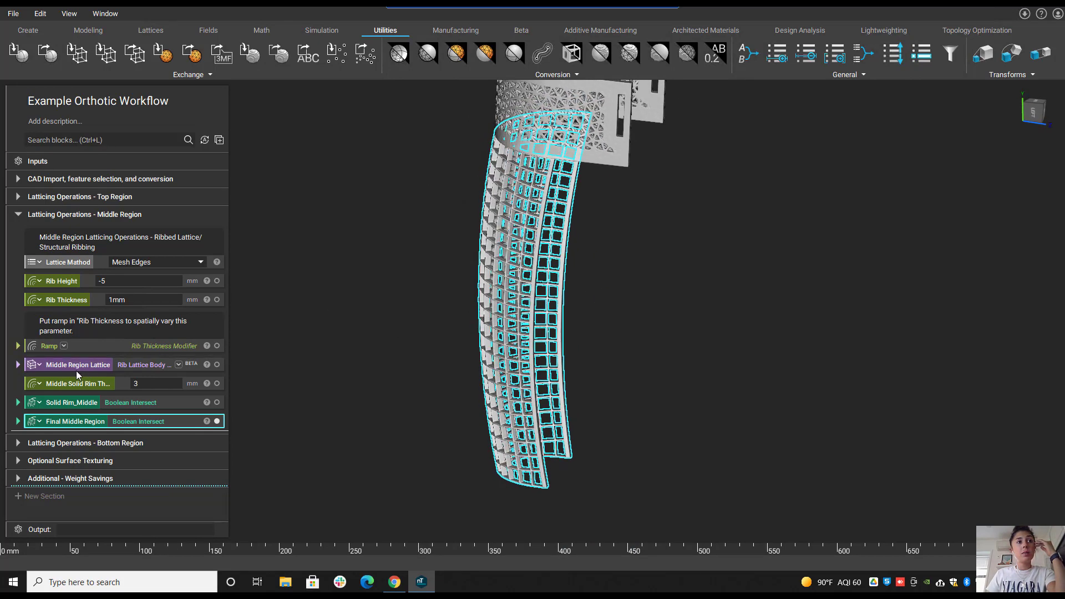
{"action": "left_click", "coordinate": [17, 365]}
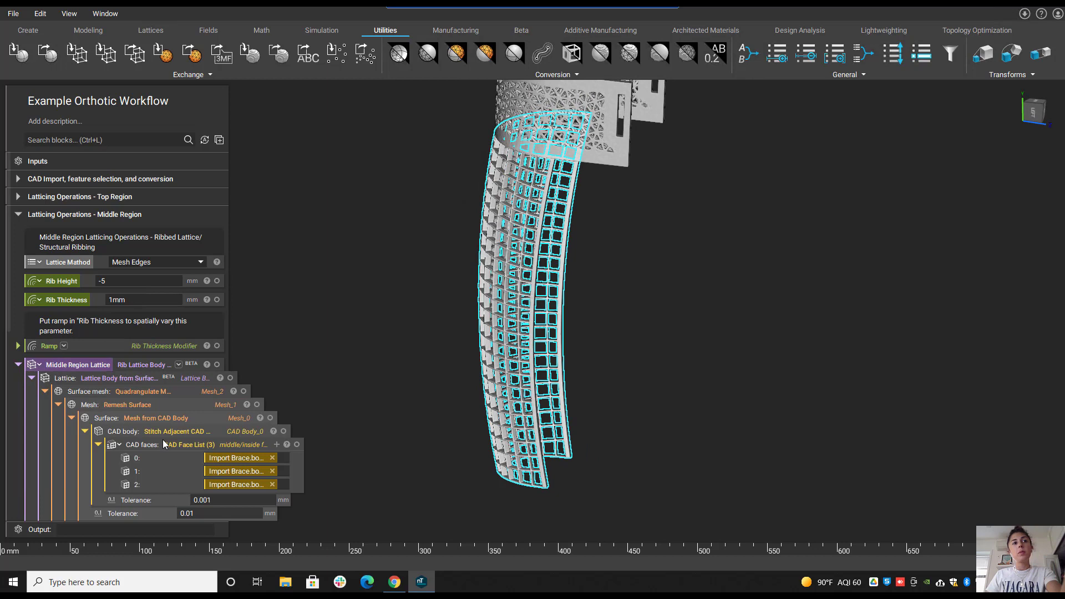
{"action": "mouse_move", "coordinate": [169, 398]}
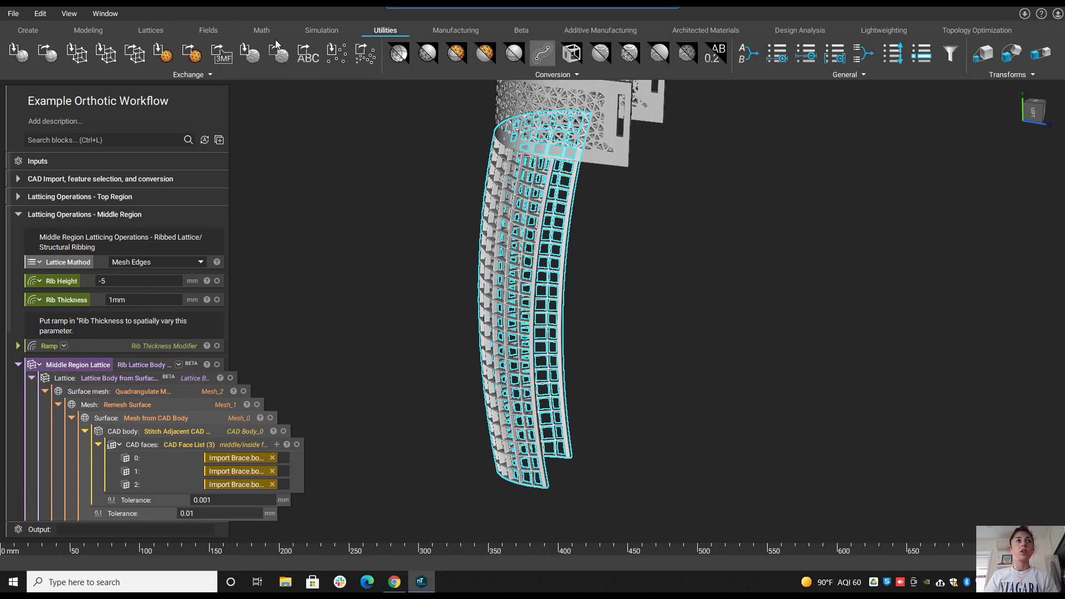
{"action": "left_click", "coordinate": [150, 30]}
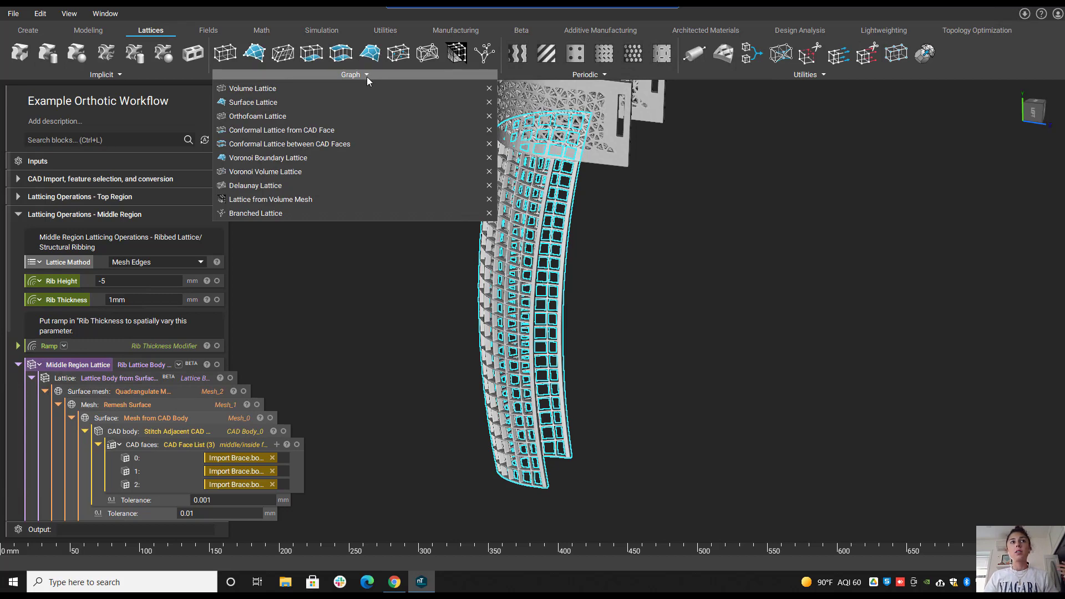
{"action": "left_click", "coordinate": [251, 432]}
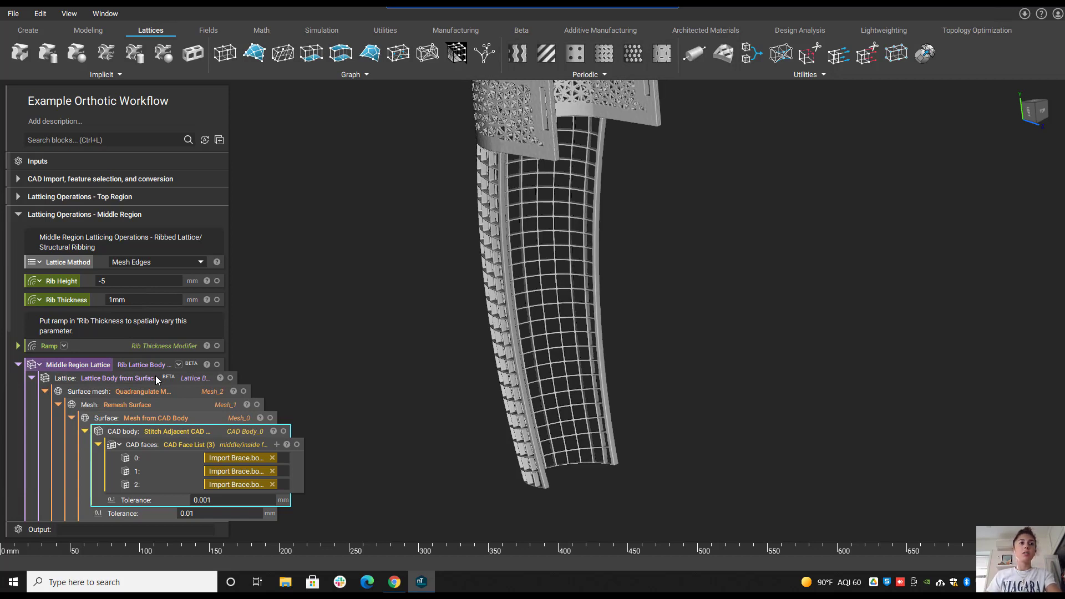
{"action": "left_click", "coordinate": [118, 378]}
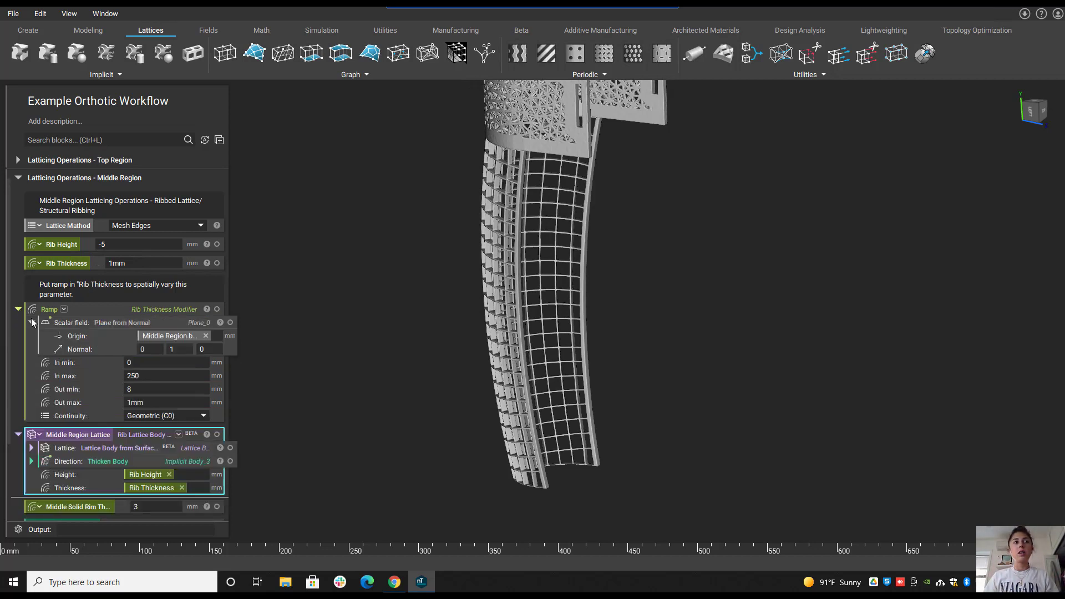
Show the Ramp's reference plane and plug the Ramp into the Rib Thickness variable.
{"action": "left_click", "coordinate": [102, 321]}
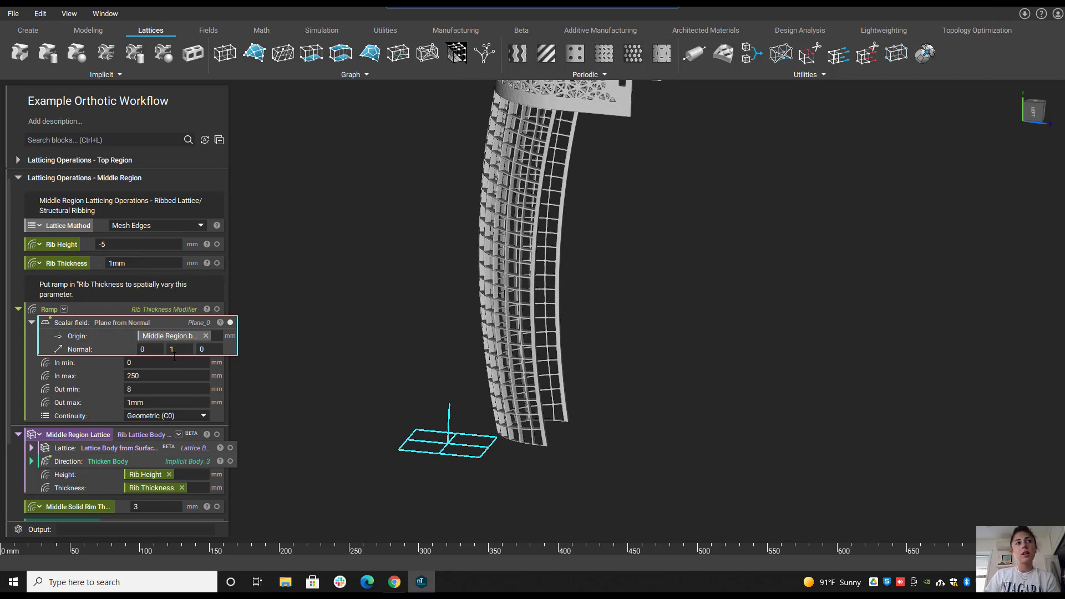
{"action": "mouse_move", "coordinate": [512, 438]}
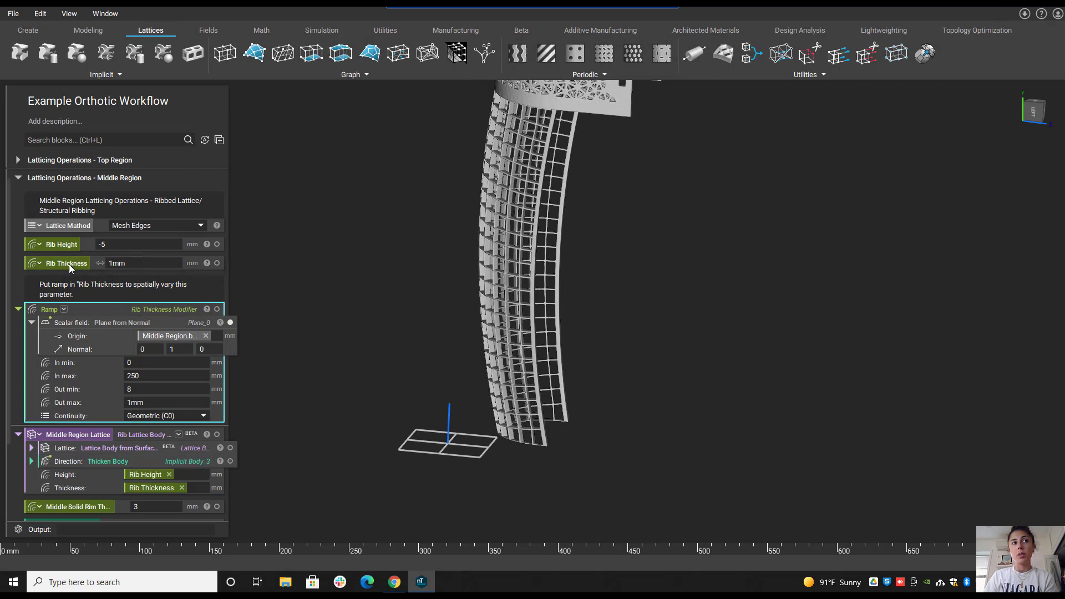
{"action": "mouse_move", "coordinate": [68, 268]}
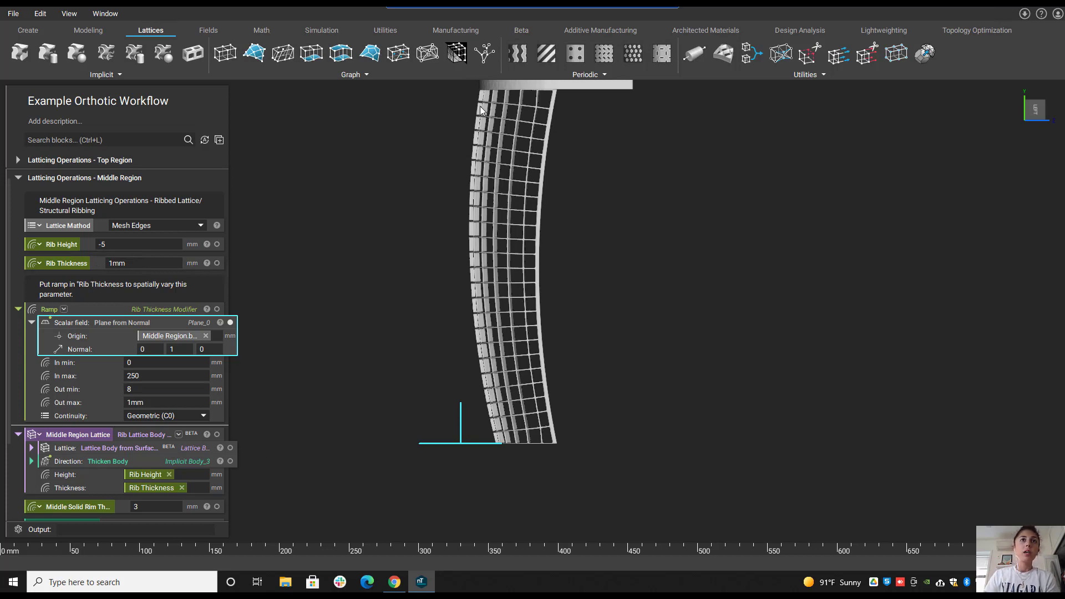
{"action": "left_click", "coordinate": [166, 376]}
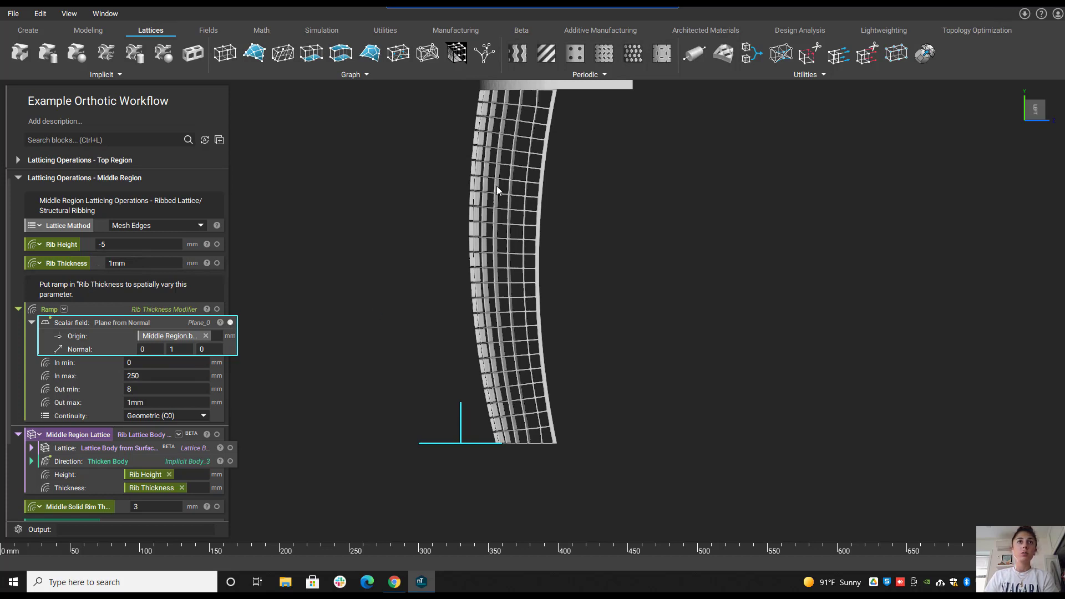
{"action": "mouse_move", "coordinate": [524, 309]}
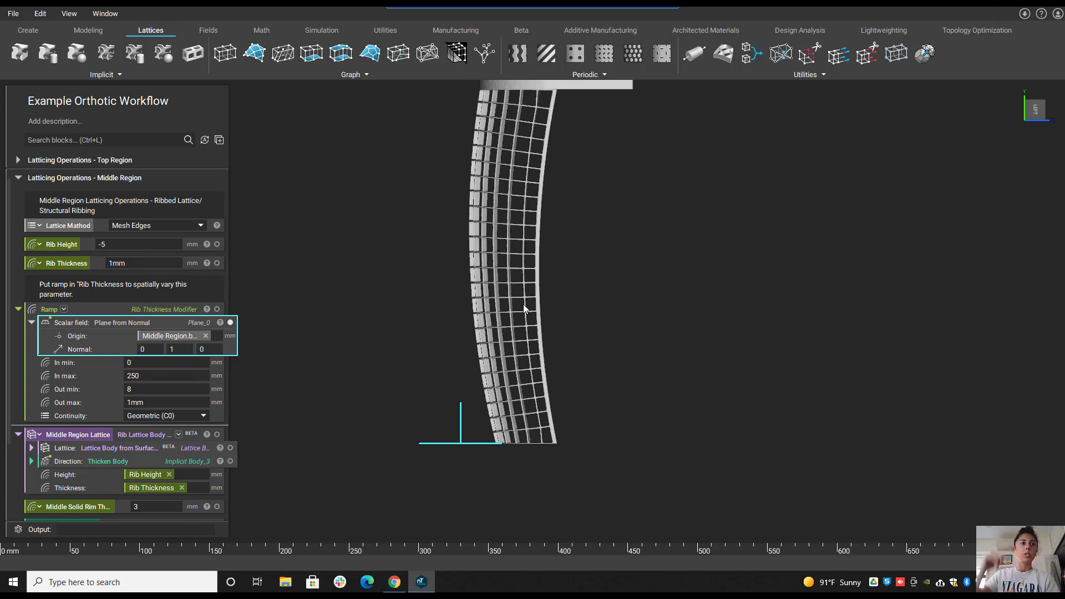
{"action": "mouse_move", "coordinate": [244, 386]}
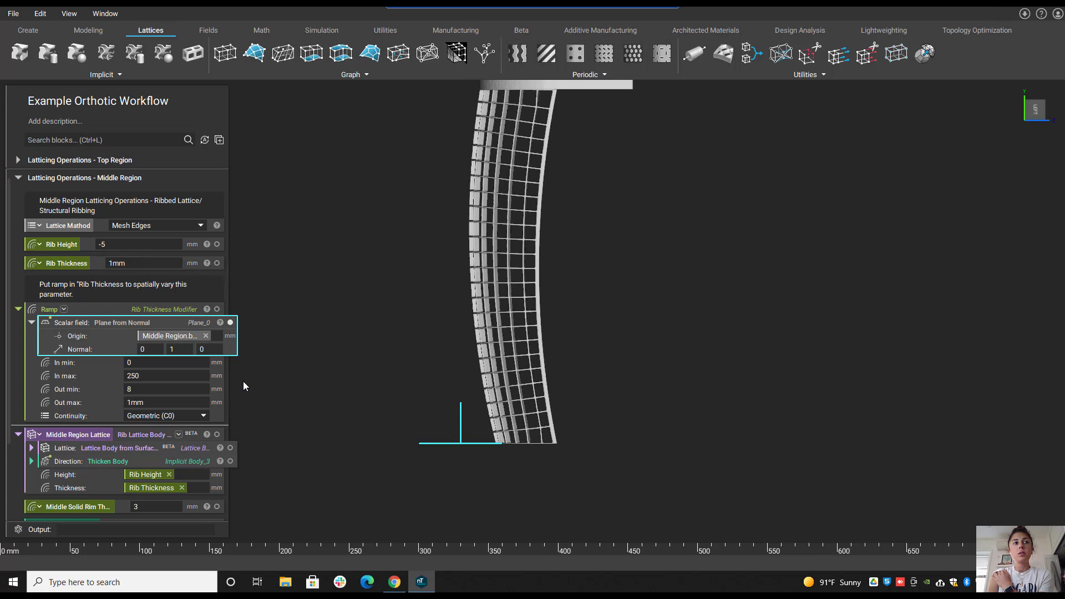
{"action": "mouse_move", "coordinate": [226, 390]}
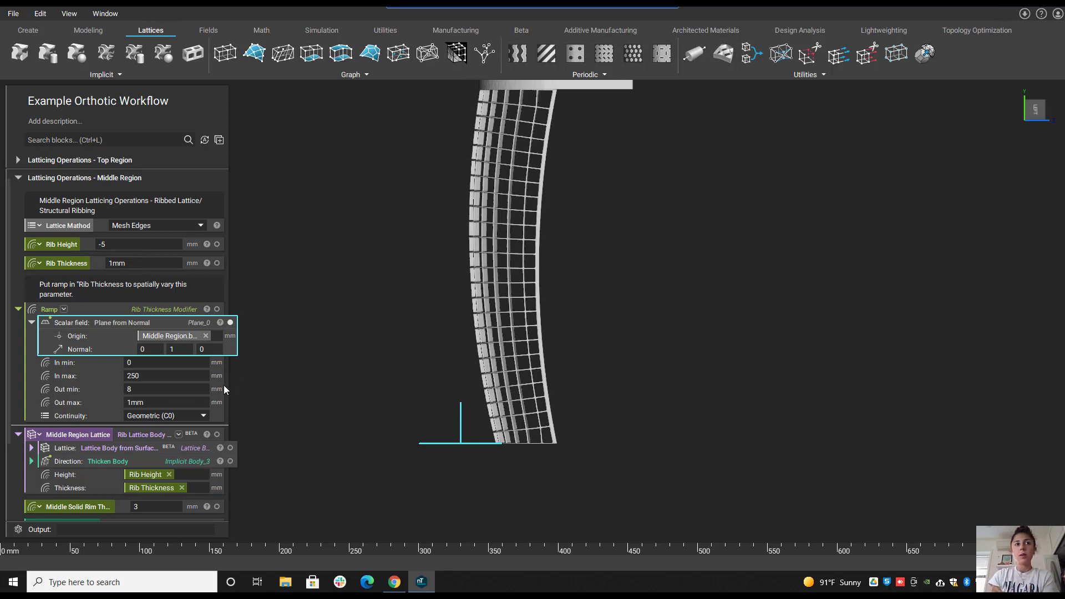
{"action": "mouse_move", "coordinate": [522, 122]}
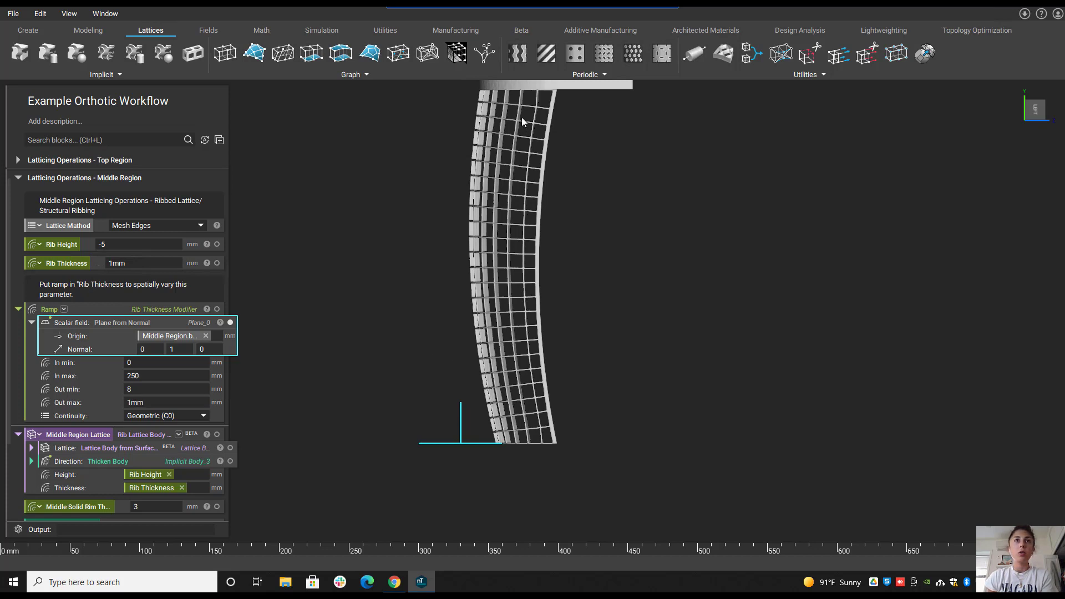
{"action": "mouse_move", "coordinate": [149, 320]}
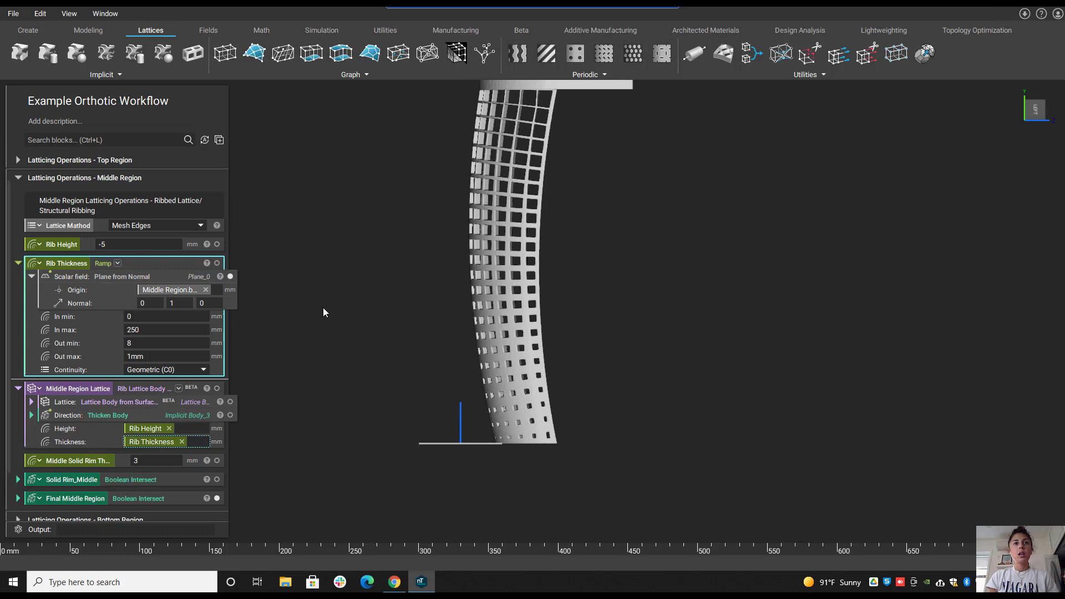
{"action": "mouse_move", "coordinate": [231, 374]}
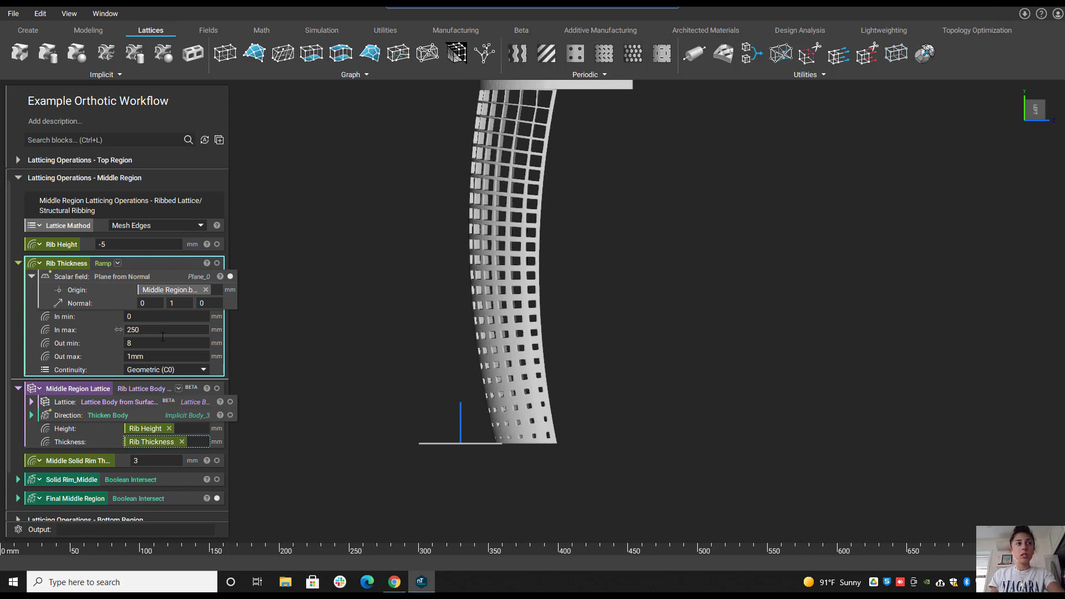
Set the Rib Thickness Ramp's Out min to 9 mm so ribs taper 9 mm to 1 mm.
{"action": "type", "text": "5"}
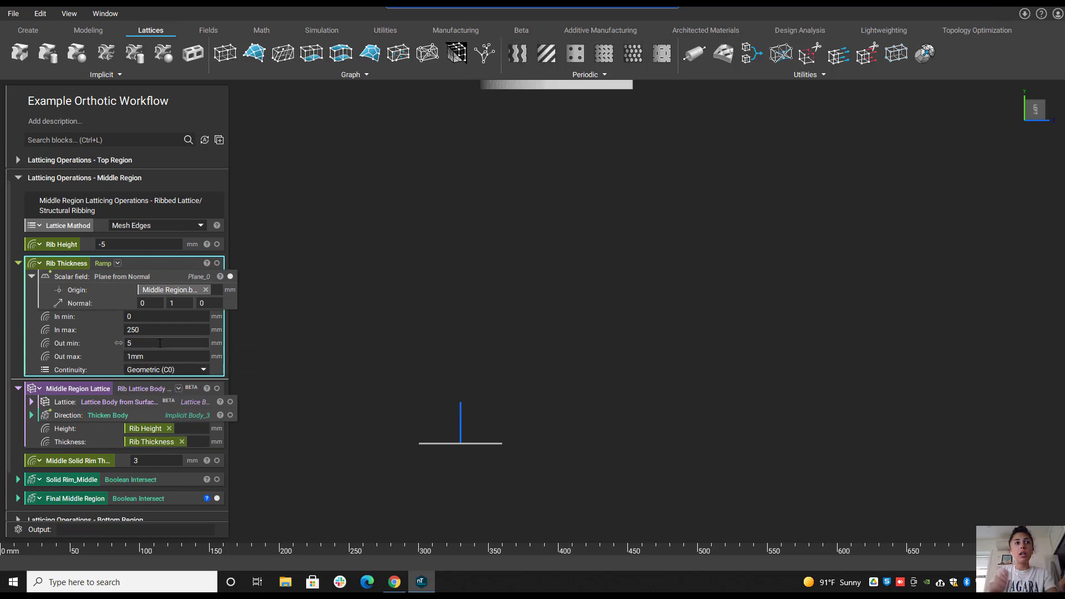
{"action": "left_click", "coordinate": [166, 342]}
{"action": "type", "text": "3"}
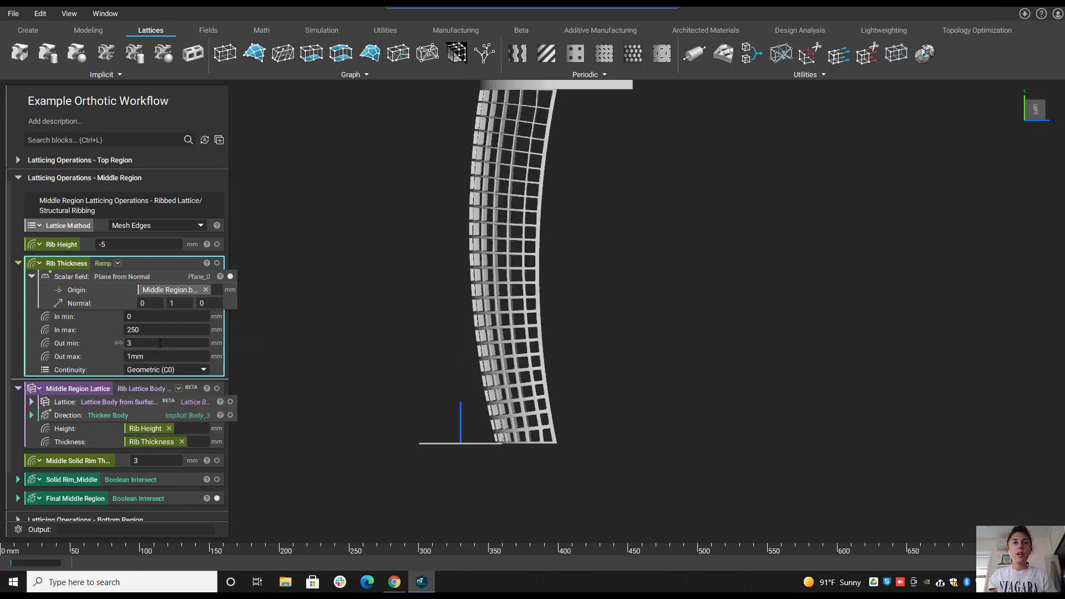
{"action": "left_click", "coordinate": [166, 343]}
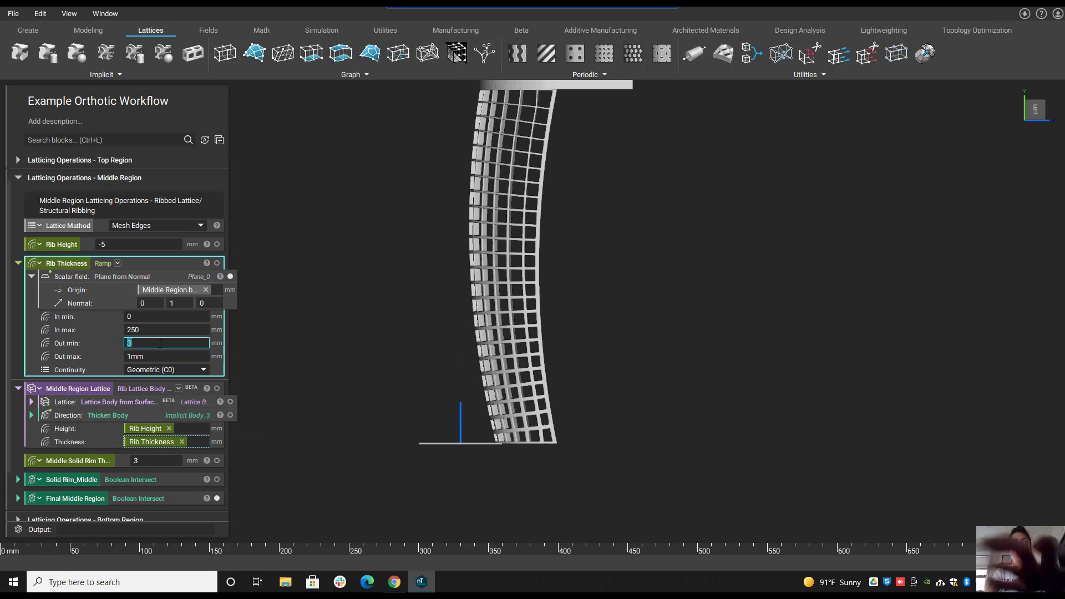
{"action": "type", "text": "9"}
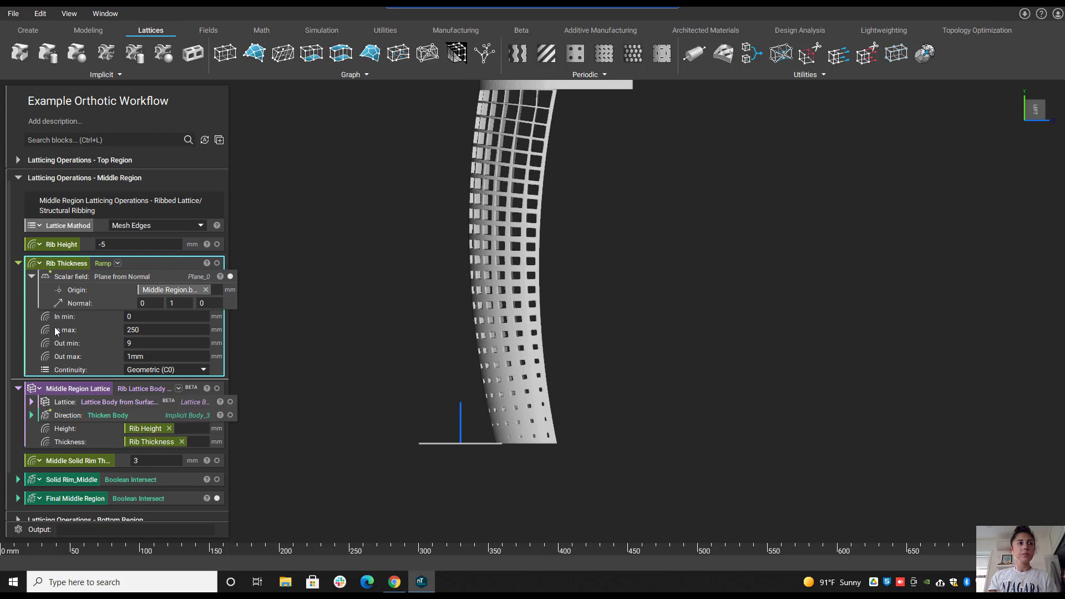
{"action": "left_click", "coordinate": [16, 263]}
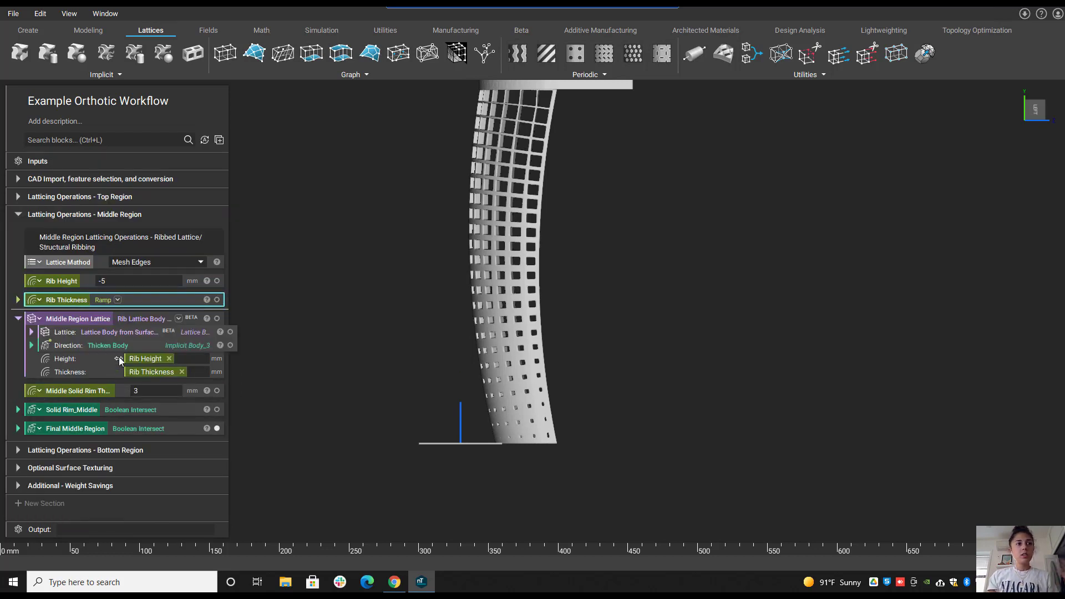
Set the Middle Solid Rim Thickness to 6 mm and expand the Bottom Region latticing section.
{"action": "left_click", "coordinate": [74, 391]}
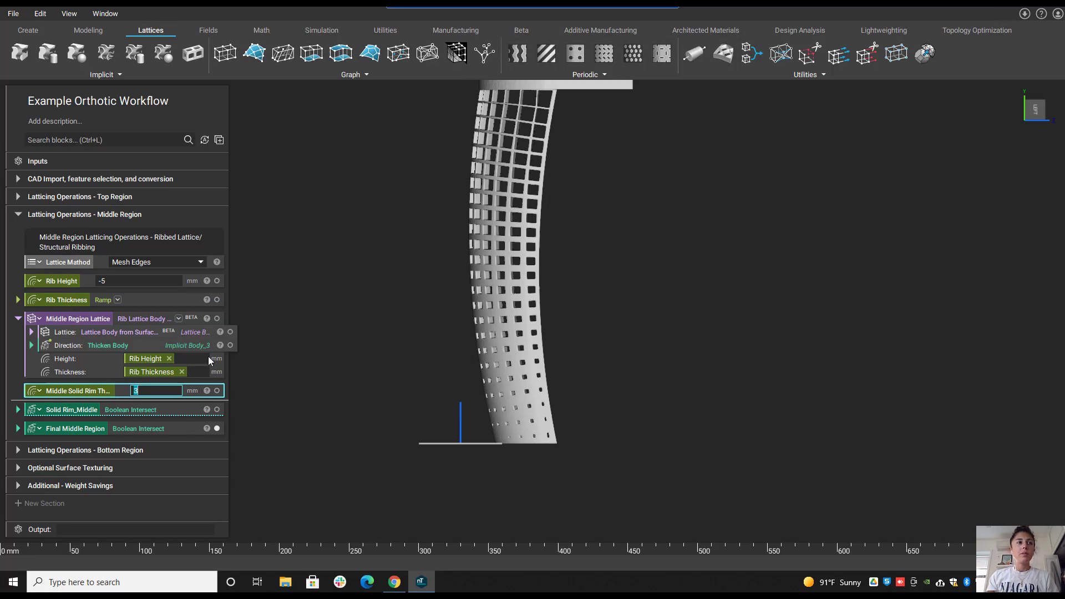
{"action": "mouse_move", "coordinate": [518, 404]}
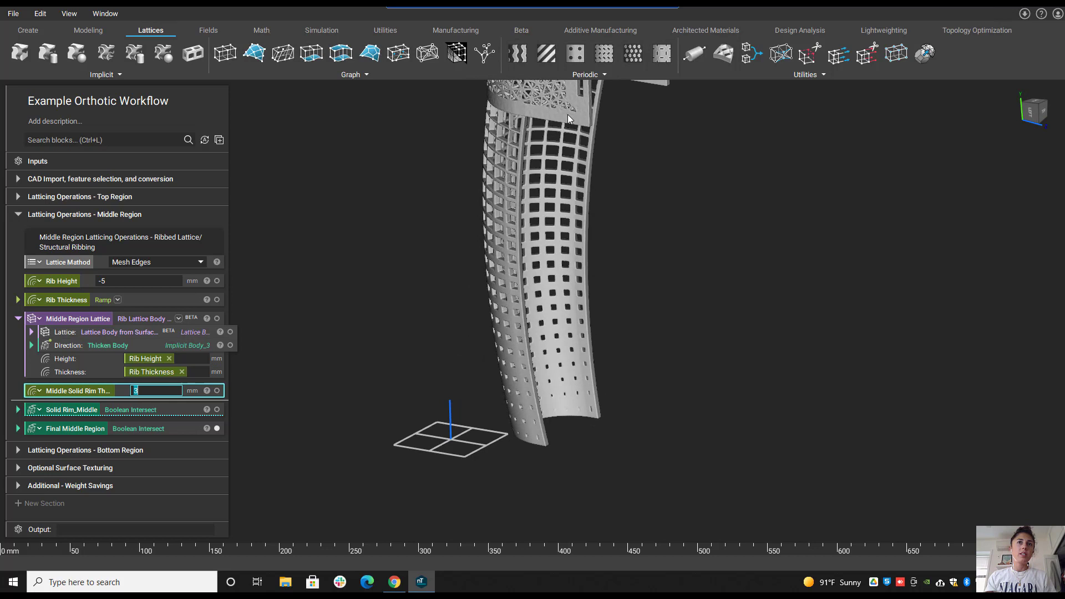
{"action": "mouse_move", "coordinate": [522, 153]}
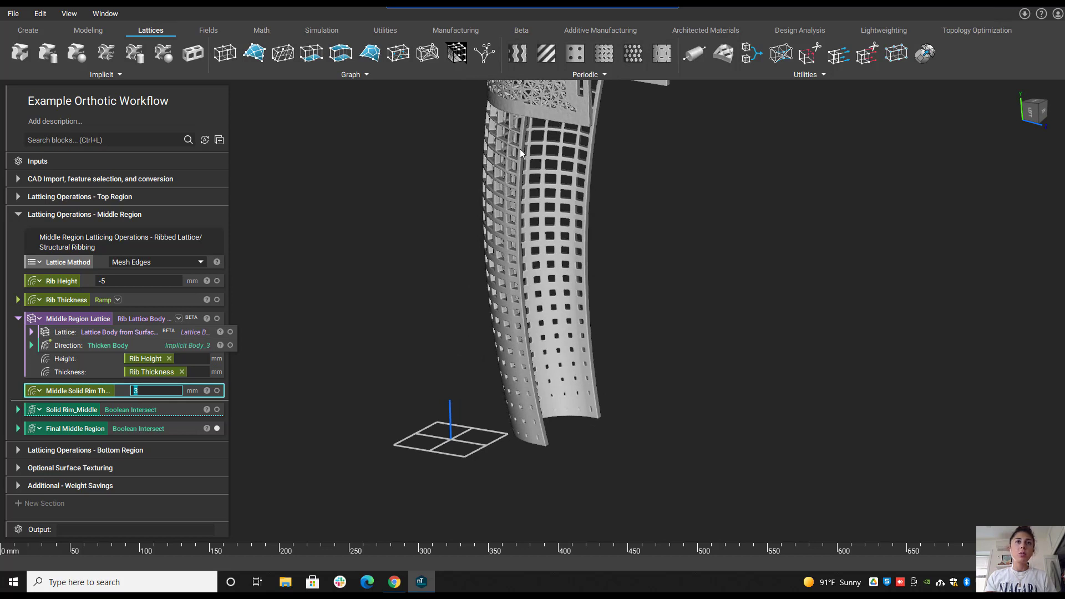
{"action": "mouse_move", "coordinate": [580, 324]}
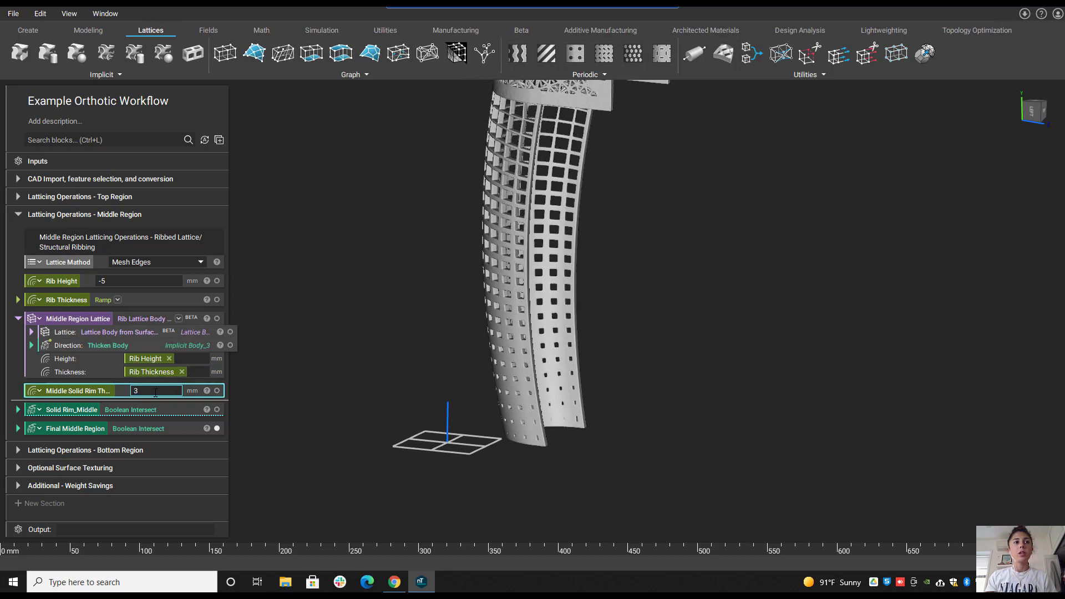
{"action": "type", "text": "6"}
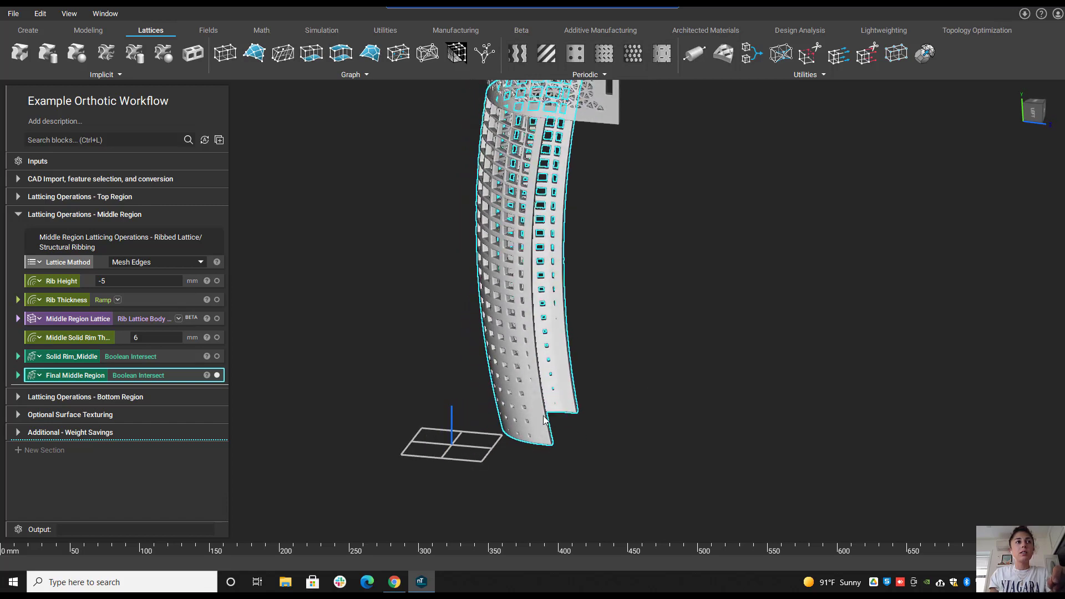
{"action": "mouse_move", "coordinate": [125, 278]}
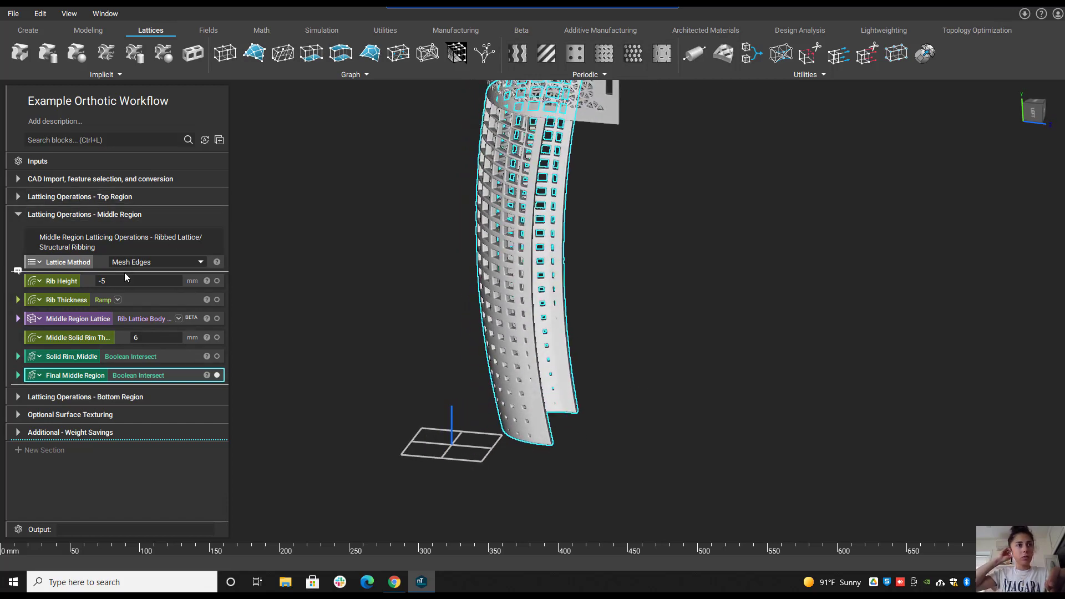
{"action": "left_click", "coordinate": [18, 214]}
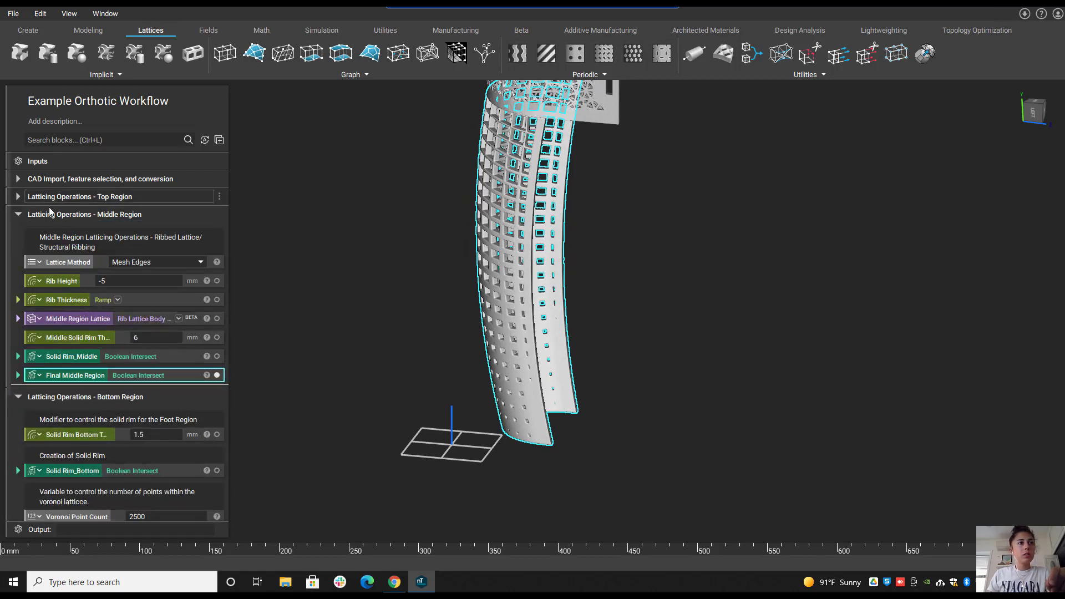
Collapse the Middle Region section and display the bottom region's solid rim and final Voronoi foot from above.
{"action": "left_click", "coordinate": [18, 214]}
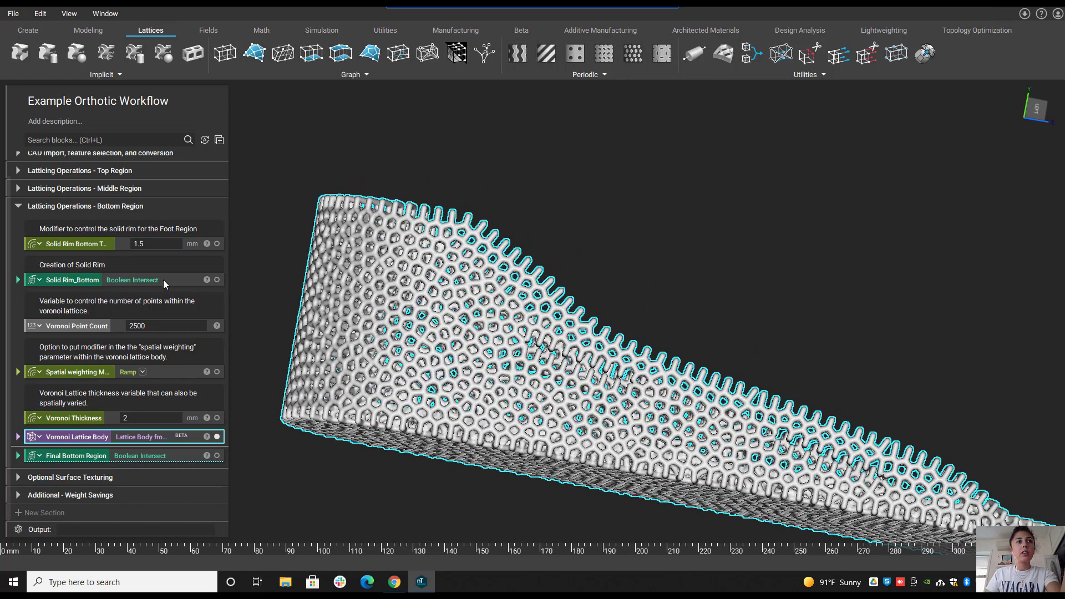
{"action": "left_click", "coordinate": [71, 279]}
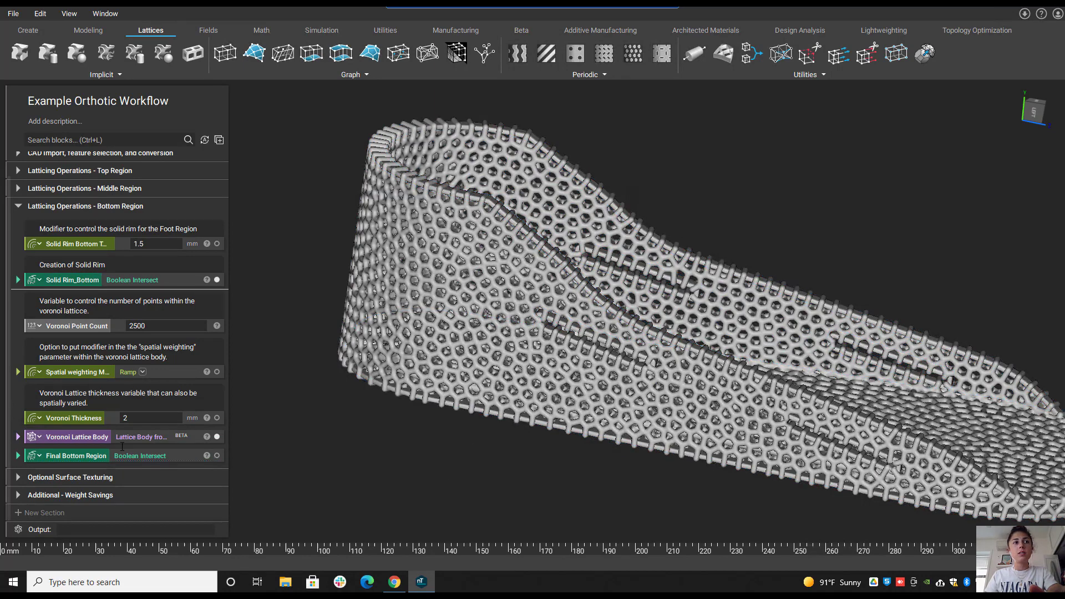
{"action": "left_click", "coordinate": [74, 455]}
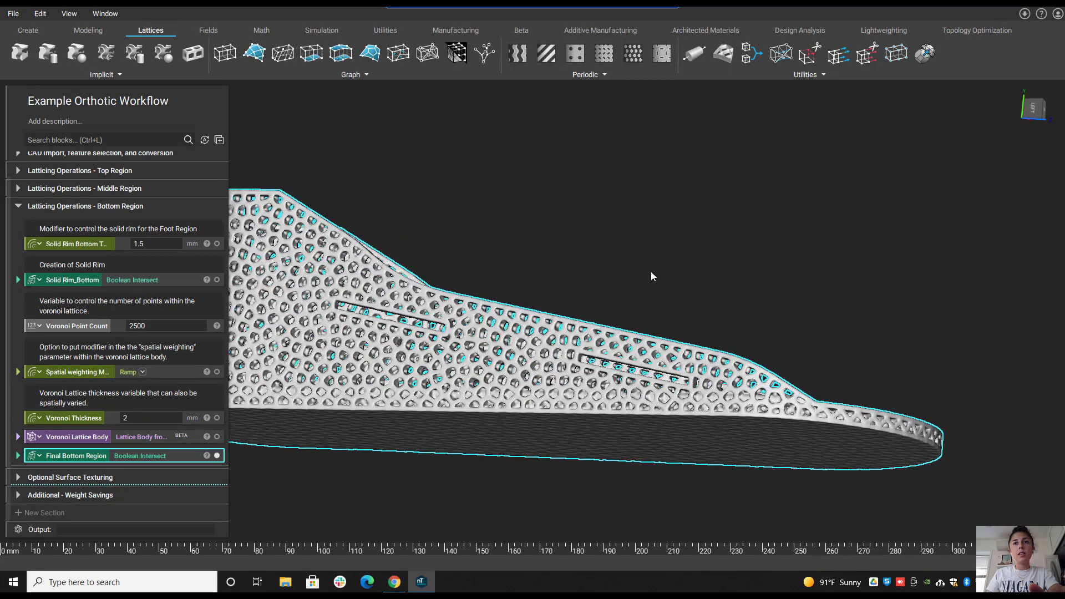
{"action": "left_click_drag", "start_coordinate": [651, 276], "coordinate": [624, 515]}
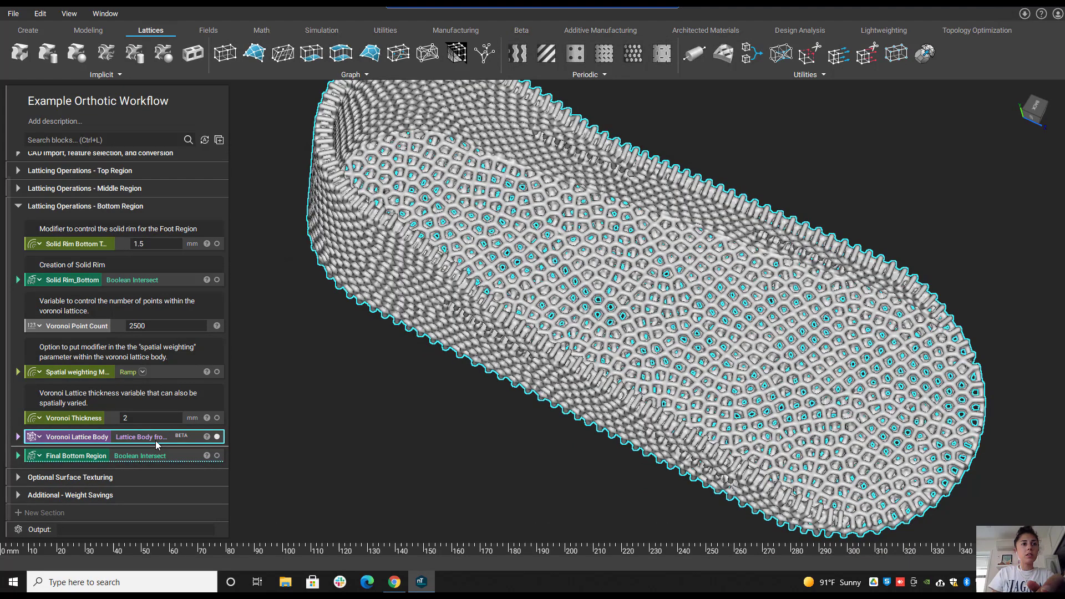
Preview the Voronoi Point Count at 200, 1000 and 25, then return it to 2500.
{"action": "left_click", "coordinate": [18, 437]}
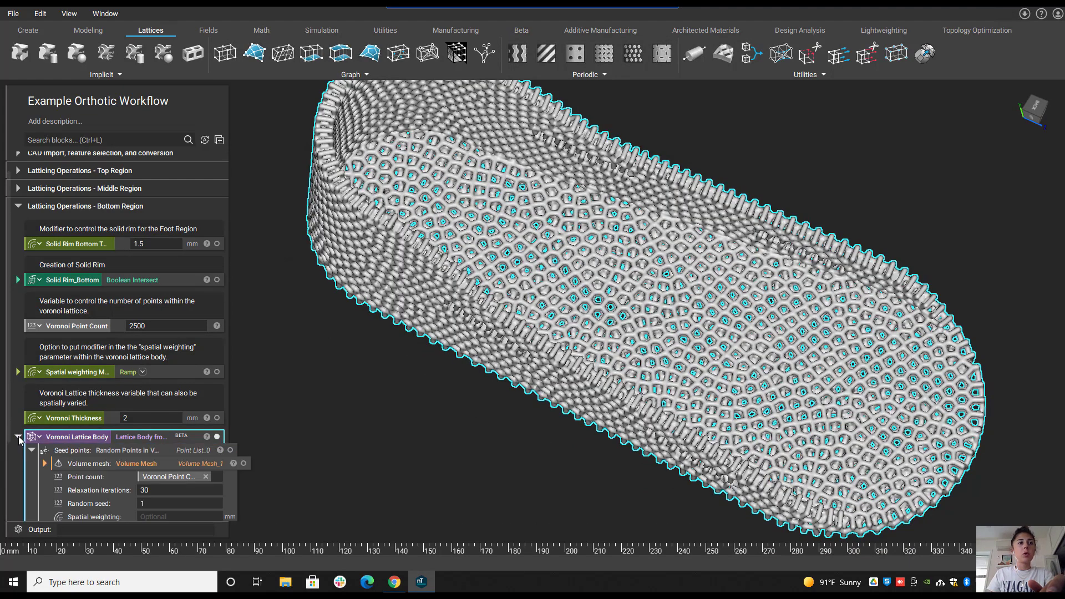
{"action": "scroll", "scroll_direction": "down", "scroll_amount": 3}
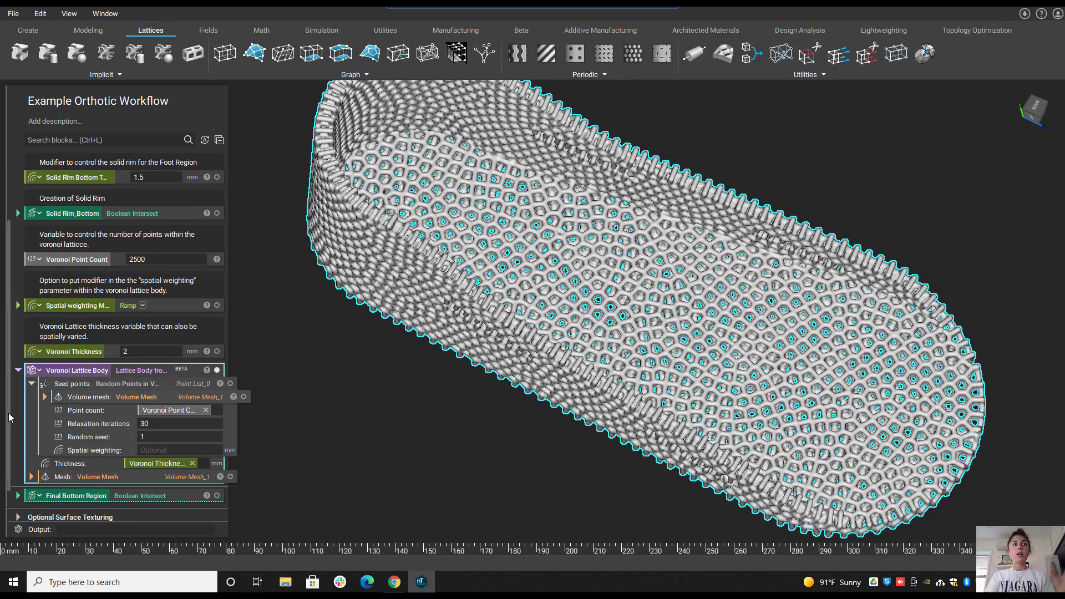
{"action": "mouse_move", "coordinate": [233, 373]}
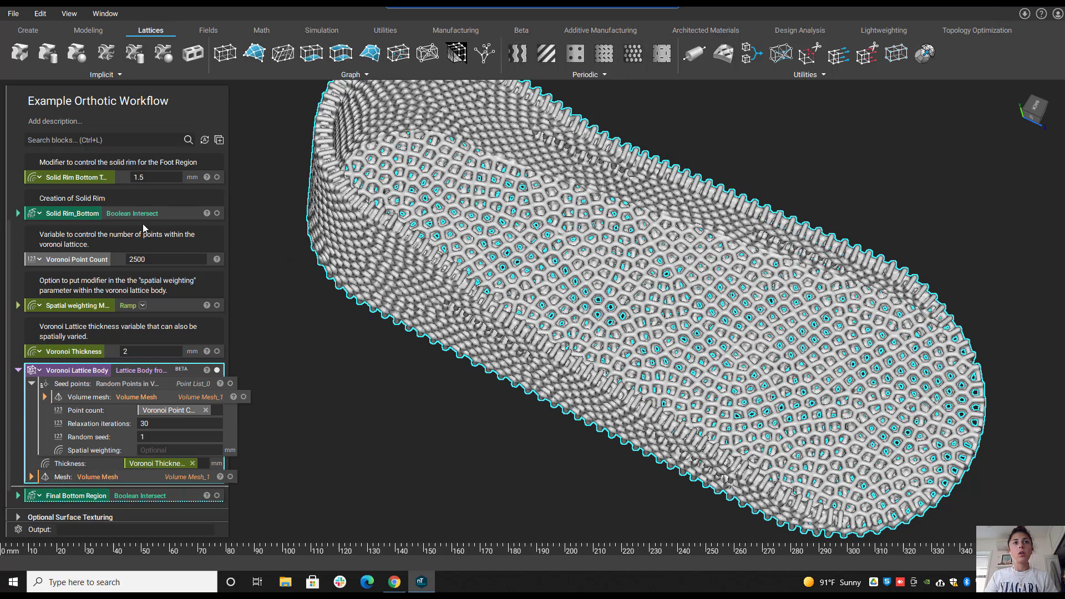
{"action": "left_click", "coordinate": [167, 259]}
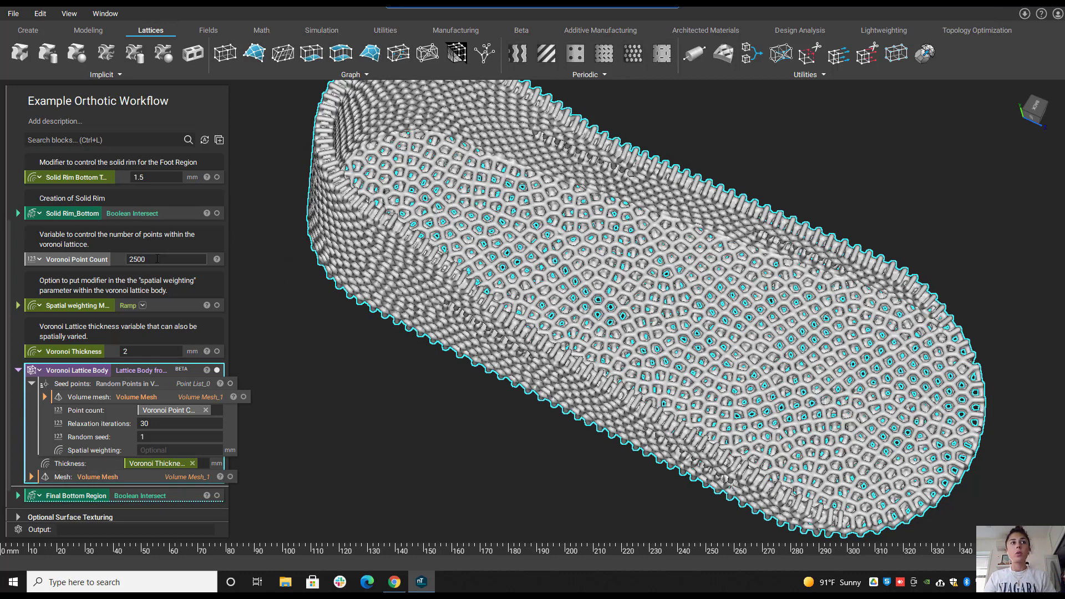
{"action": "type", "text": "200"}
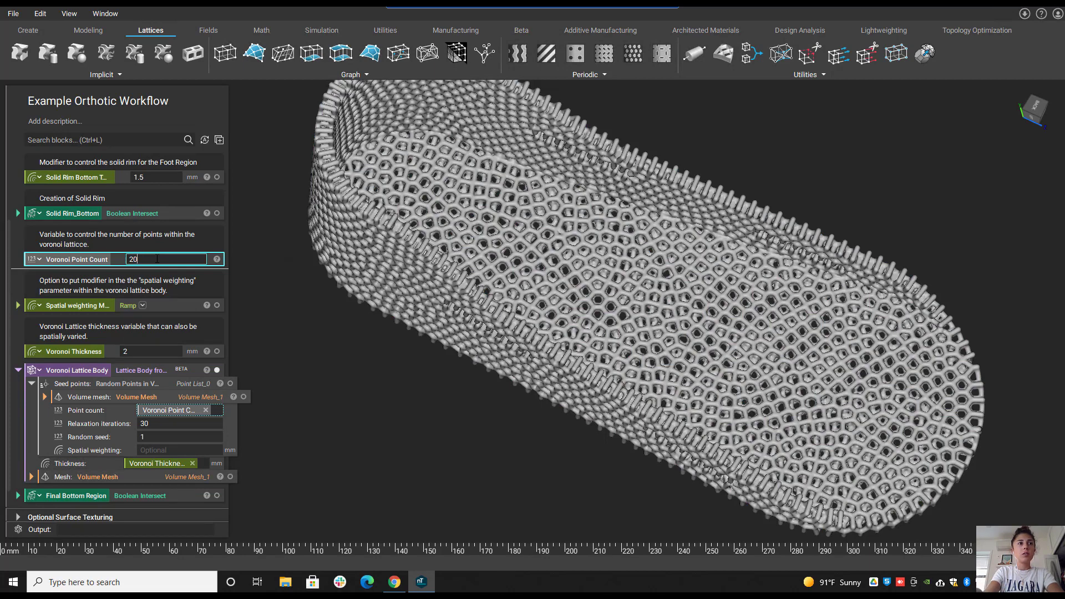
{"action": "type", "text": "1000"}
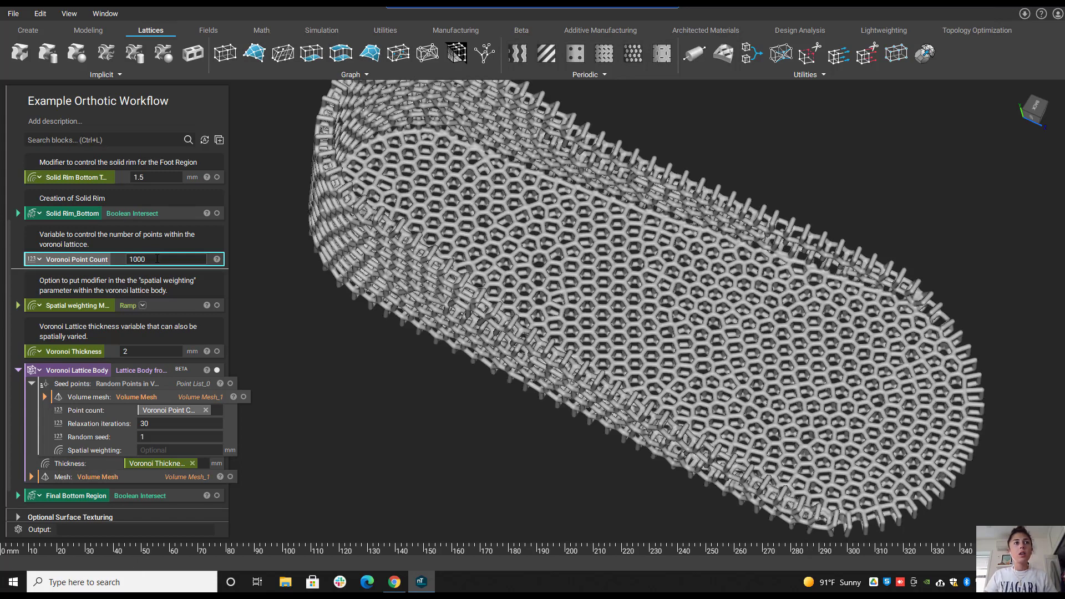
{"action": "type", "text": "25"}
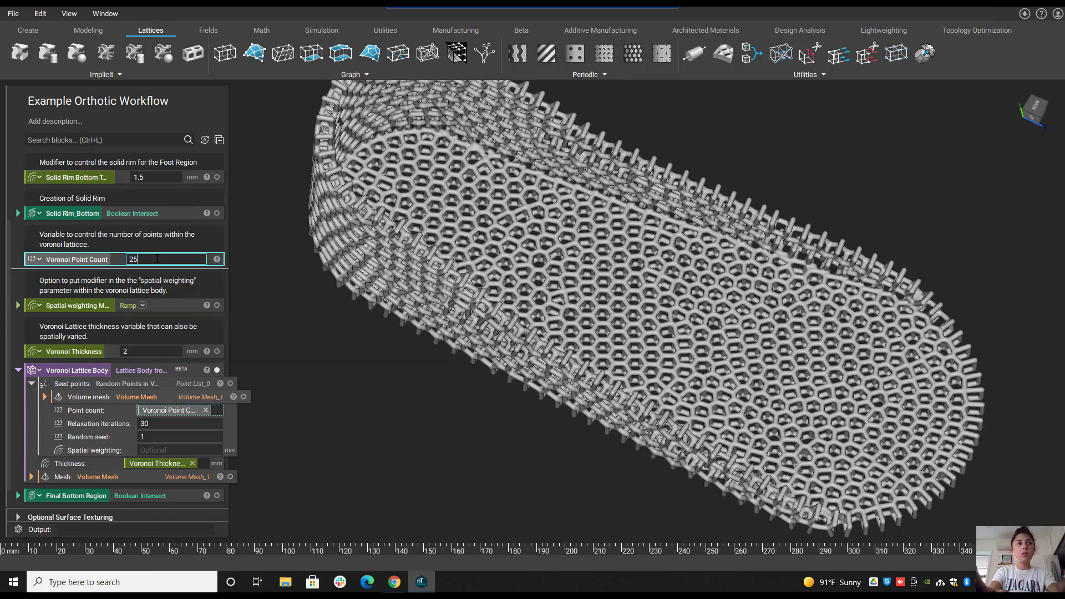
{"action": "type", "text": "2500"}
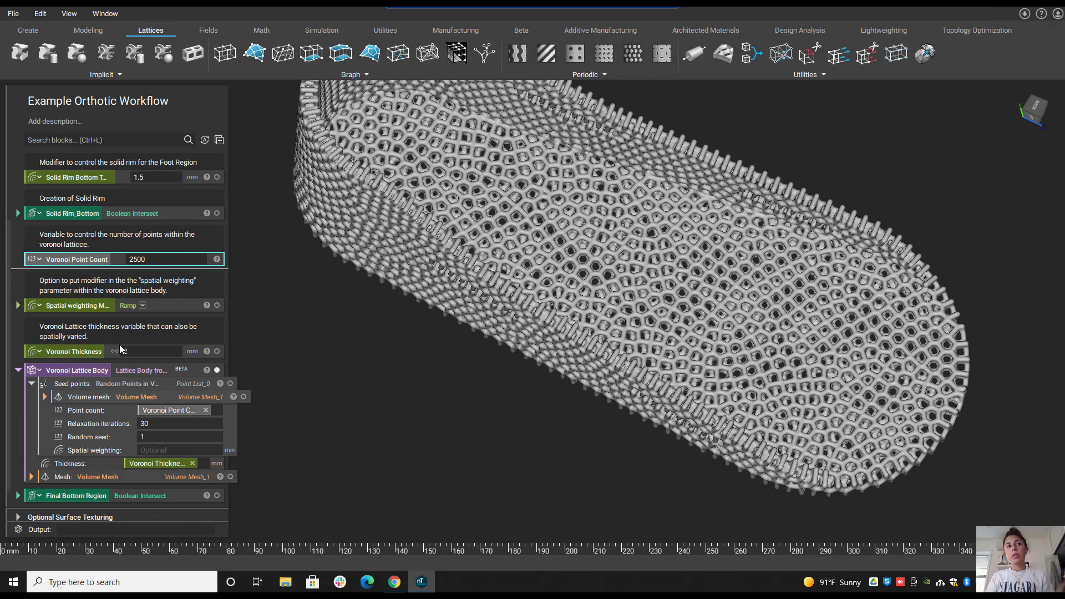
Reveal the Spatial weighting Ramp block with its 15 mm heel sphere field and In/Out values.
{"action": "type", "text": "2"}
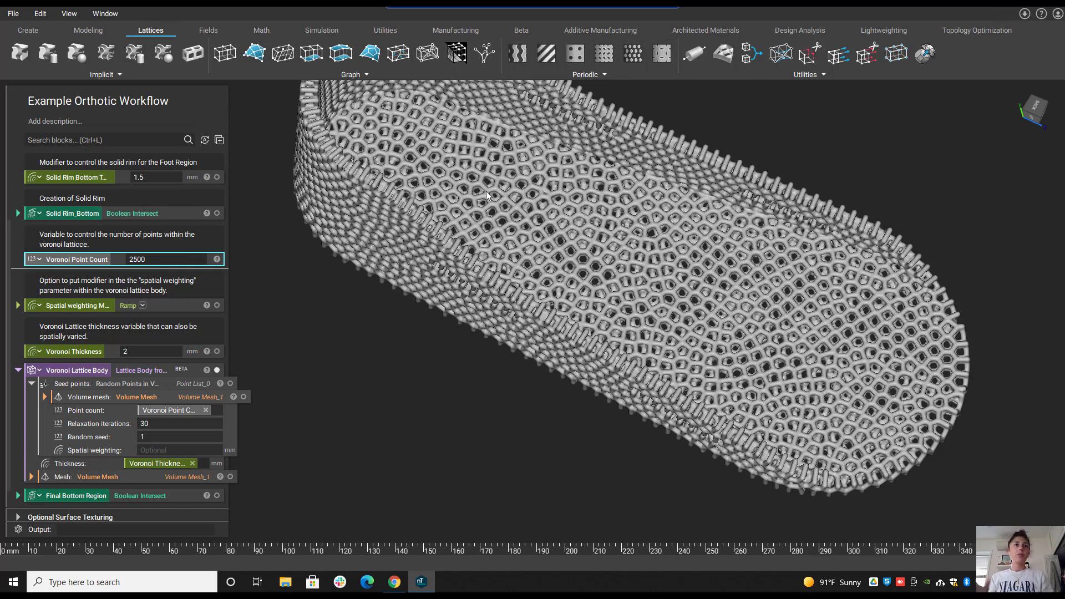
{"action": "mouse_move", "coordinate": [412, 176]}
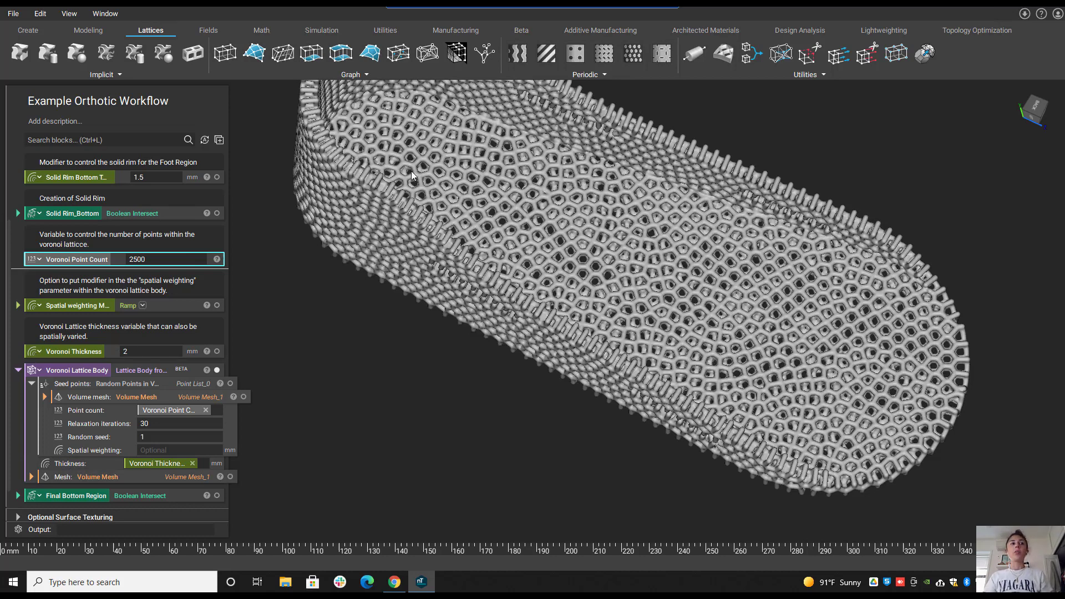
{"action": "mouse_move", "coordinate": [386, 176]}
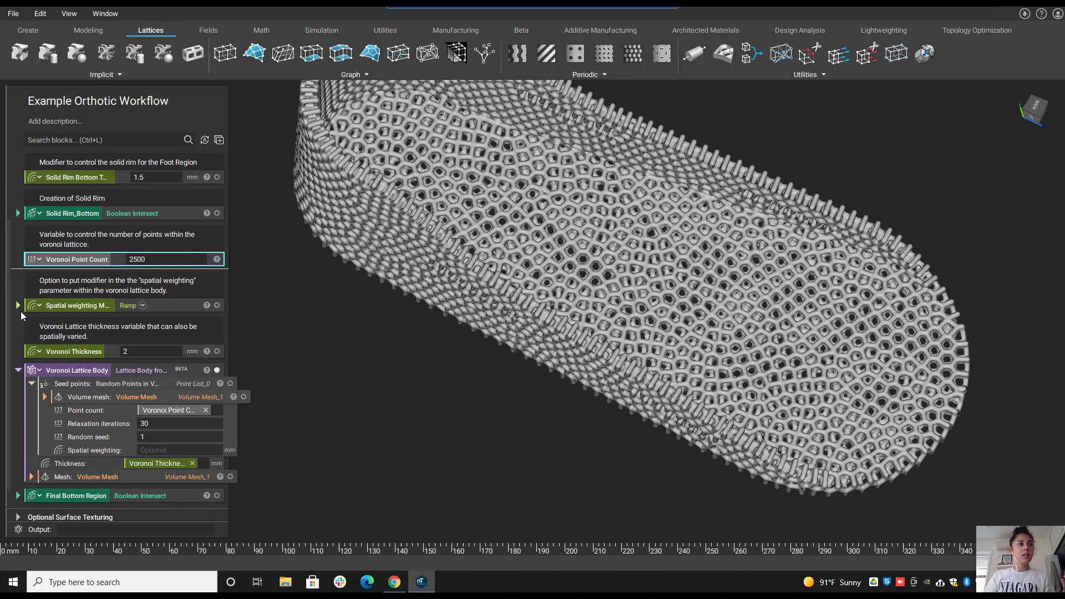
{"action": "left_click", "coordinate": [17, 305]}
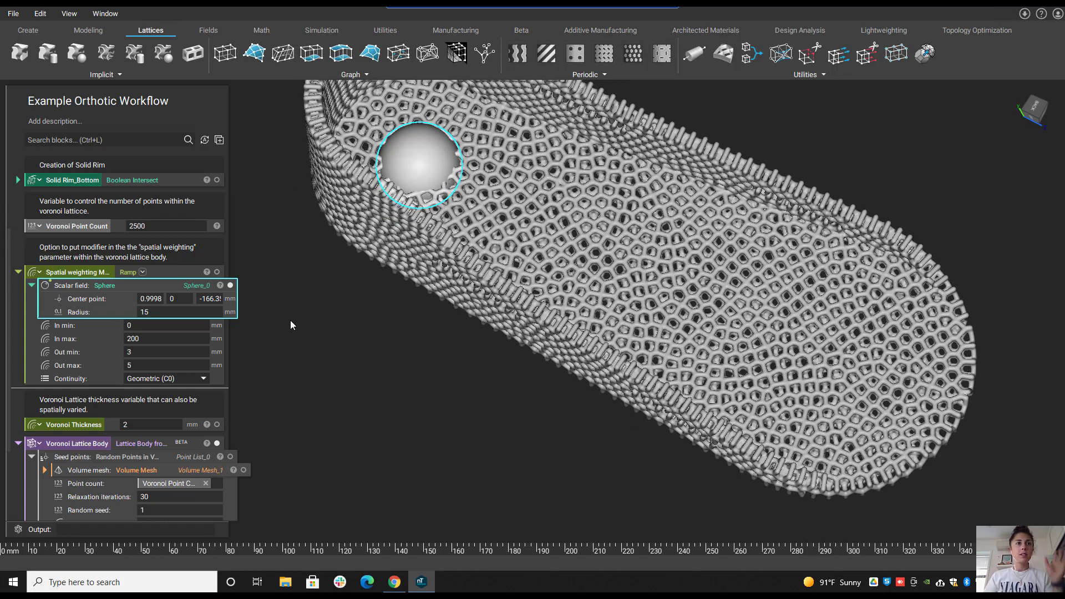
{"action": "mouse_move", "coordinate": [288, 301]}
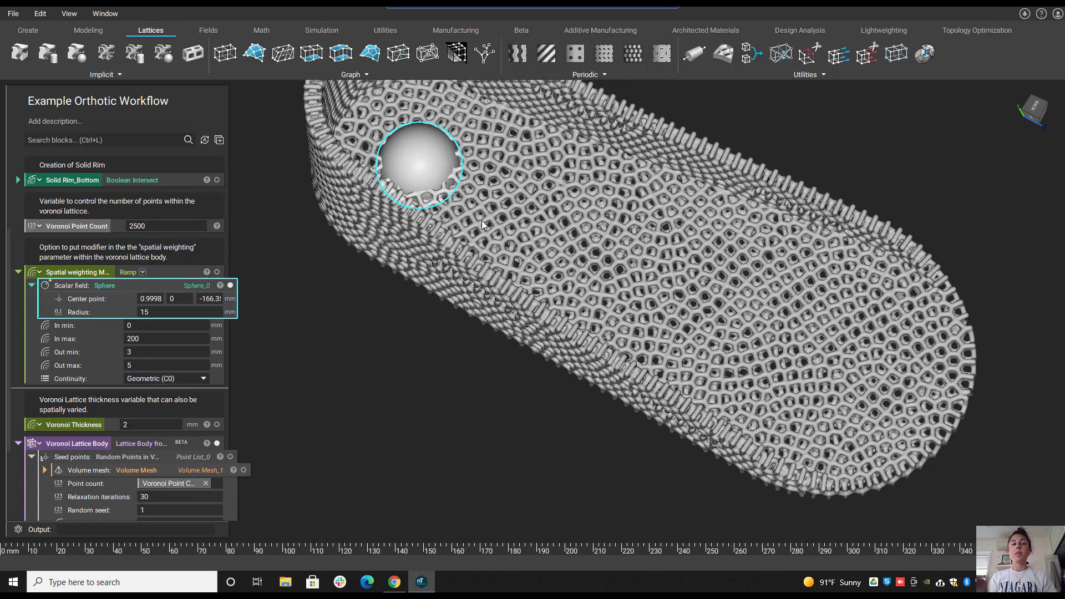
{"action": "mouse_move", "coordinate": [453, 259]}
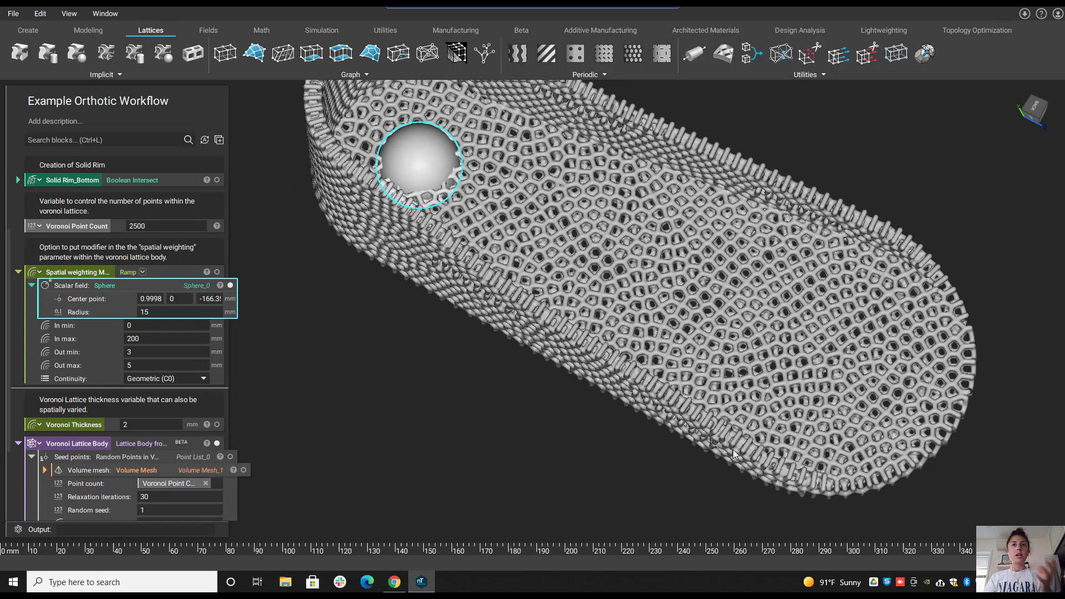
{"action": "mouse_move", "coordinate": [813, 396]}
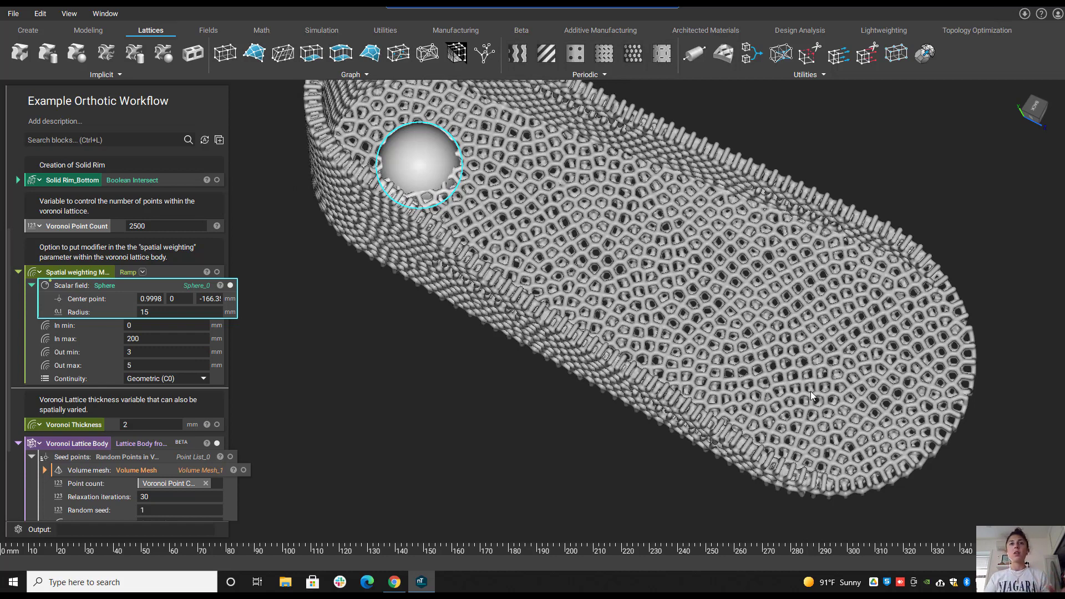
{"action": "mouse_move", "coordinate": [600, 244]}
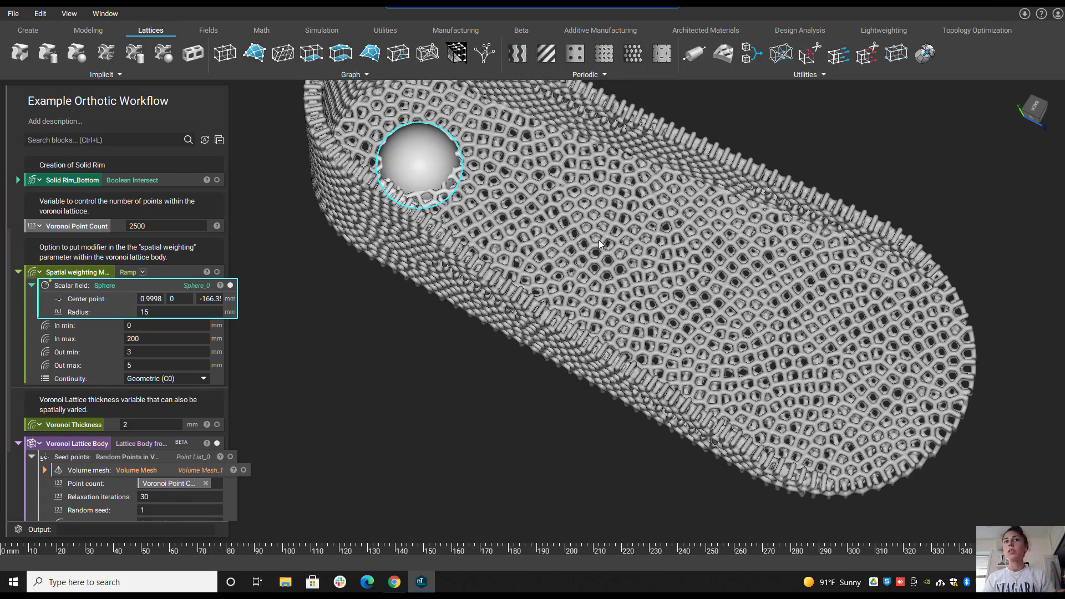
{"action": "mouse_move", "coordinate": [684, 358]}
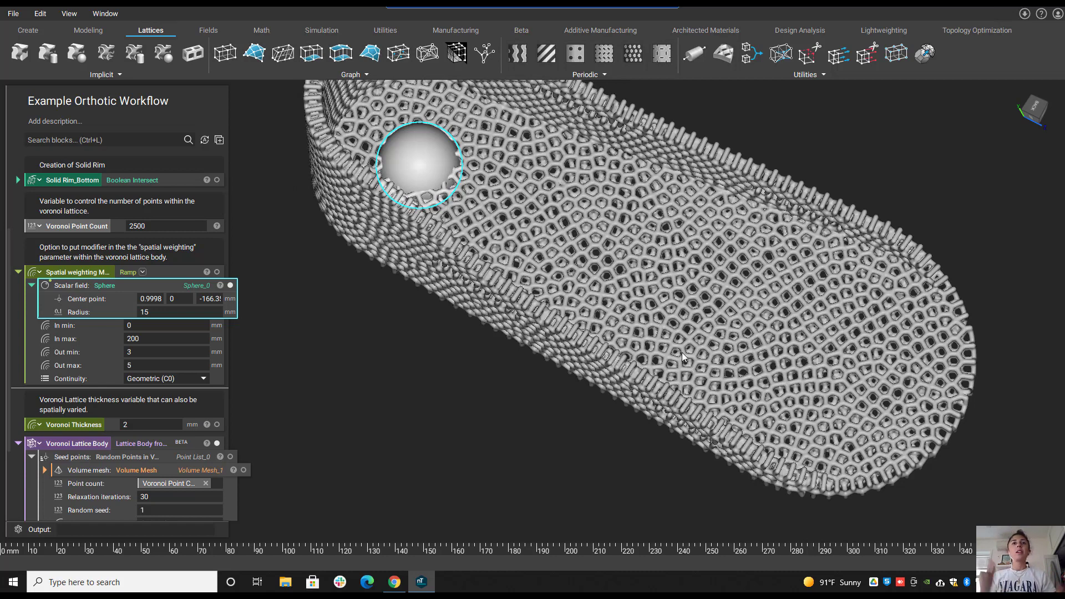
{"action": "mouse_move", "coordinate": [326, 214]}
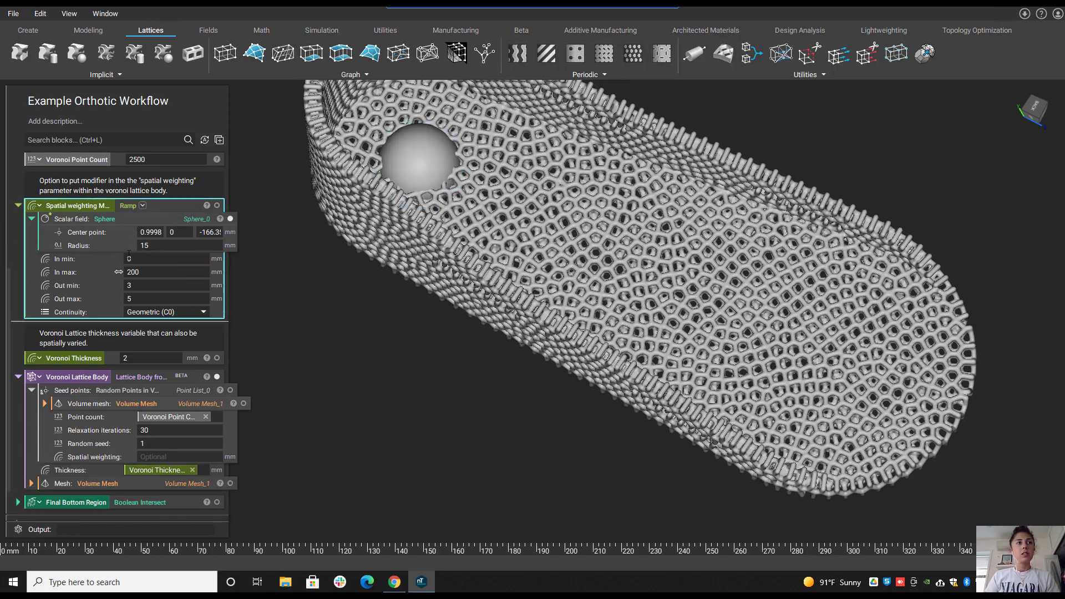
Show the Final Bottom Region with the sphere-weighted Voronoi foot lattice on the full brace.
{"action": "scroll", "scroll_direction": "down", "scroll_amount": 3}
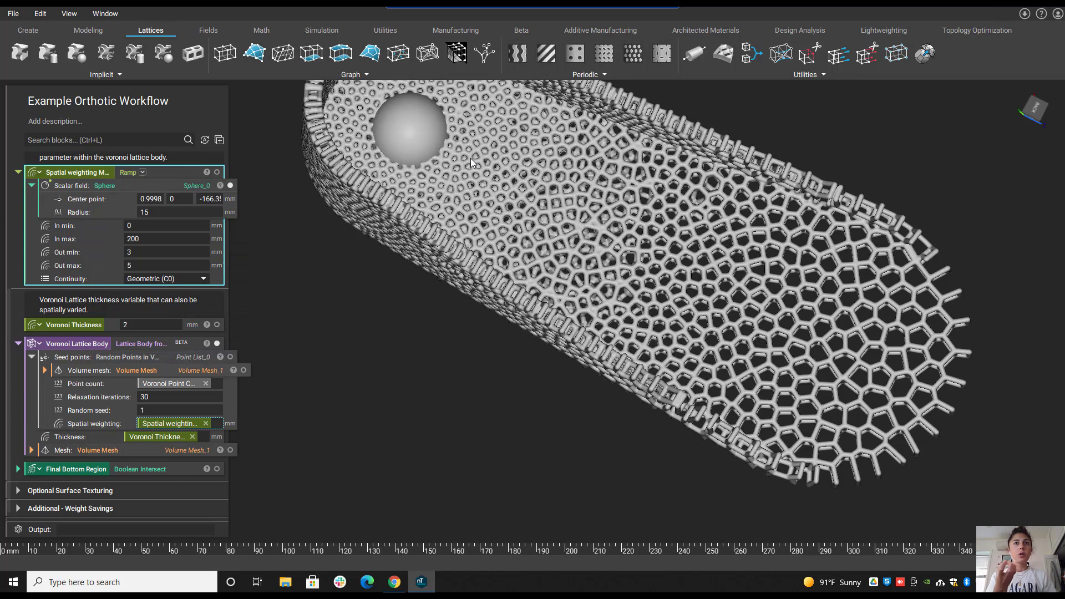
{"action": "mouse_move", "coordinate": [916, 359]}
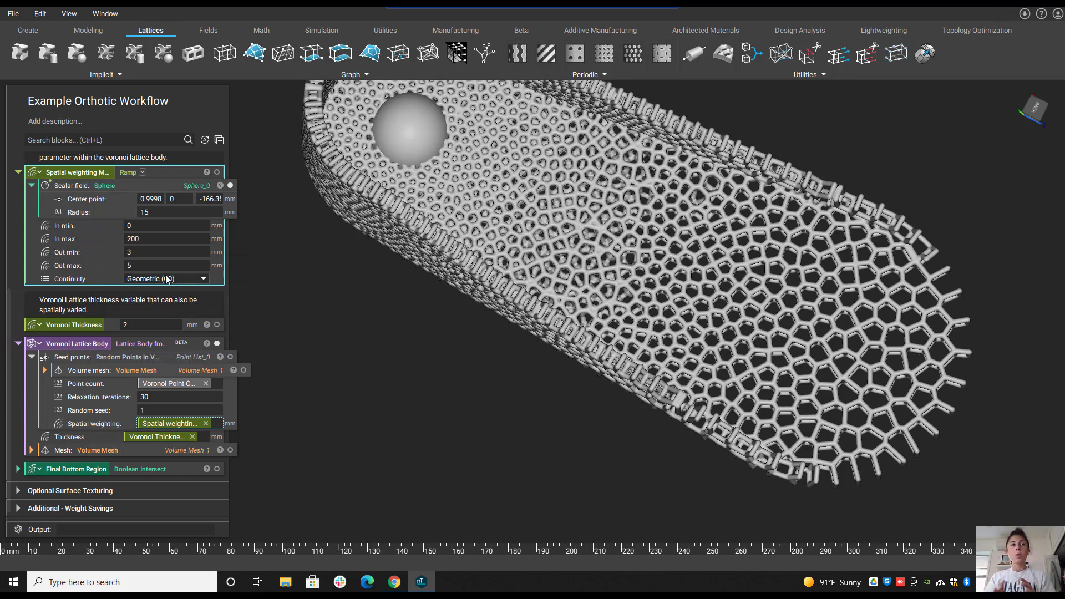
{"action": "left_click", "coordinate": [74, 468]}
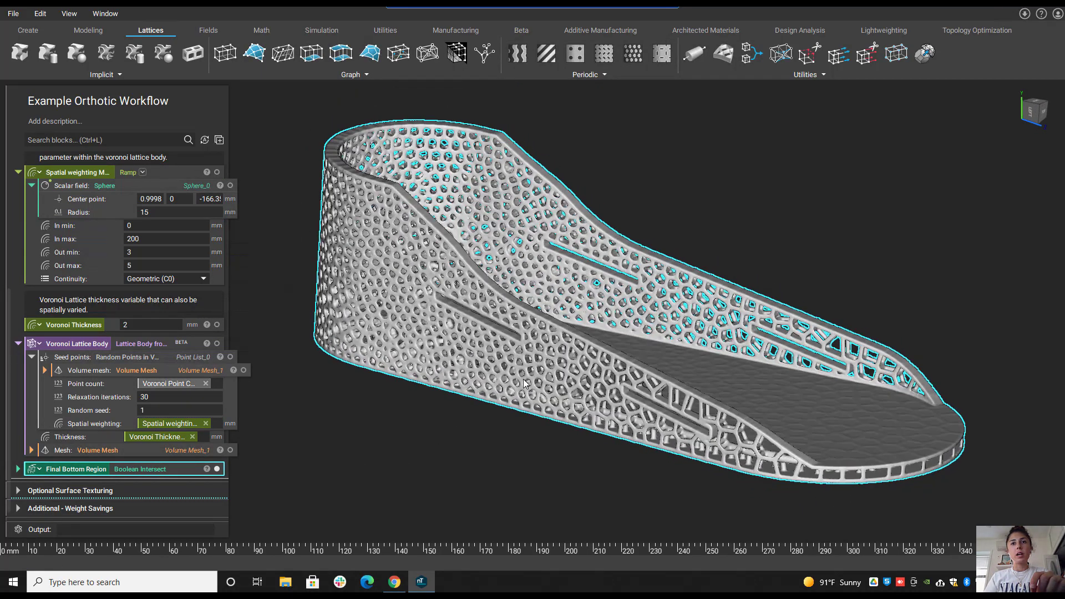
Orbit the brace to look inside the foot region from above.
{"action": "left_click_drag", "start_coordinate": [522, 383], "coordinate": [842, 468]}
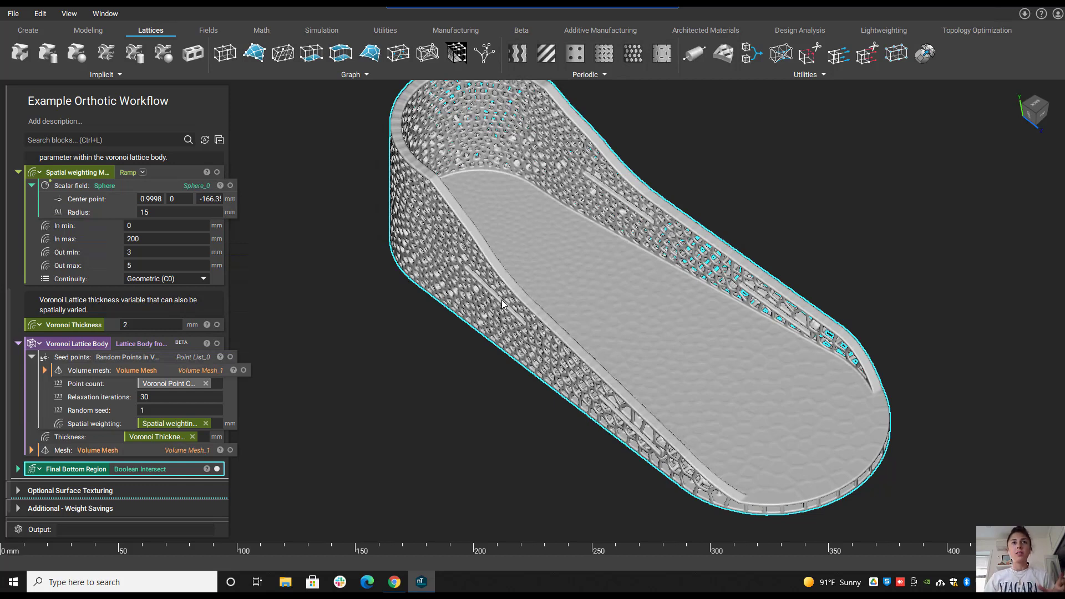
{"action": "mouse_move", "coordinate": [501, 314]}
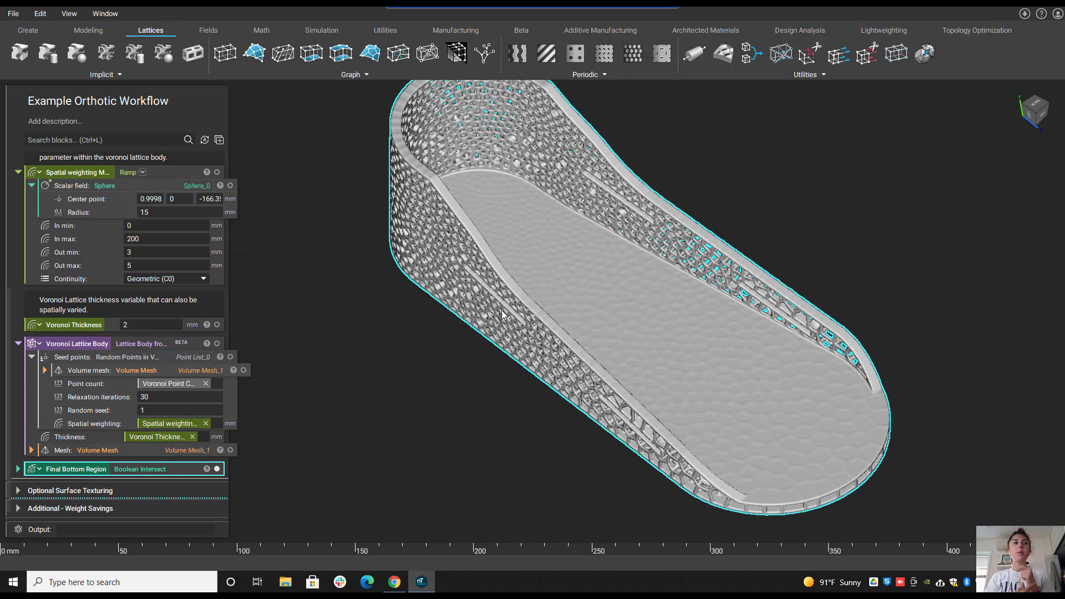
{"action": "mouse_move", "coordinate": [613, 339]}
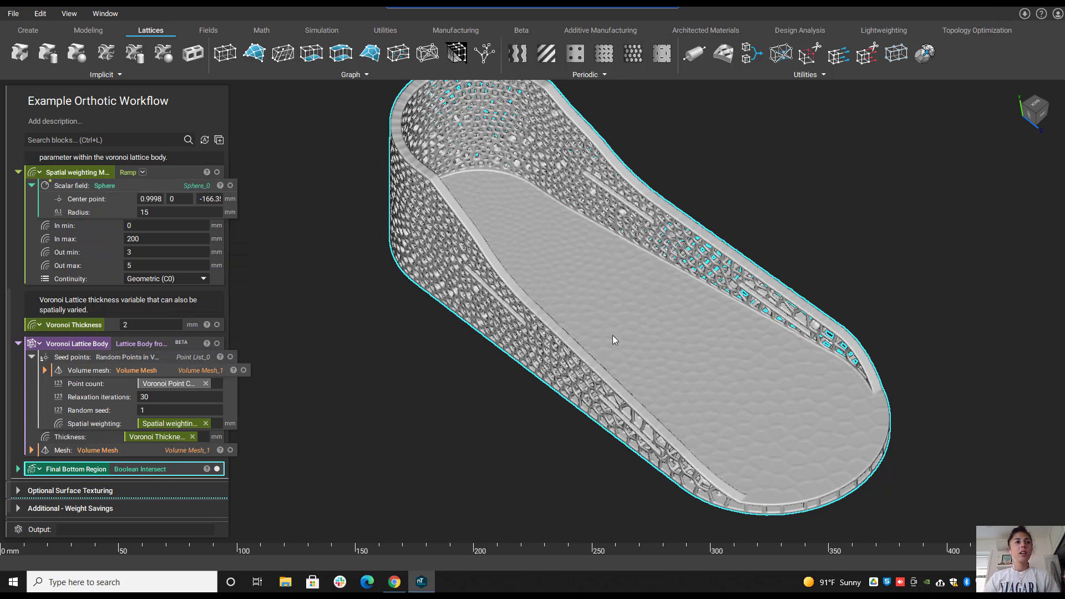
{"action": "mouse_move", "coordinate": [602, 354]}
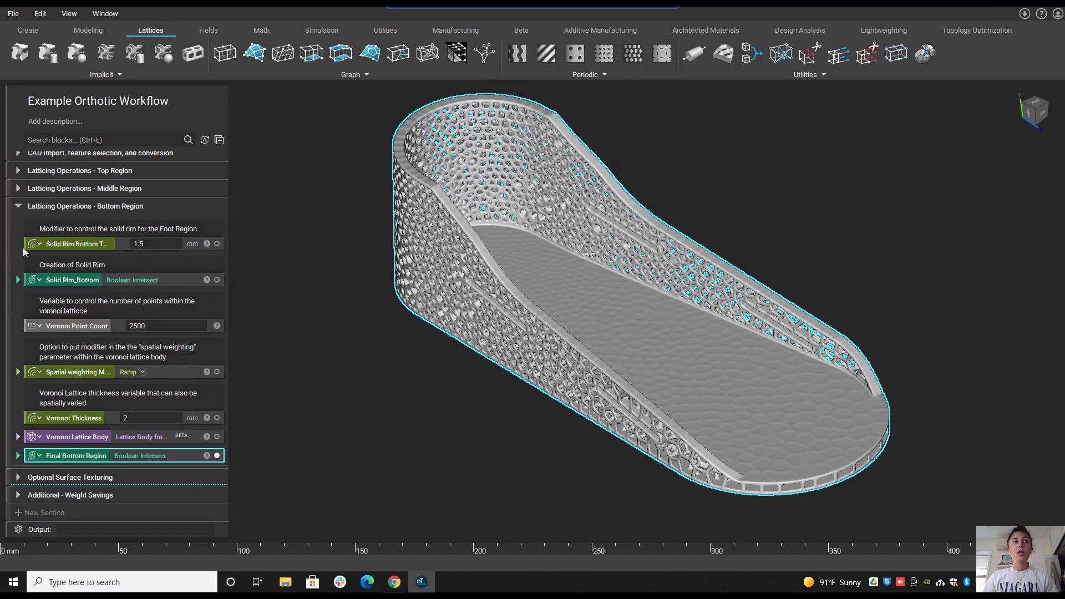
{"action": "mouse_move", "coordinate": [10, 506]}
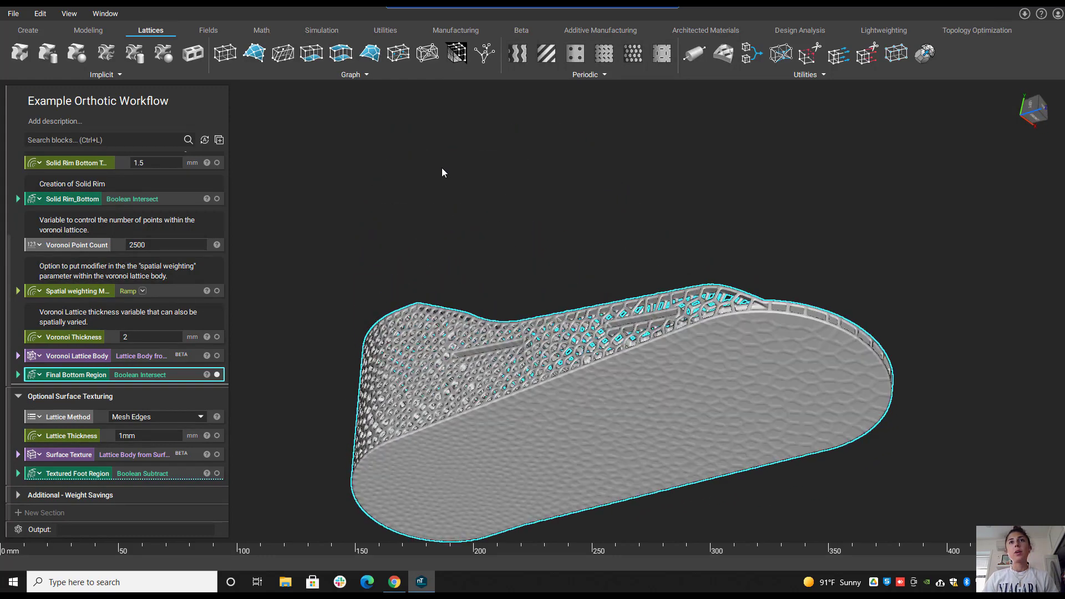
From Architected Materials, display the mesh-edge Surface Texture alone, then the Textured Foot Region.
{"action": "left_click", "coordinate": [705, 30]}
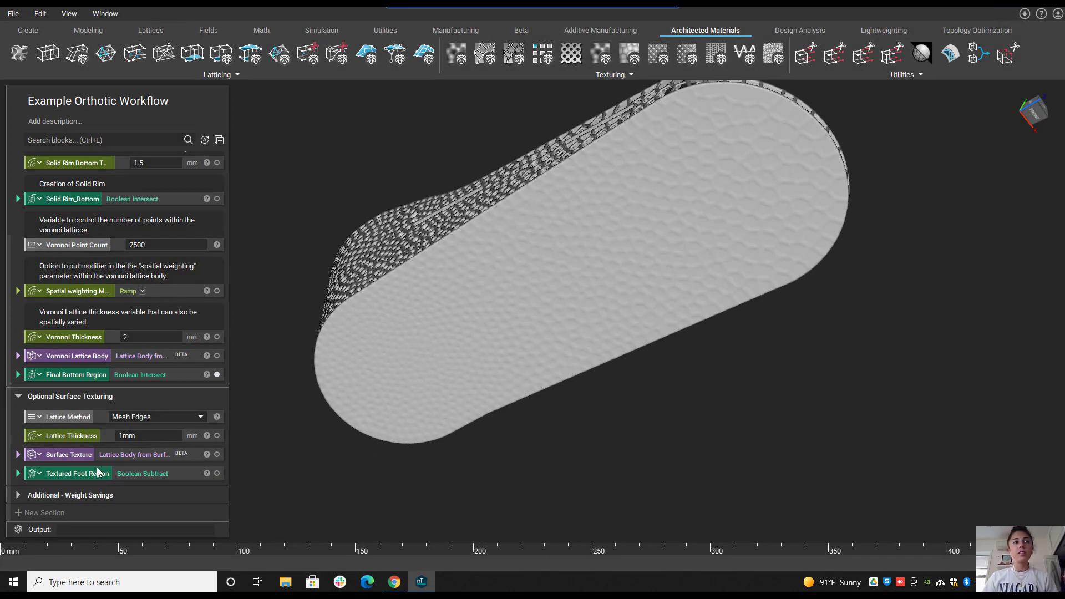
{"action": "left_click", "coordinate": [18, 453]}
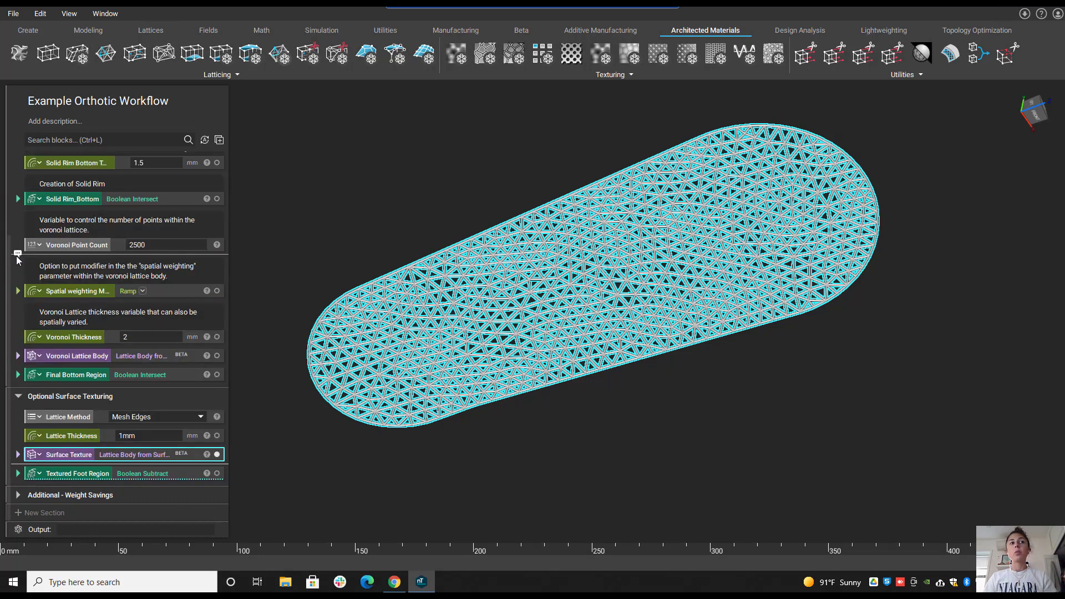
{"action": "left_click", "coordinate": [77, 472]}
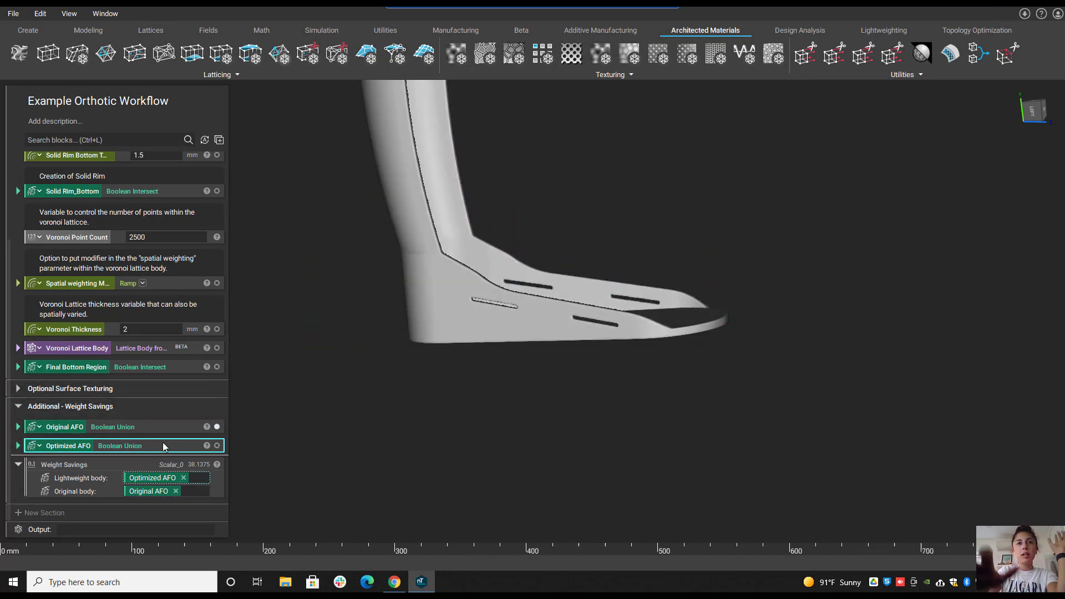
Show the Optimized AFO instead of the original and read the 38.1375 Weight Savings result.
{"action": "left_click", "coordinate": [197, 446]}
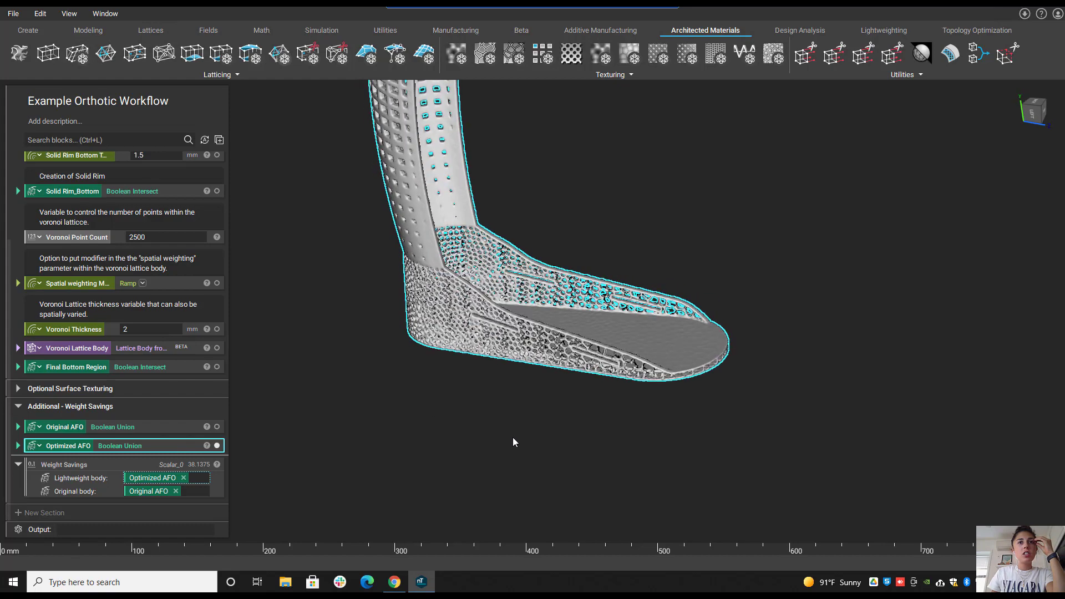
{"action": "left_click_drag", "start_coordinate": [513, 442], "coordinate": [546, 467]}
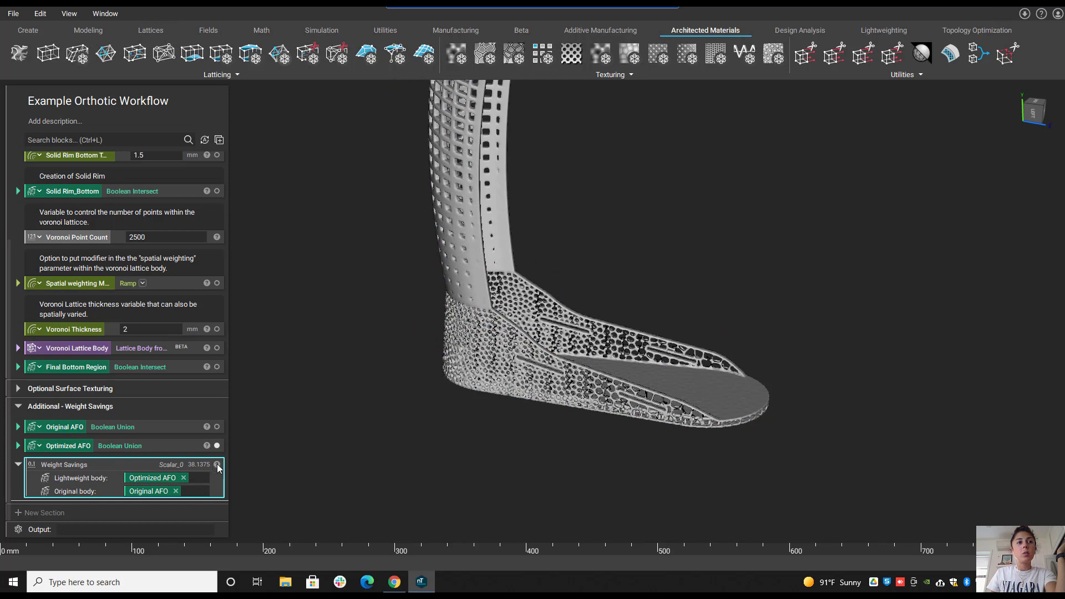
{"action": "left_click", "coordinate": [216, 465]}
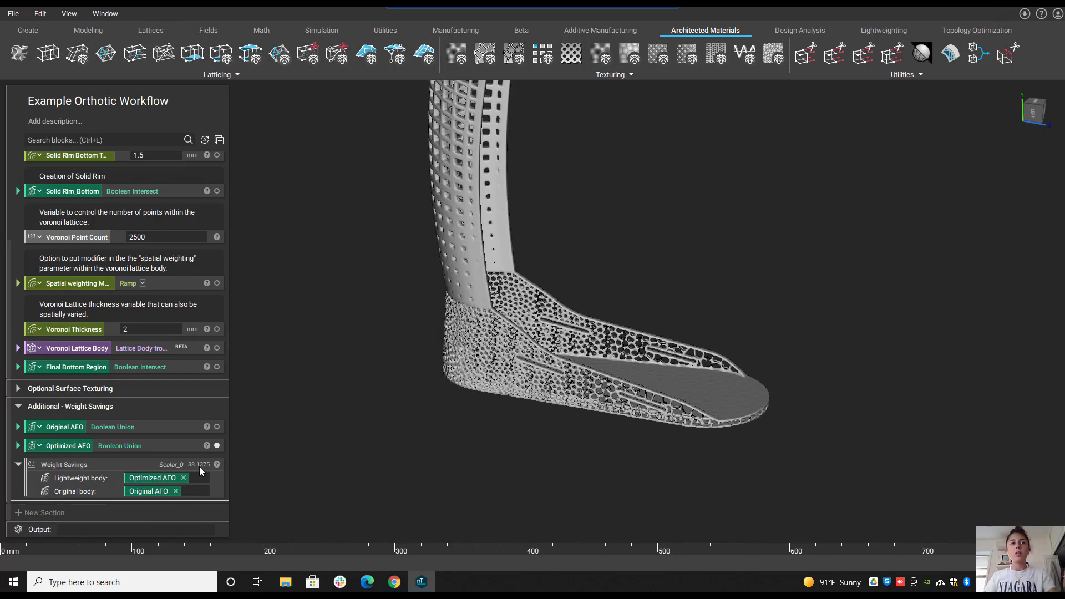
{"action": "mouse_move", "coordinate": [274, 467]}
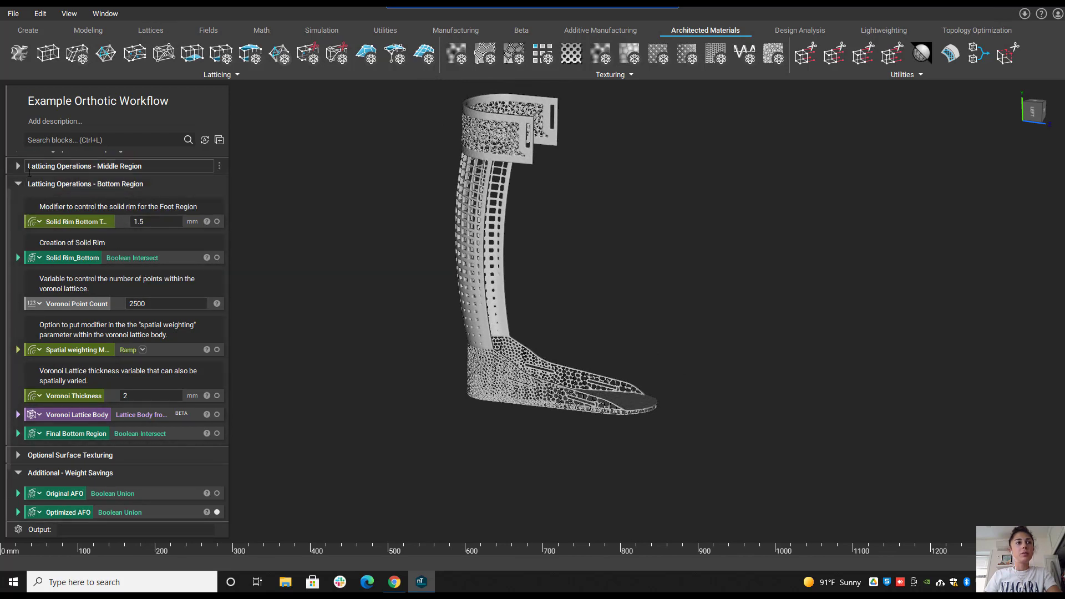
Set the Voronoi Point Count to 2000, raising weight savings to 39.6368.
{"action": "left_click", "coordinate": [166, 303]}
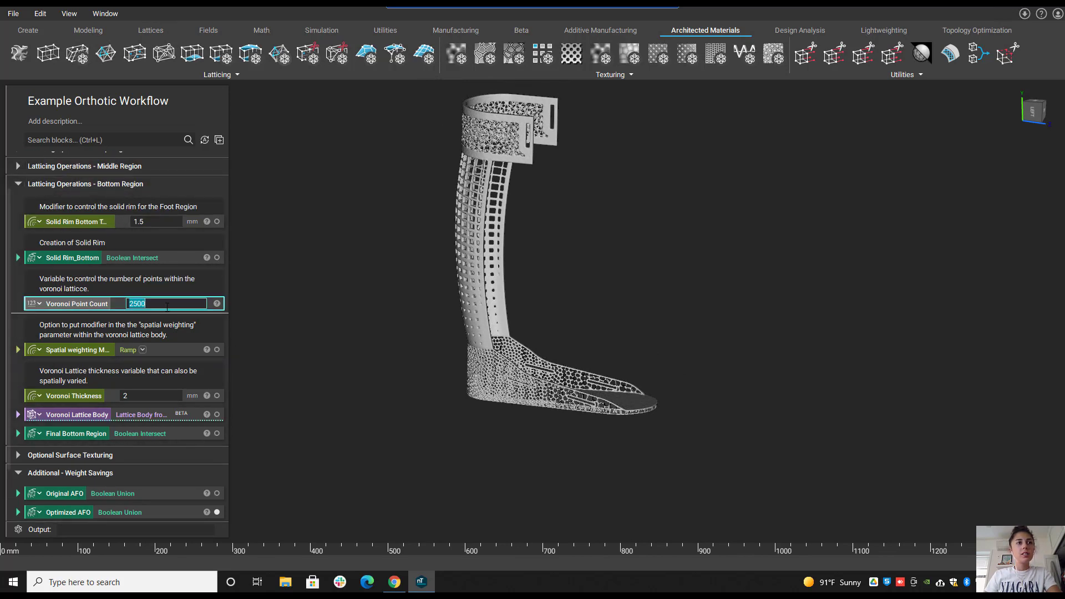
{"action": "type", "text": "20"}
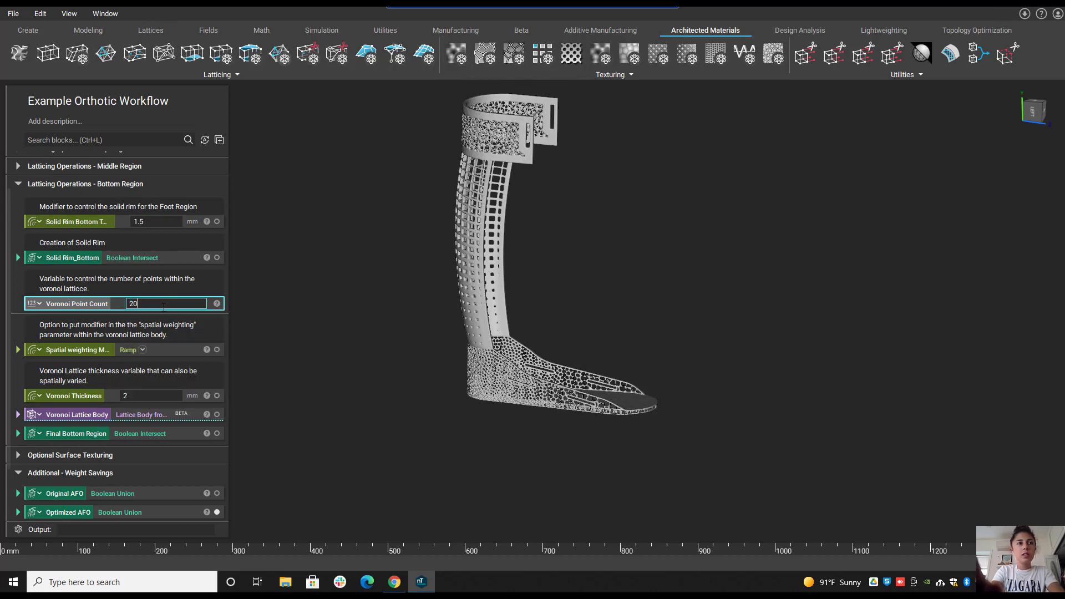
{"action": "type", "text": "2000"}
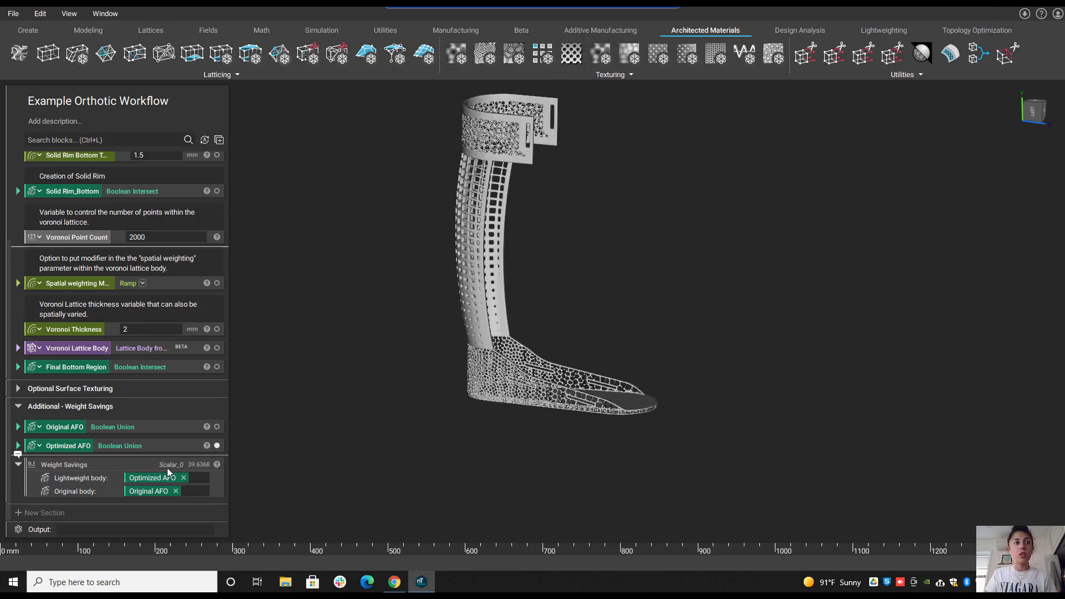
{"action": "mouse_move", "coordinate": [332, 461]}
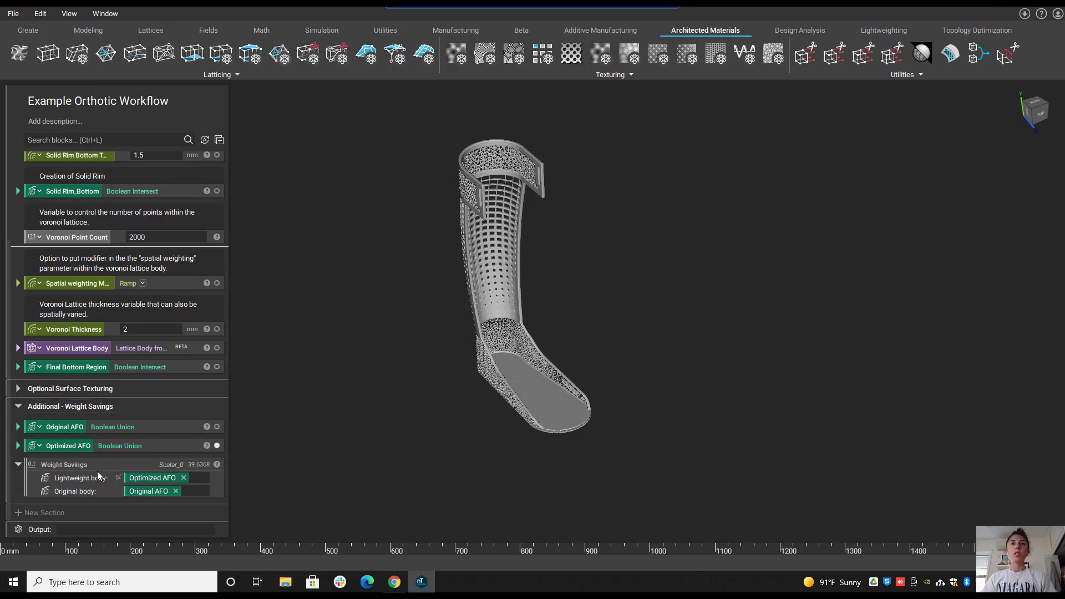
{"action": "mouse_move", "coordinate": [312, 372]}
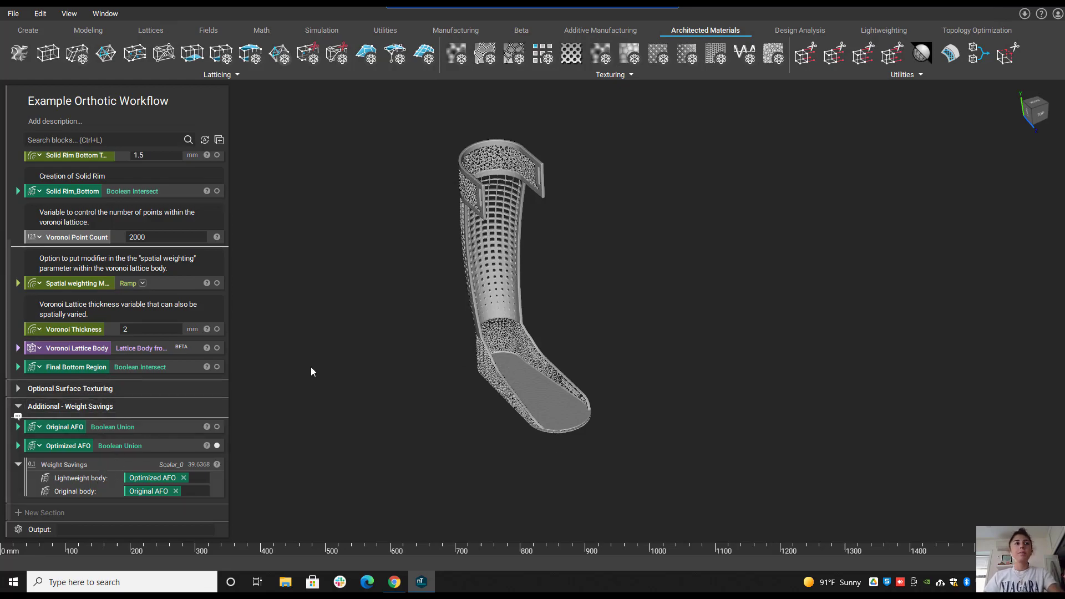